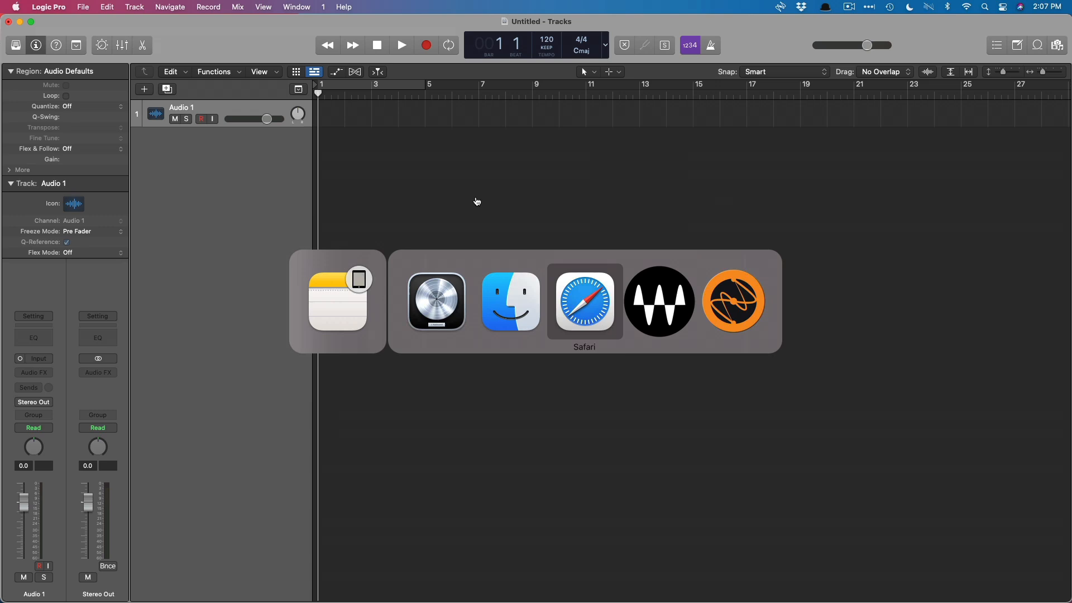
Bring iZotope Product Portal forward, peek at Trials, then return to My Products.
click(734, 301)
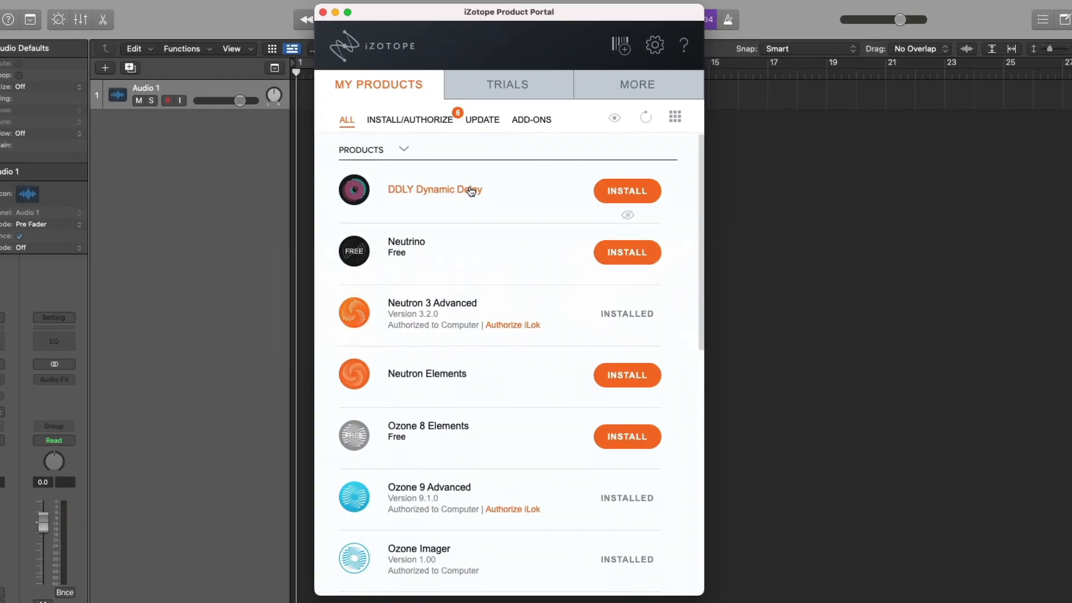
mouse_move(603, 408)
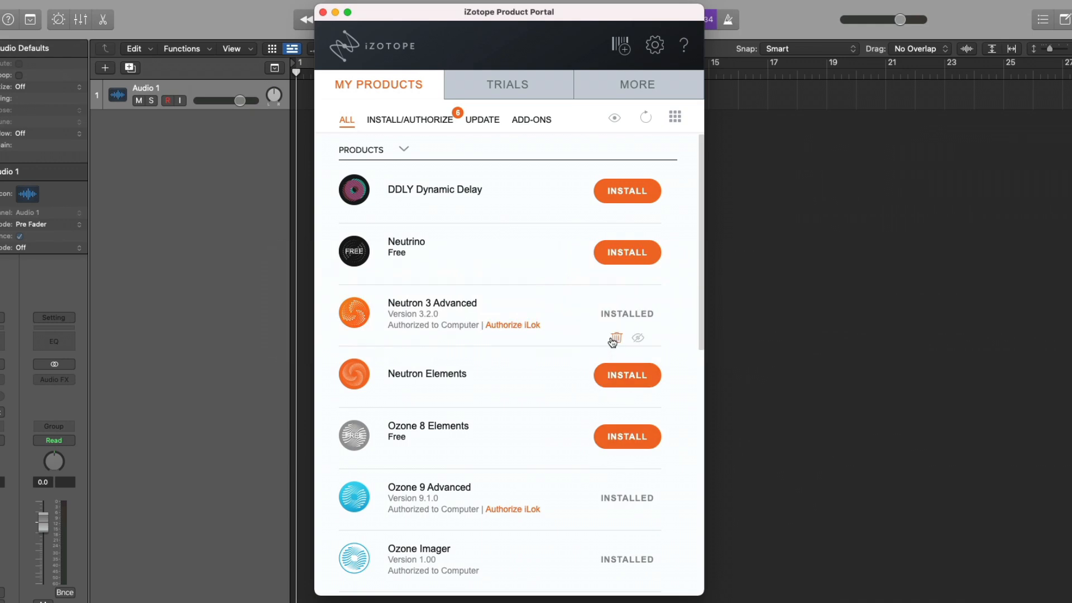
click(507, 84)
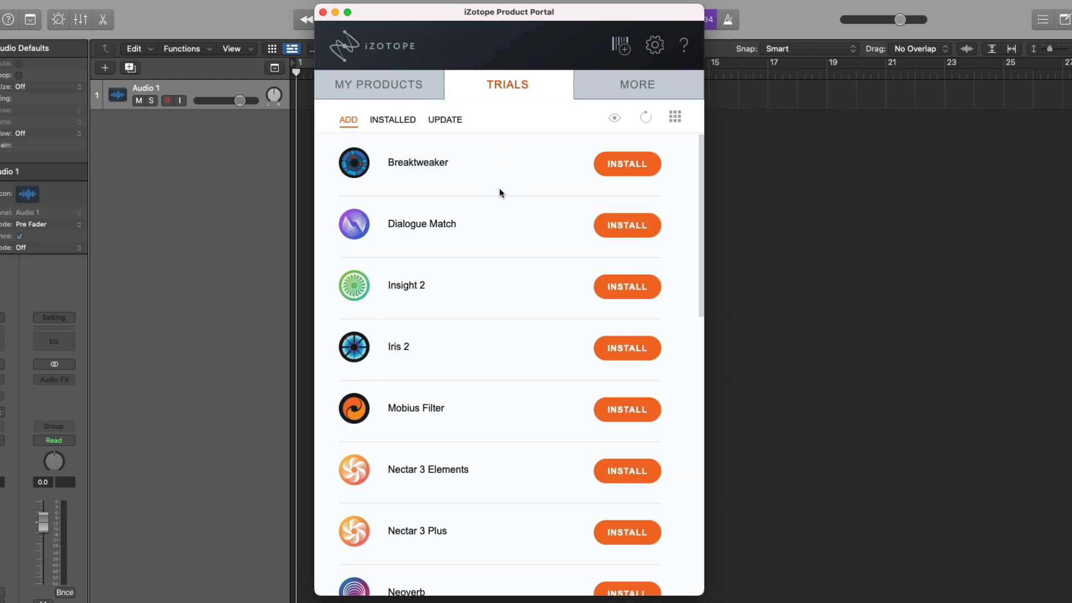
click(378, 84)
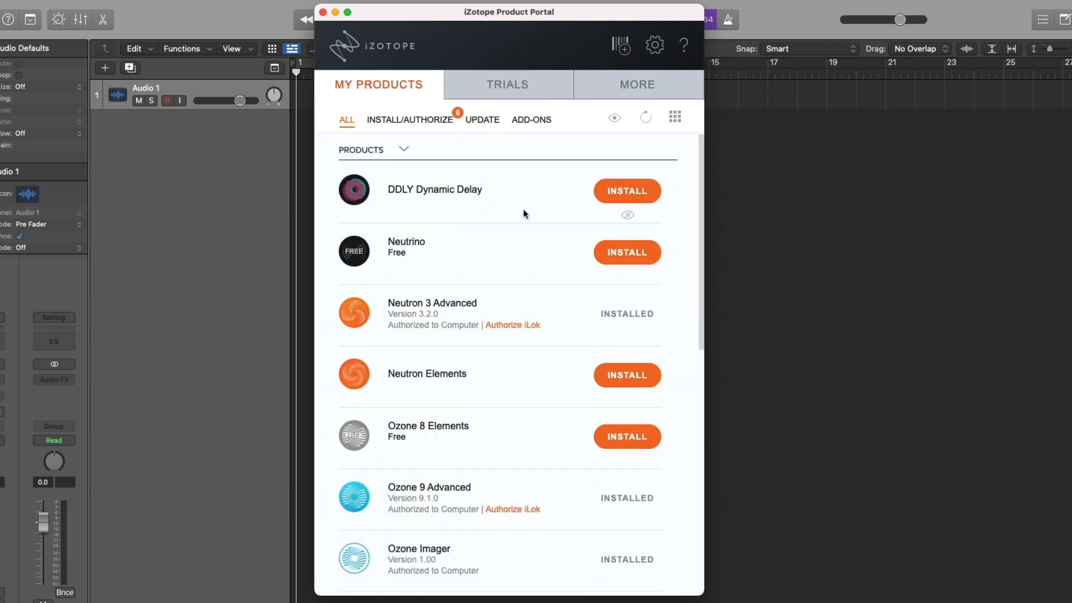
mouse_move(451, 278)
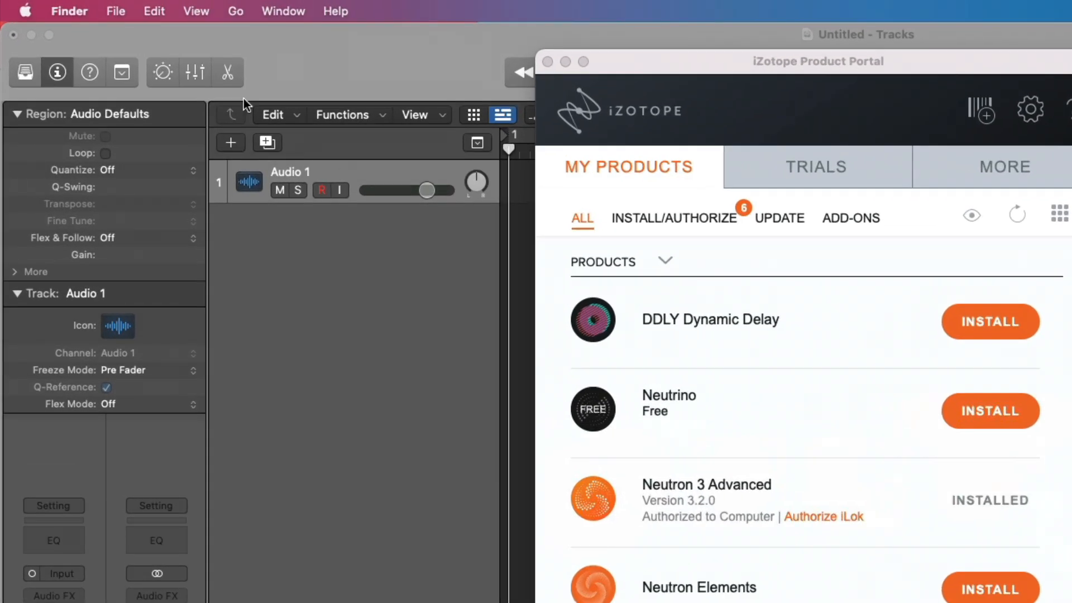
mouse_move(131, 34)
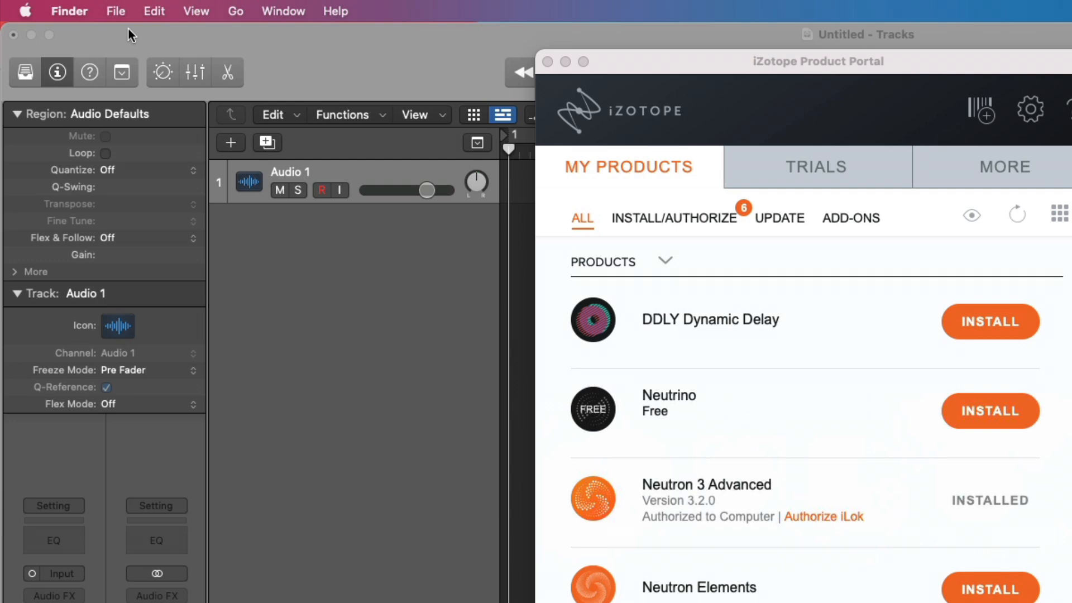
Navigate Finder to the user Library's Audio > Plug-Ins > Components folder.
click(235, 11)
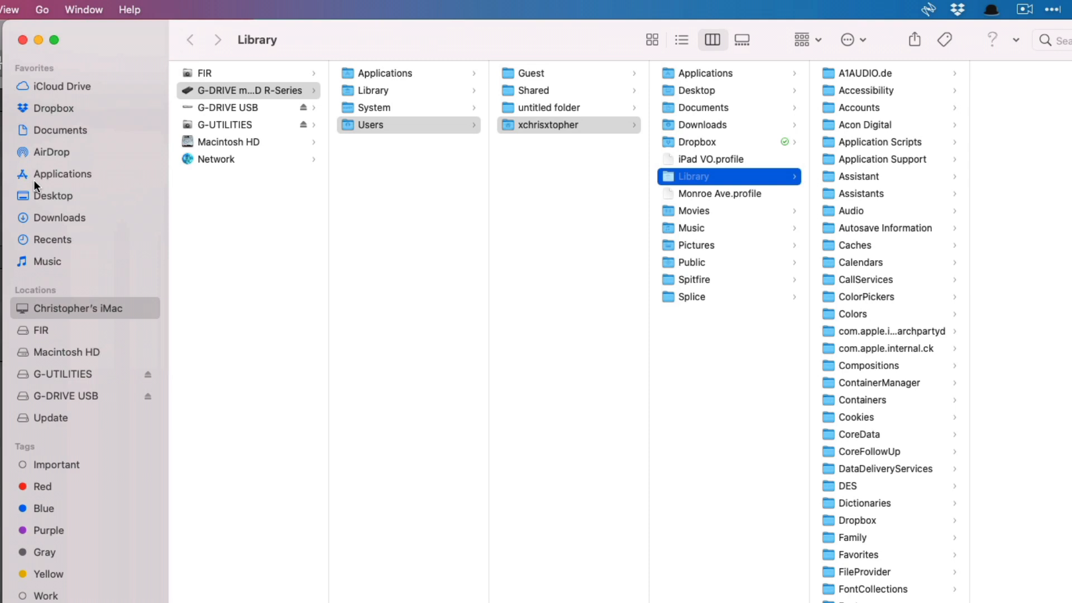
mouse_move(173, 167)
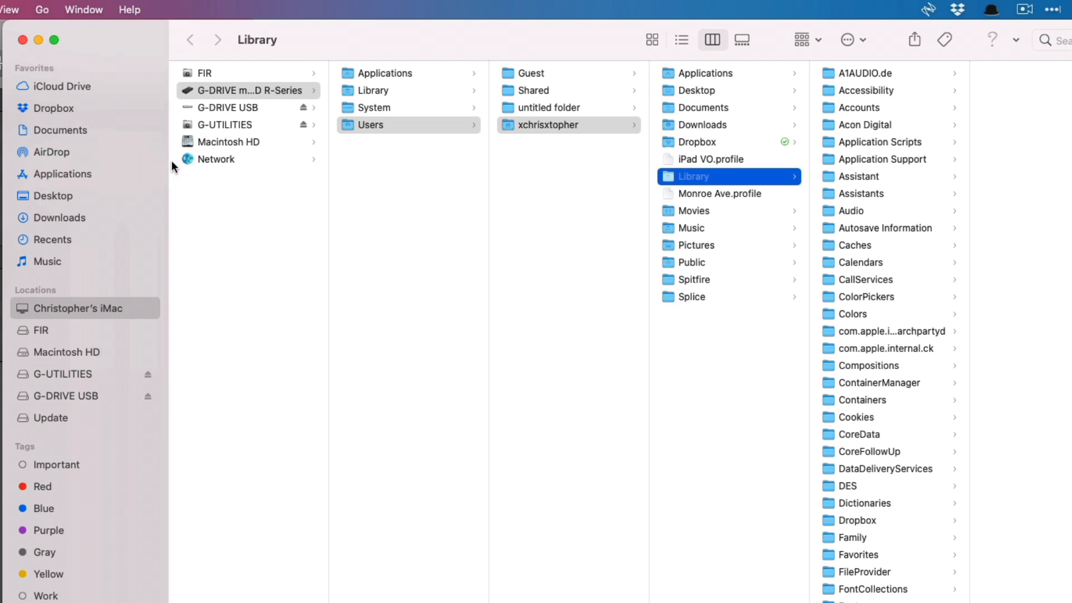
mouse_move(374, 133)
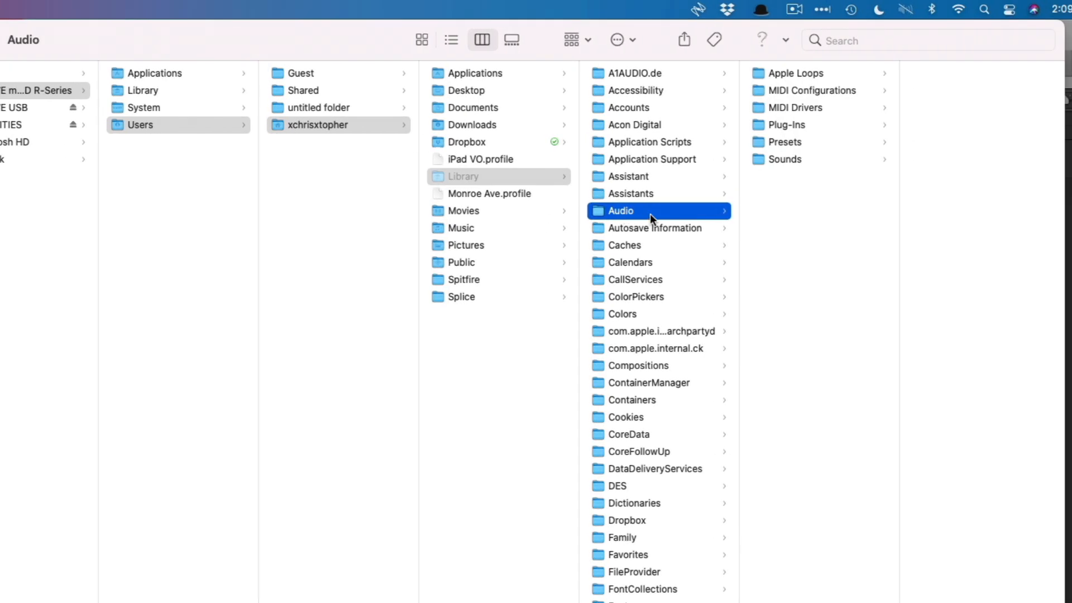
click(786, 125)
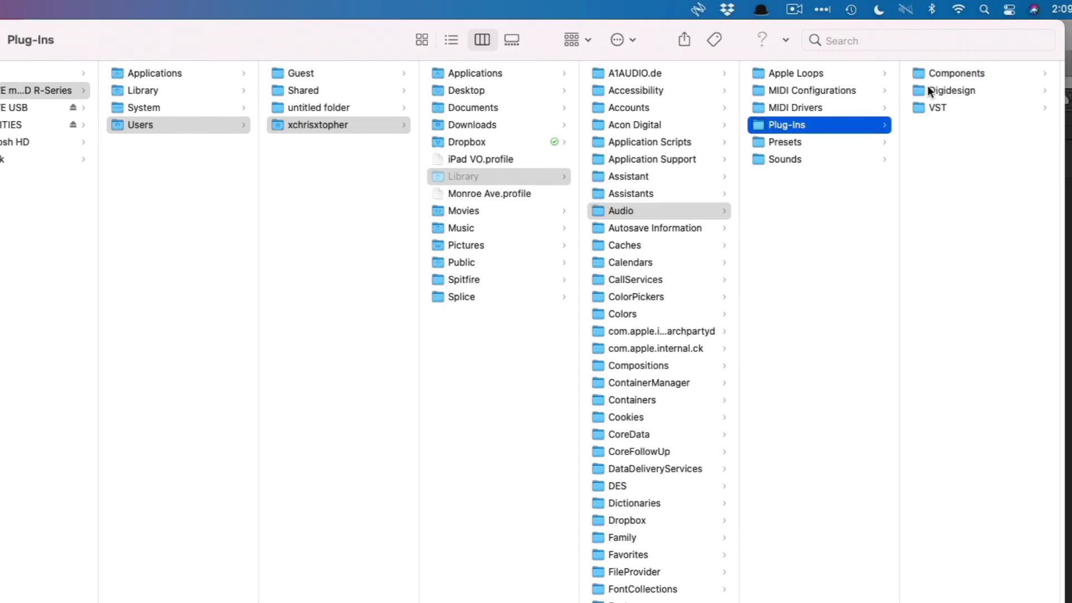
click(958, 73)
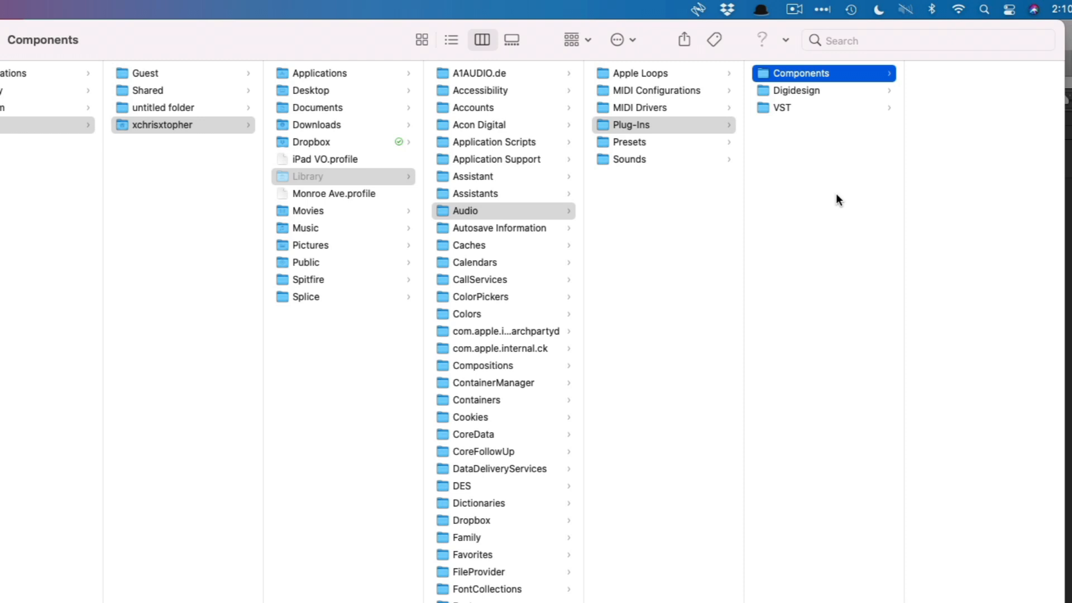
mouse_move(216, 220)
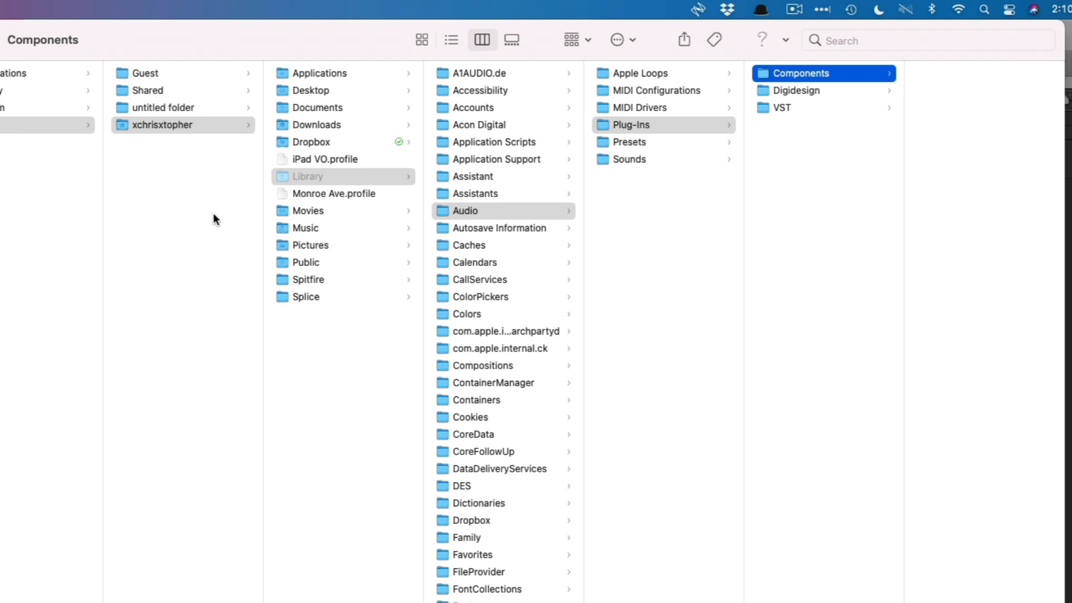
mouse_move(928, 168)
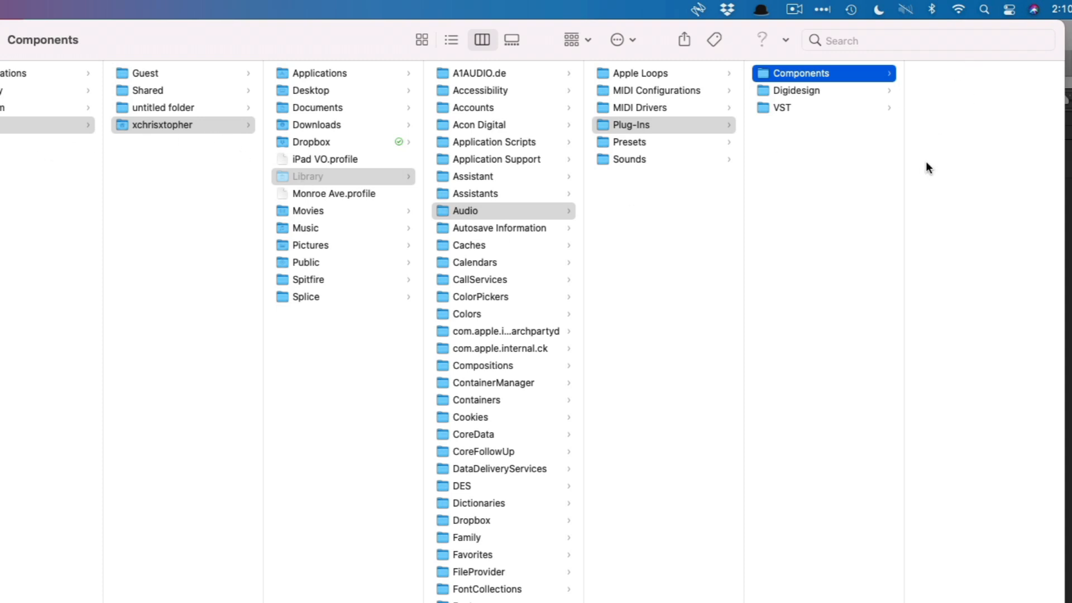
mouse_move(190, 198)
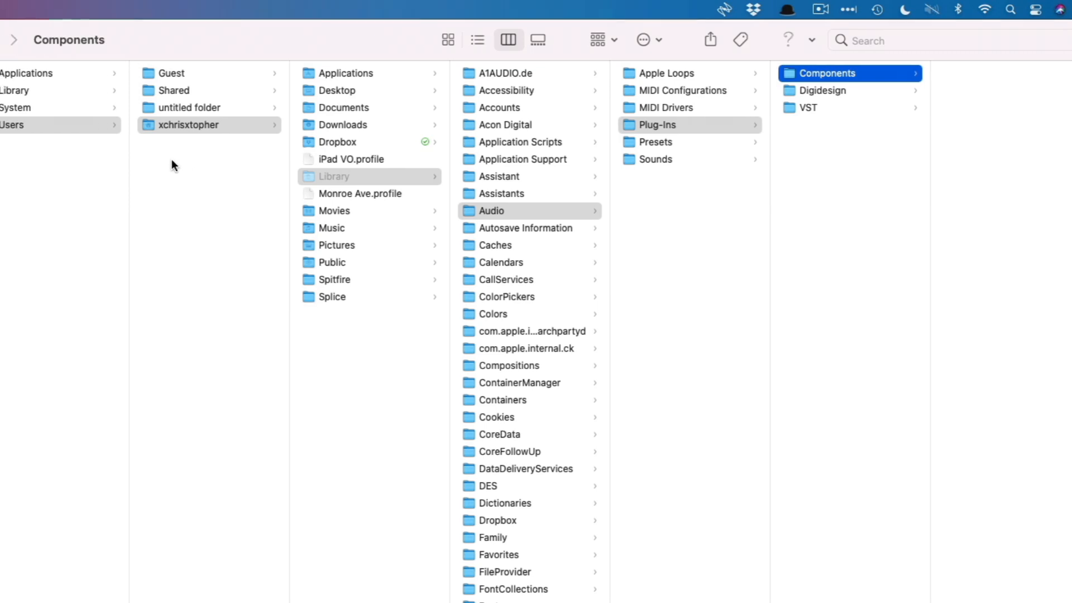
Navigate to the drive-root Library > Audio > Plug-Ins > Components and select Analog Lab 4.component.
click(129, 90)
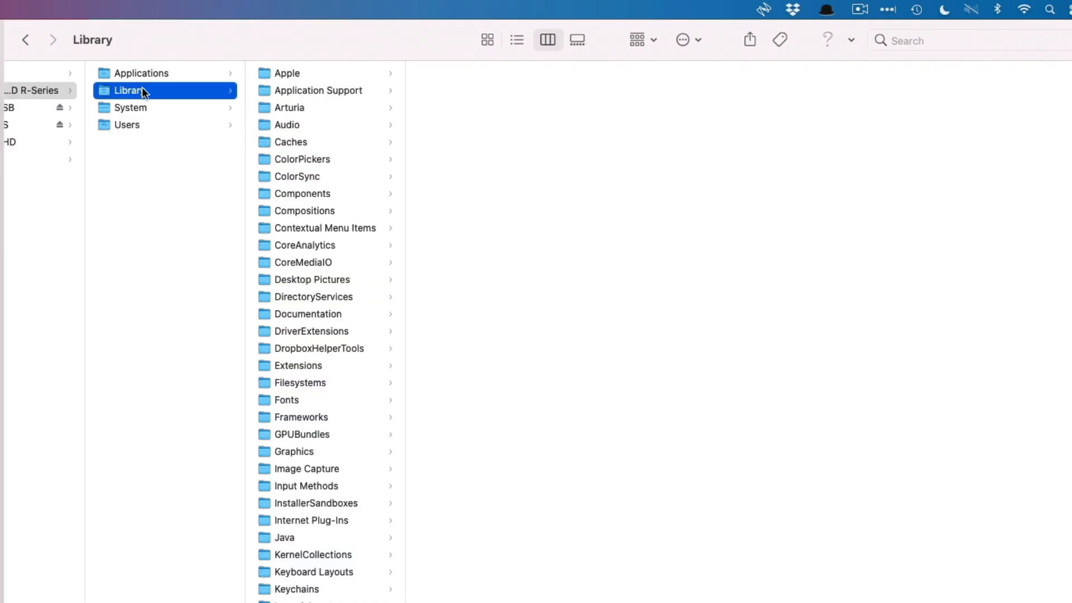
mouse_move(129, 129)
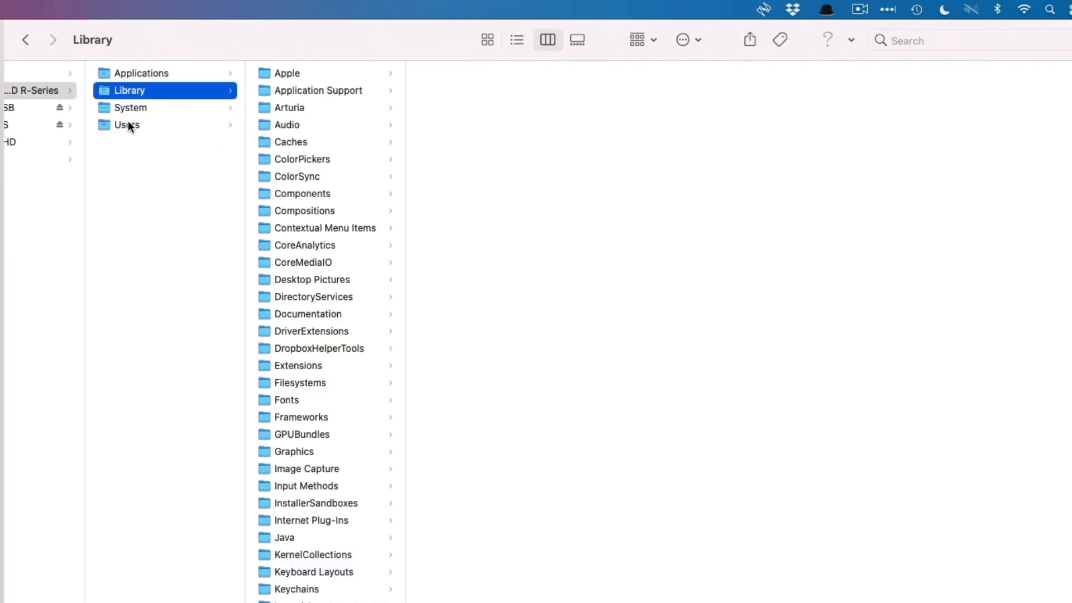
click(286, 125)
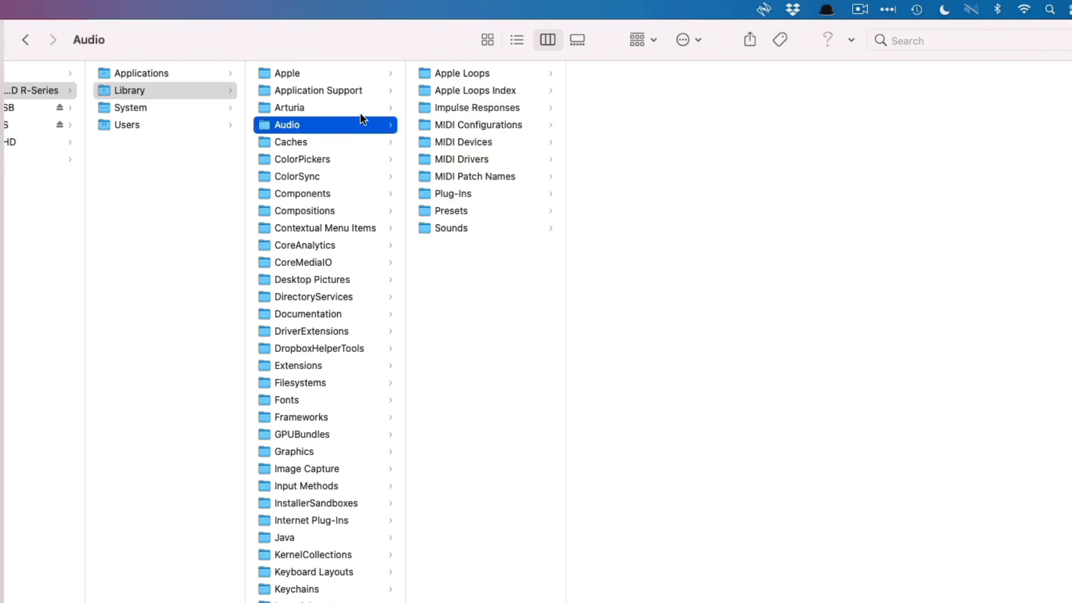
click(453, 194)
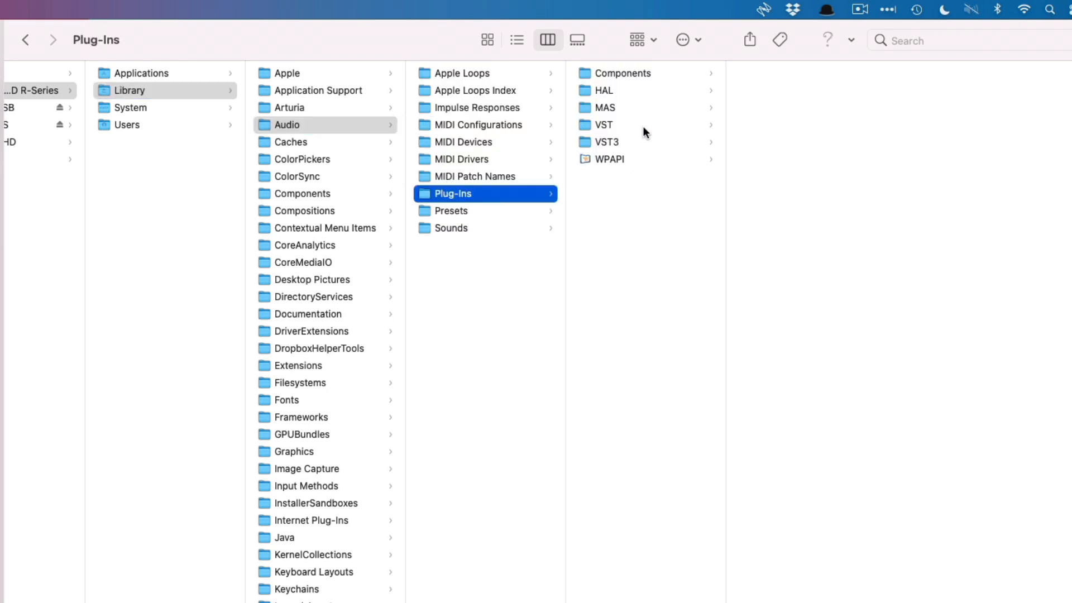
click(624, 73)
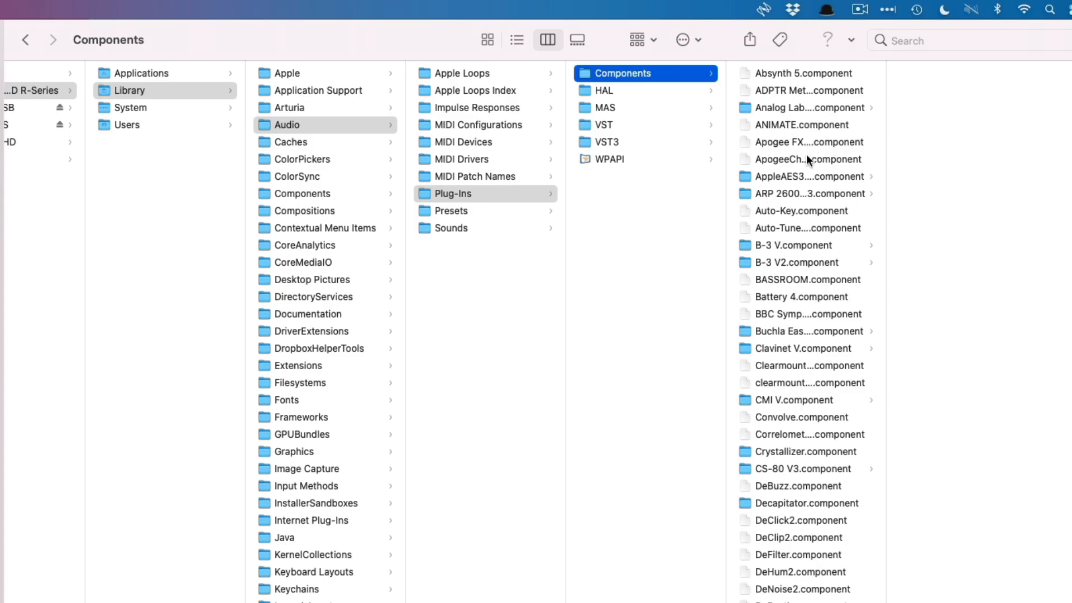
scroll(down, 3)
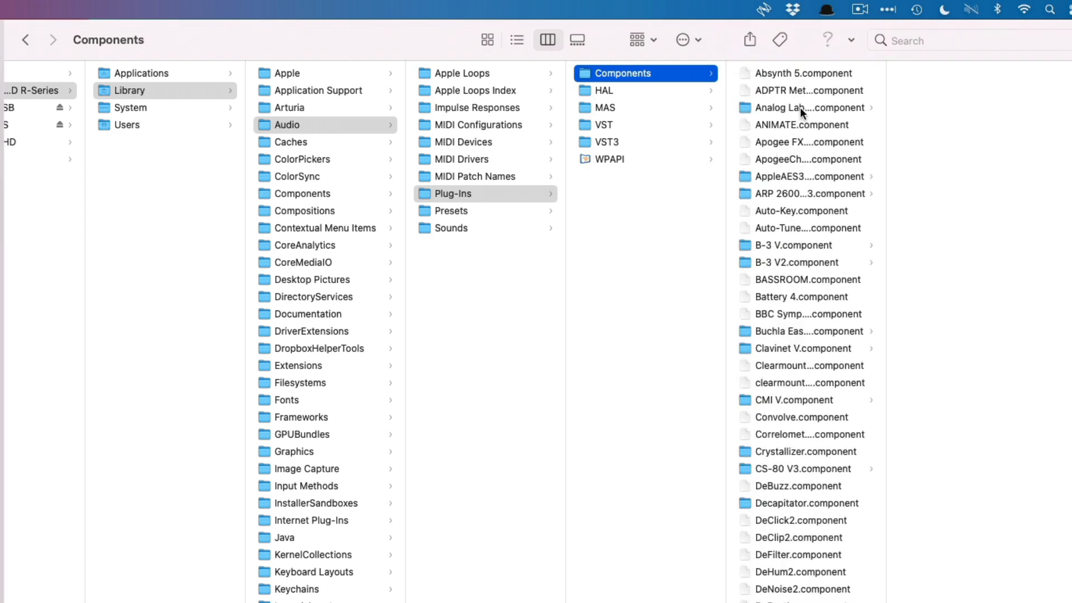
mouse_move(810, 82)
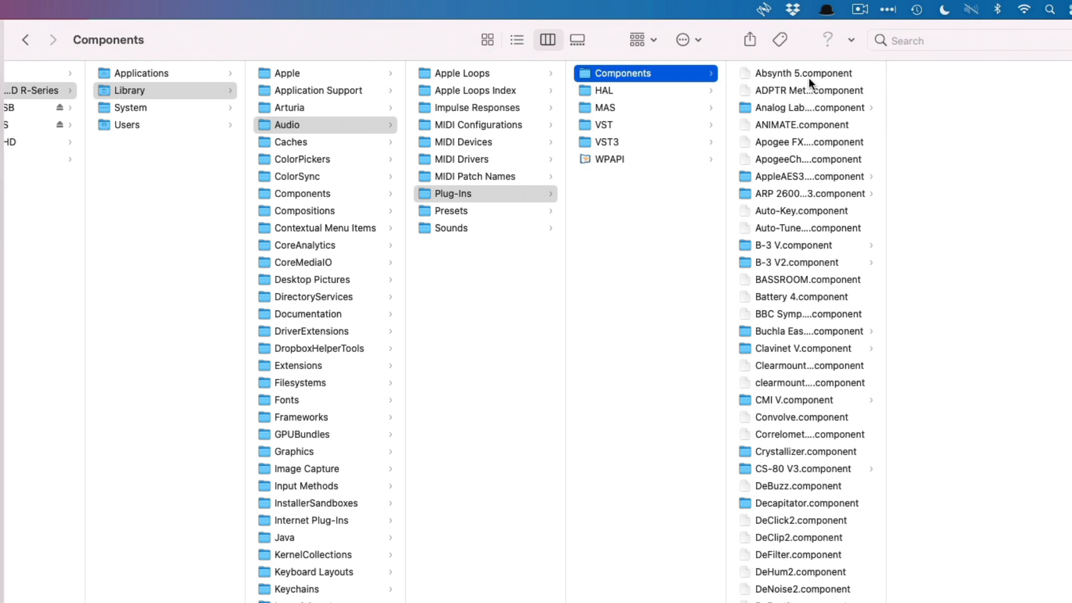
click(807, 107)
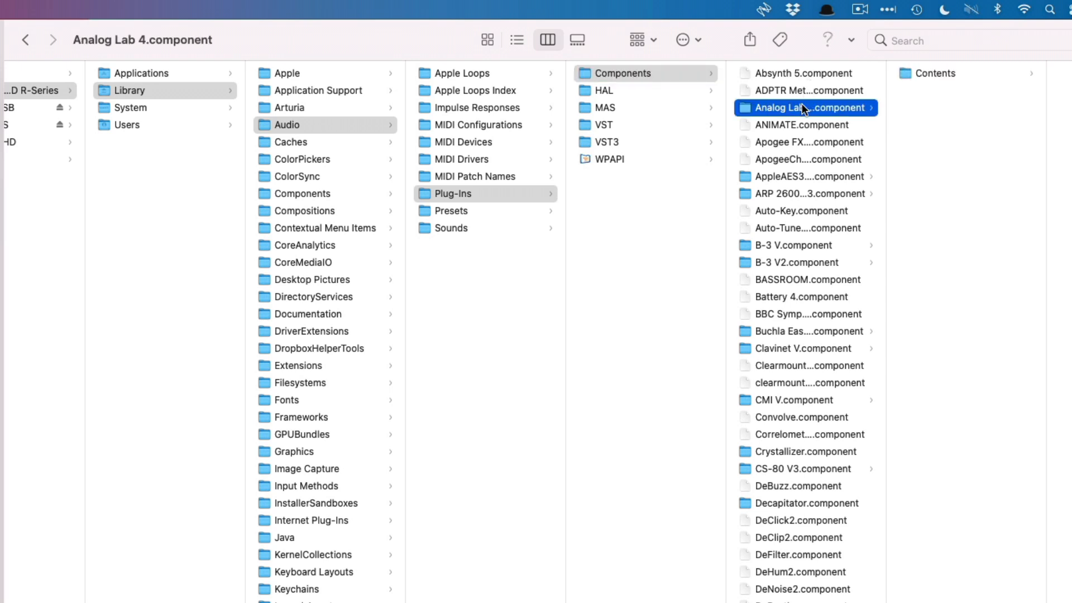
click(807, 107)
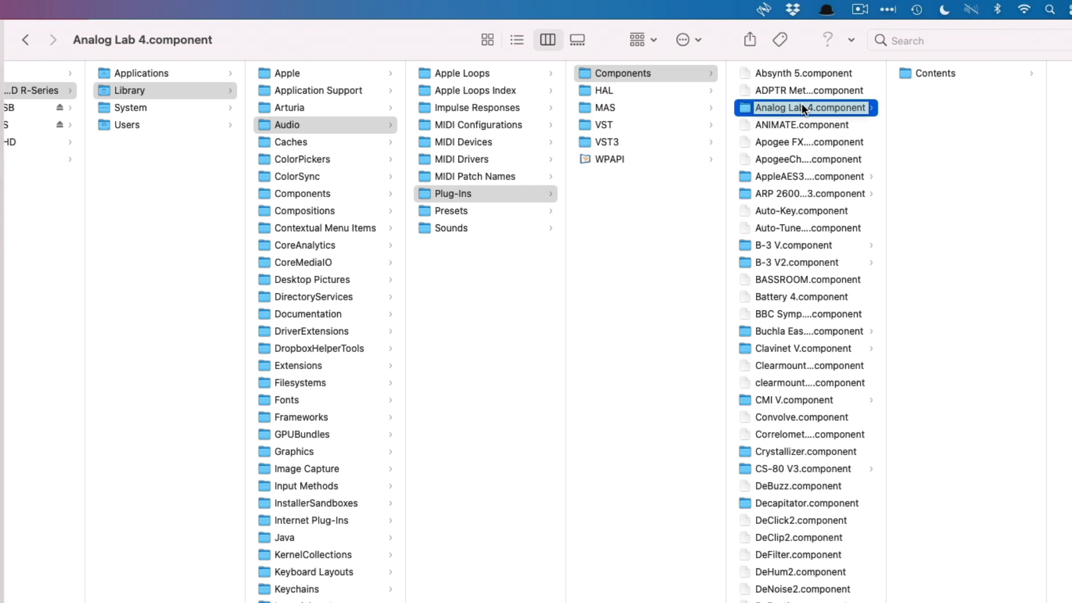
Bring up the file actions menu for Correlometer.component.
right_click(773, 435)
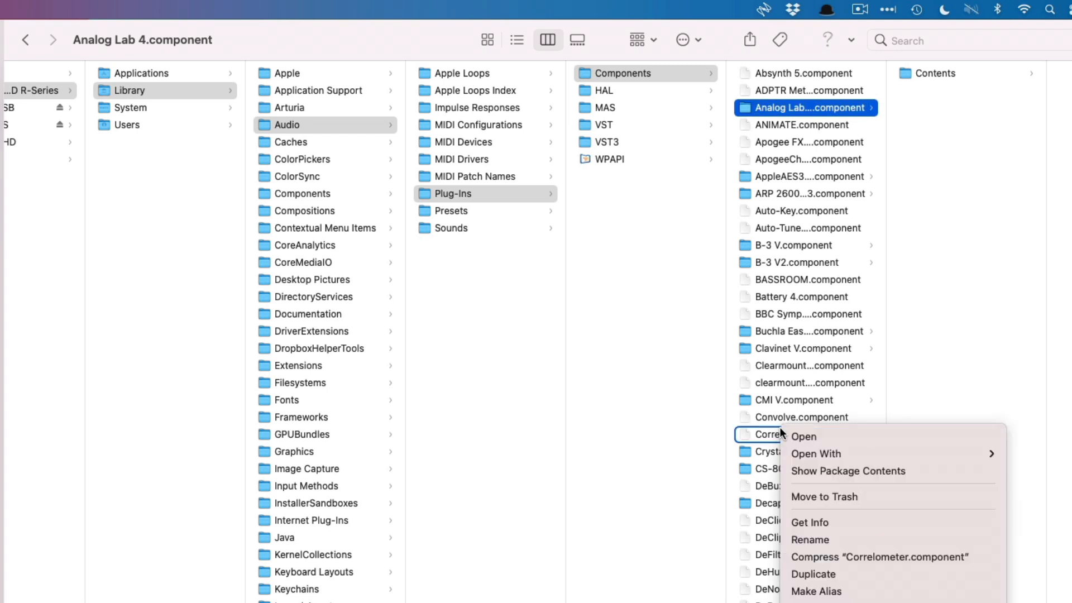
mouse_move(825, 496)
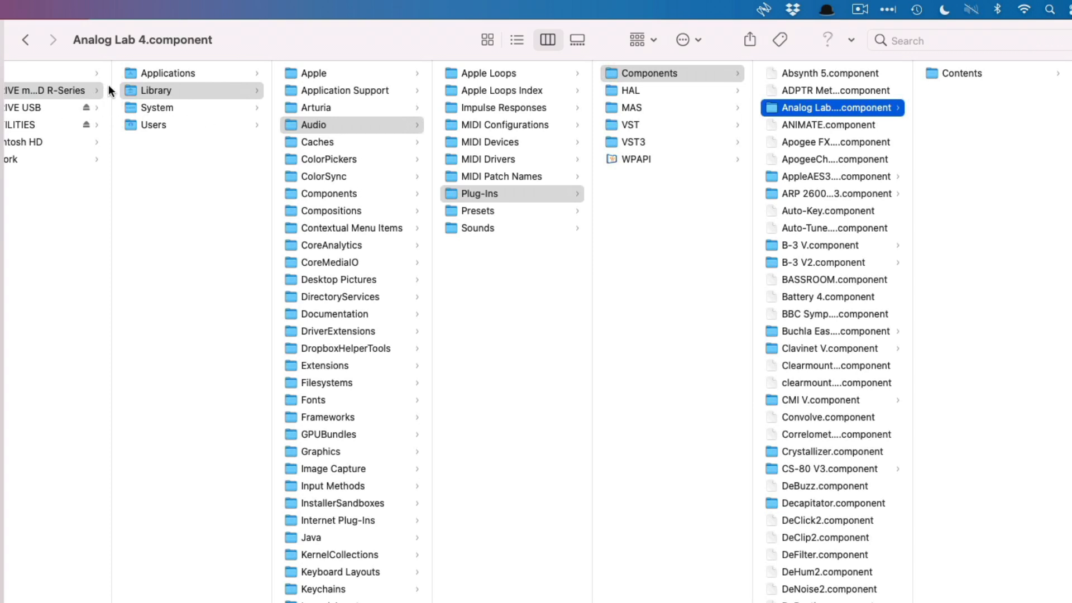
mouse_move(587, 133)
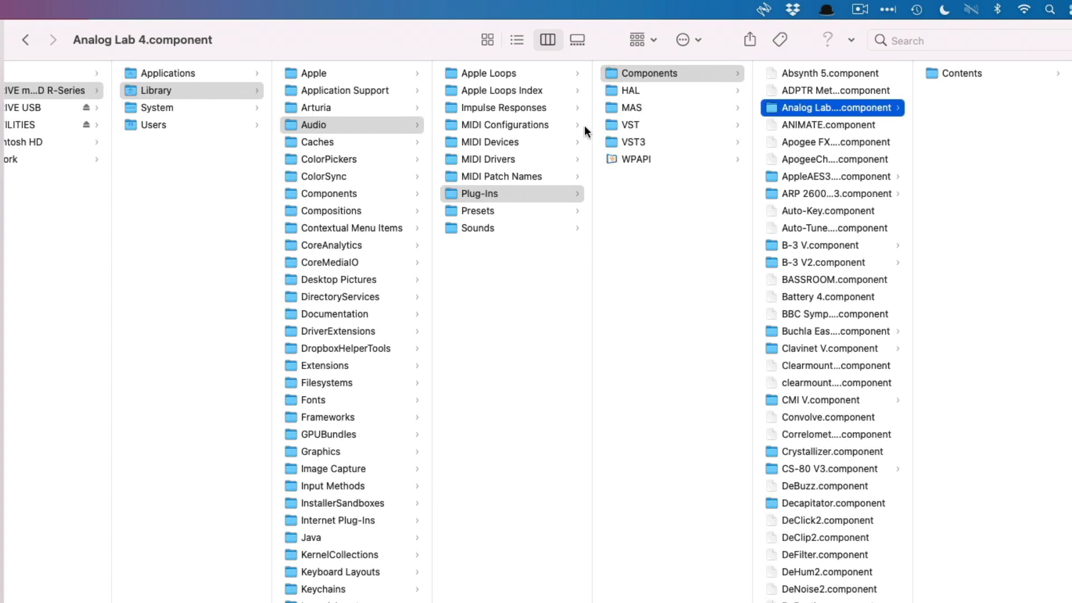
mouse_move(587, 131)
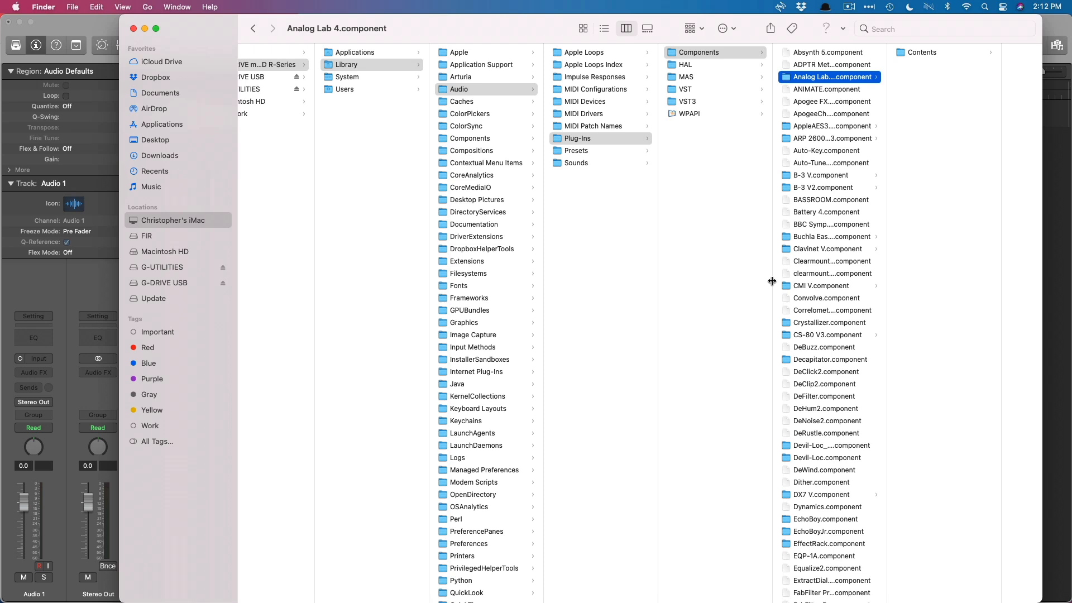
mouse_move(823, 211)
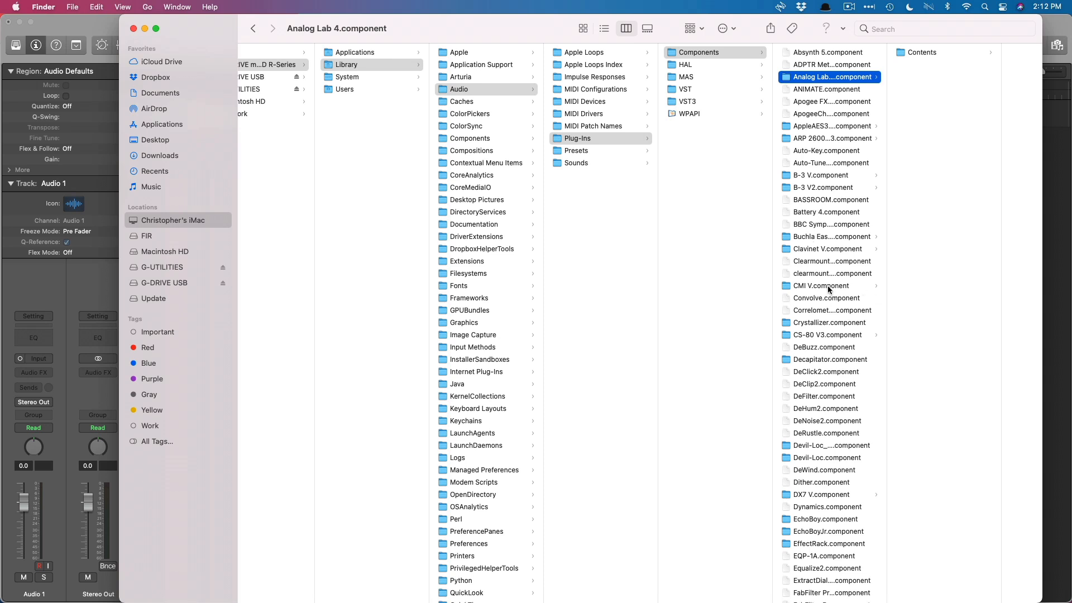
mouse_move(691, 72)
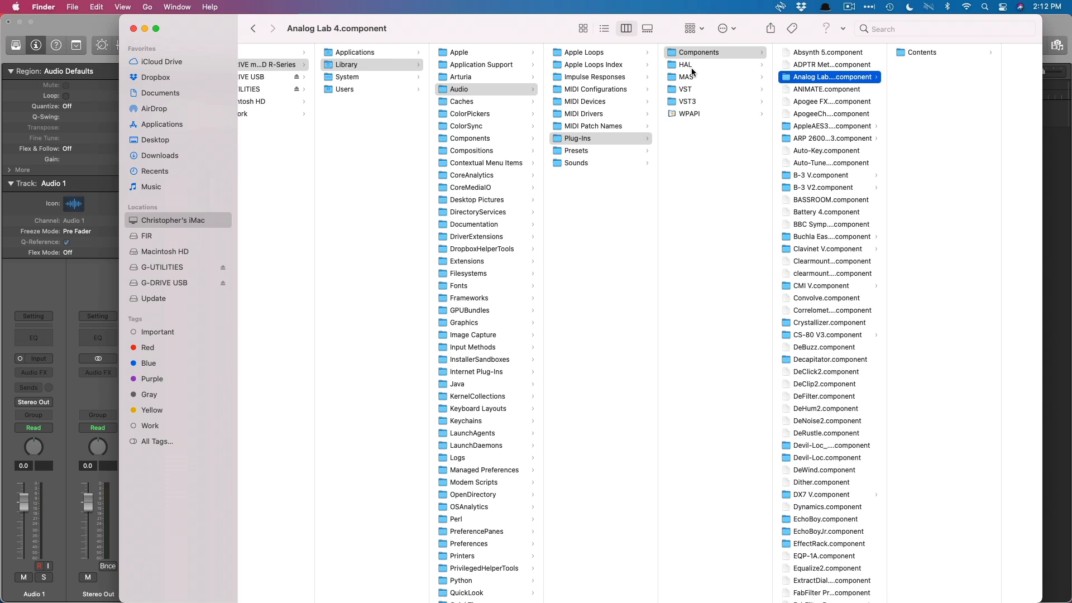
mouse_move(80, 39)
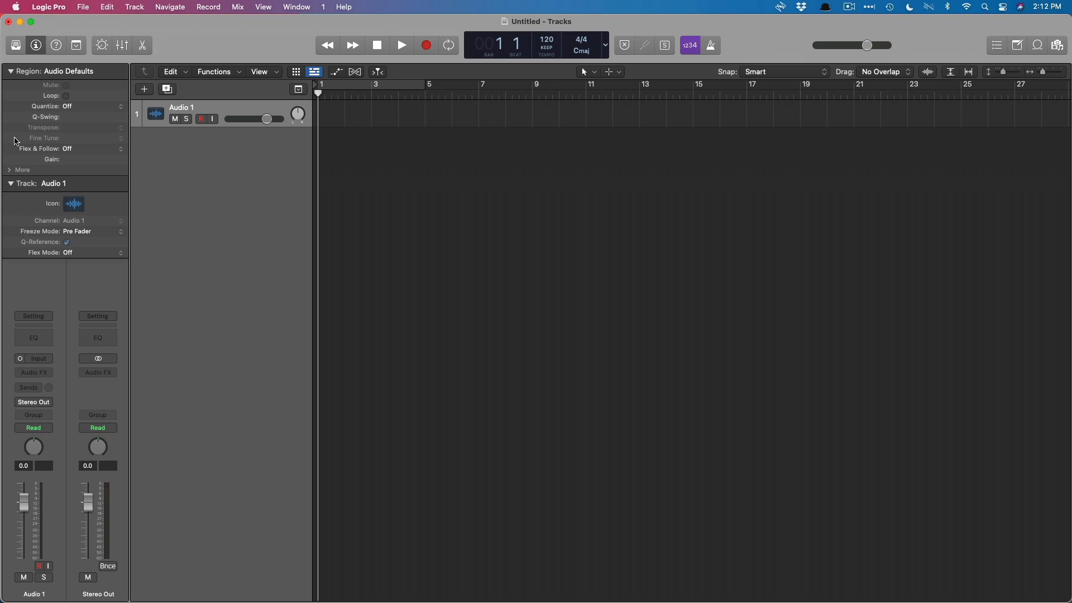
Browse the Audio FX slot's Audio Units manufacturers, then reach the Logic Pro Preferences submenu.
click(33, 372)
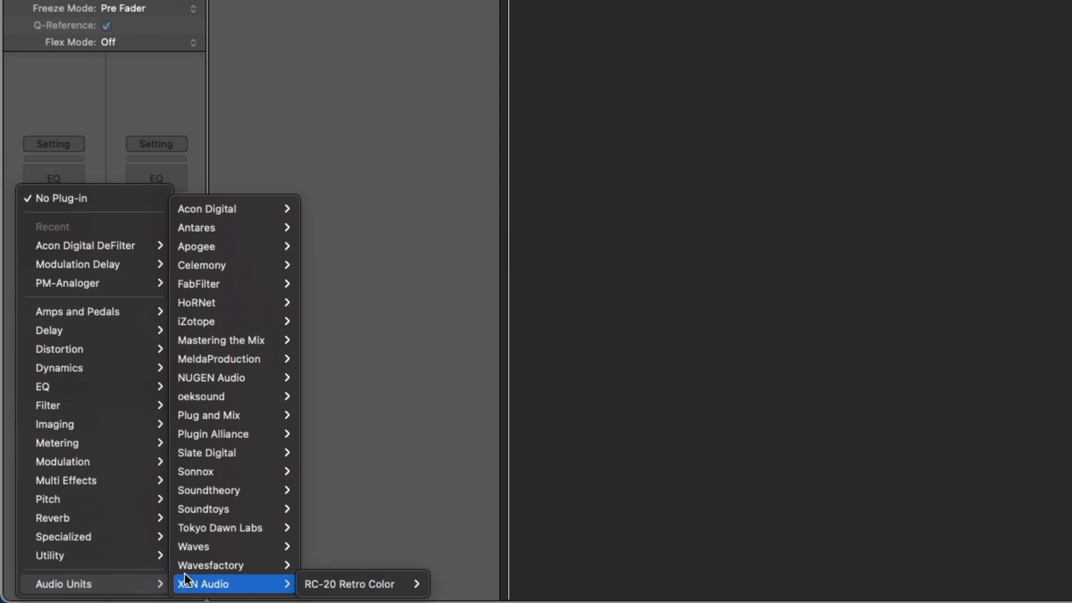
mouse_move(220, 527)
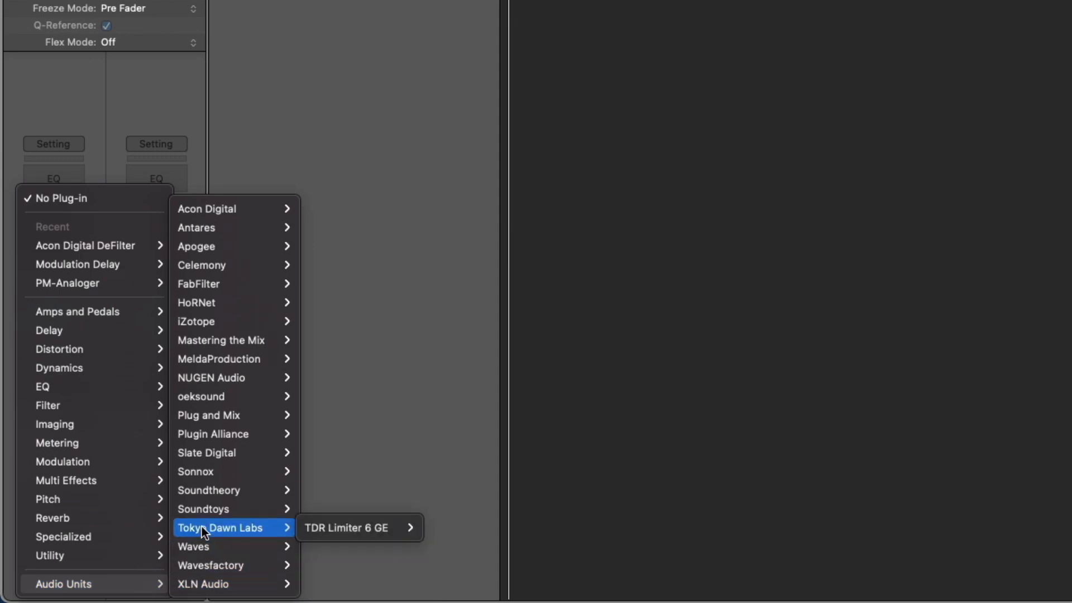
mouse_move(220, 313)
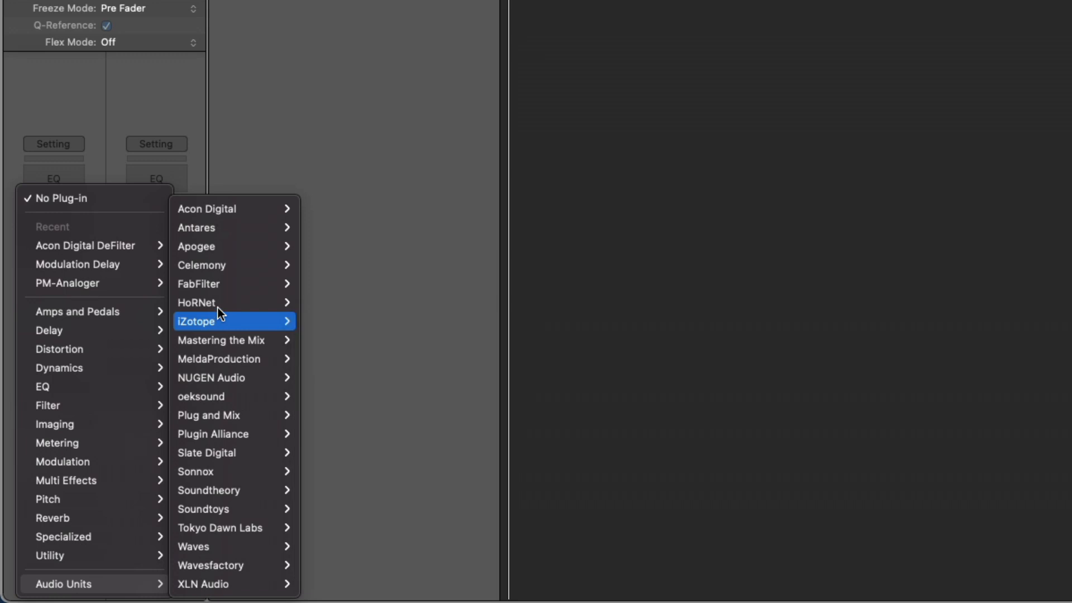
mouse_move(227, 283)
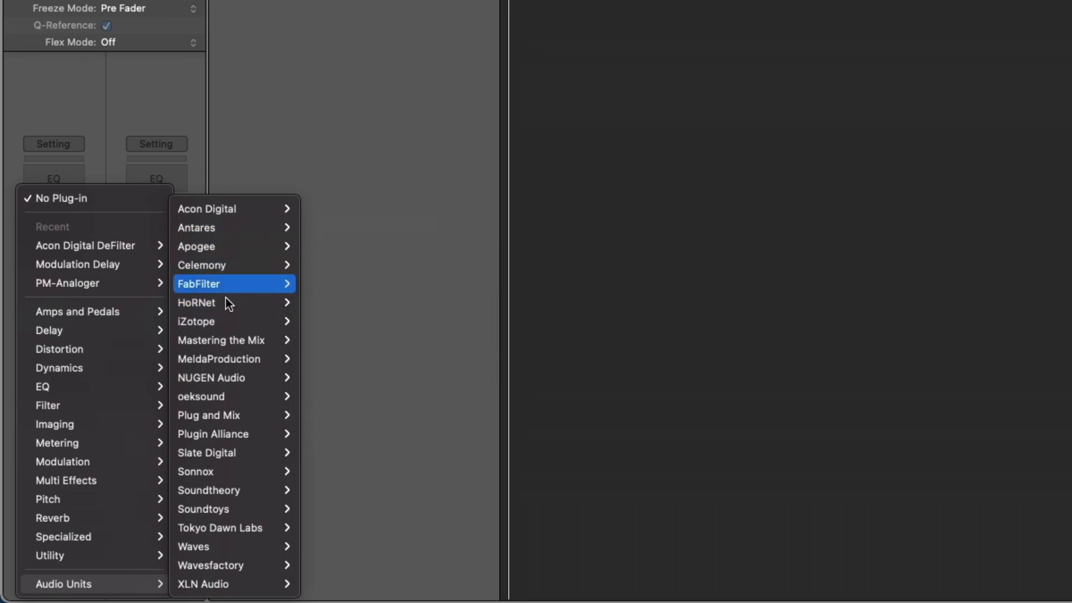
mouse_move(219, 527)
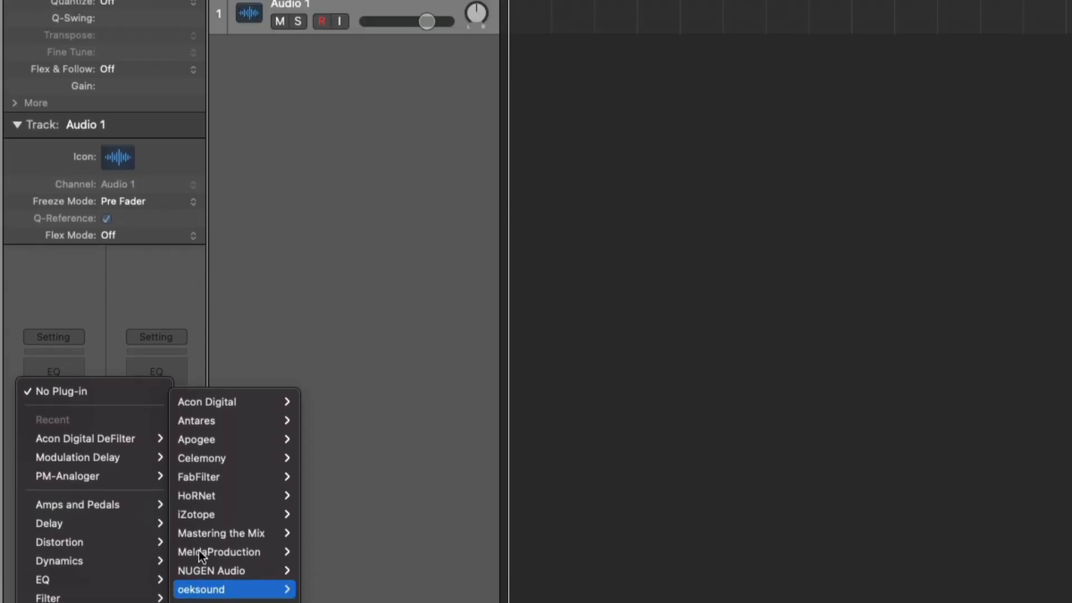
click(79, 11)
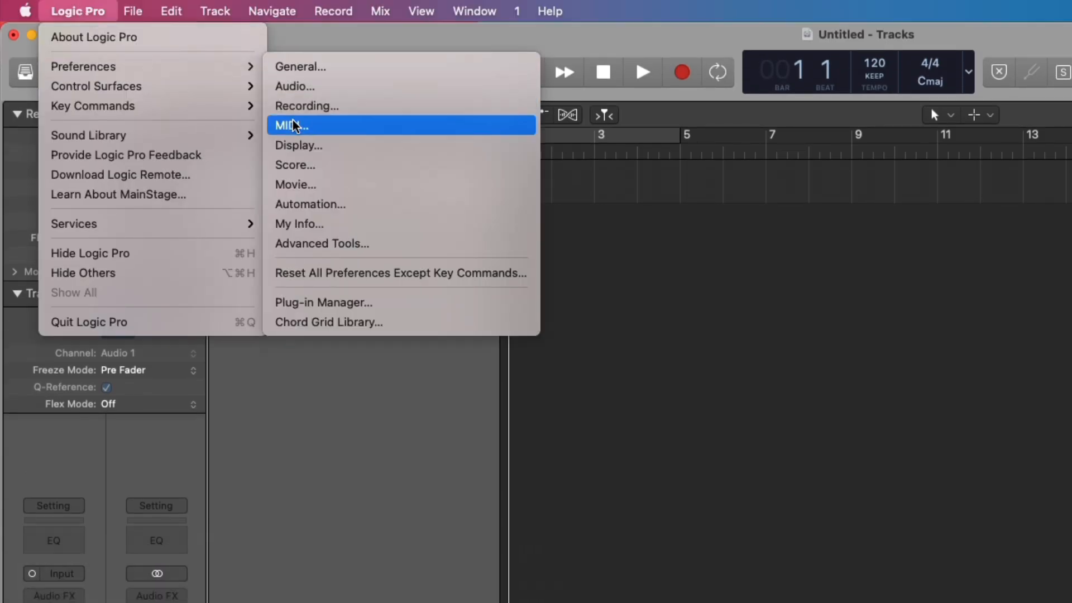
Show the Plug-In Manager and scroll through its Show All list of plug-ins.
click(323, 302)
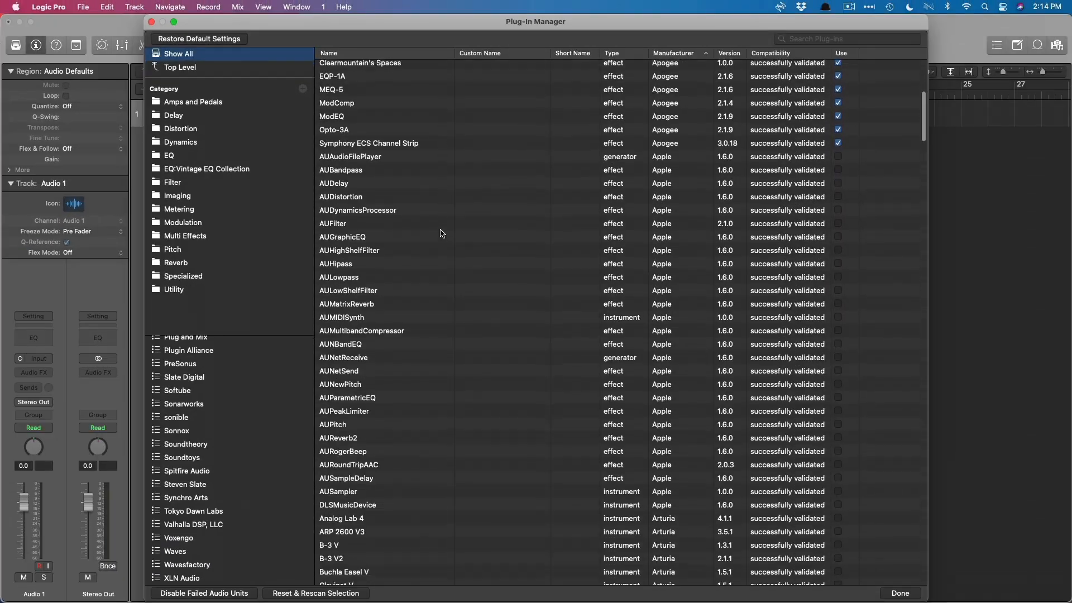
scroll(down, 3)
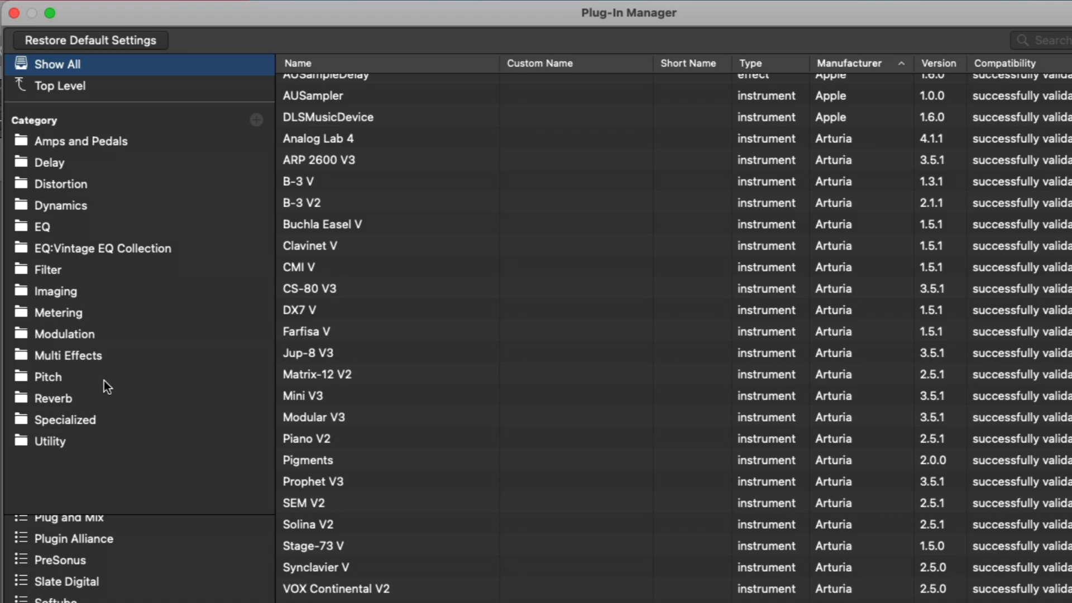
mouse_move(92, 244)
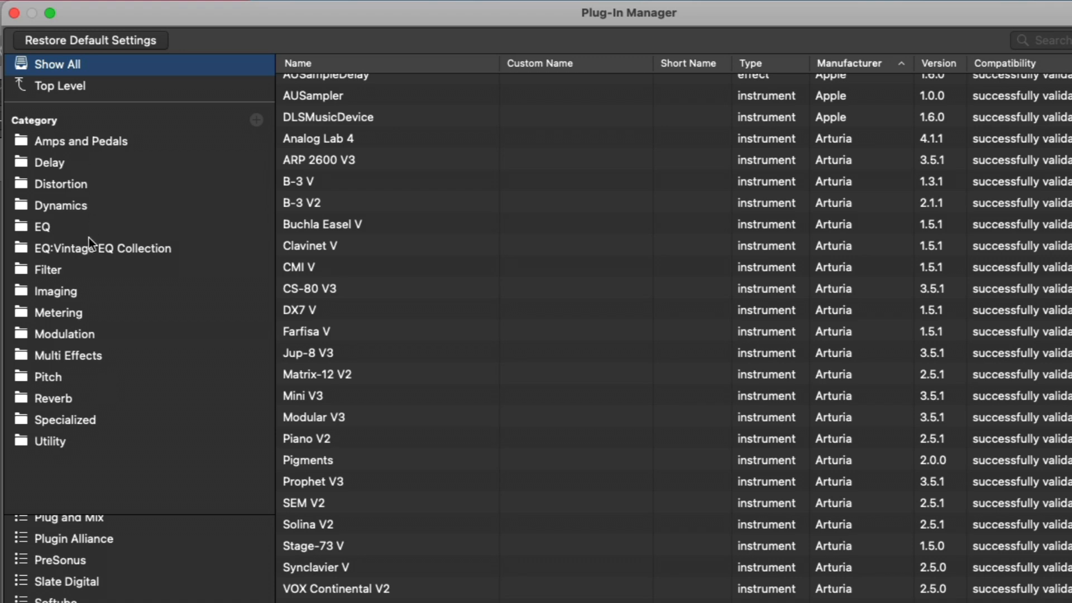
scroll(down, 3)
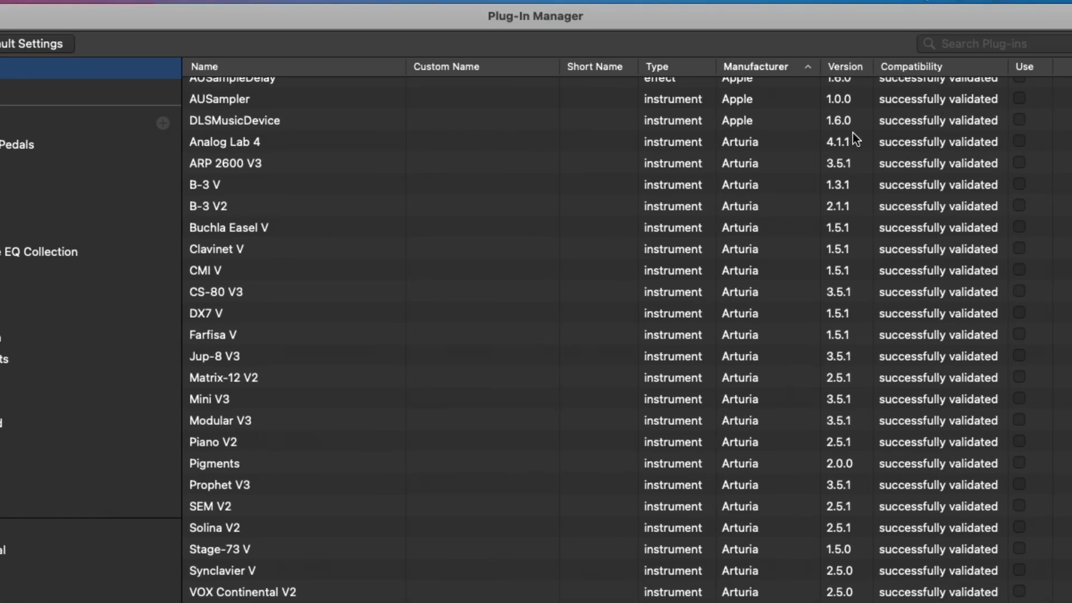
mouse_move(415, 335)
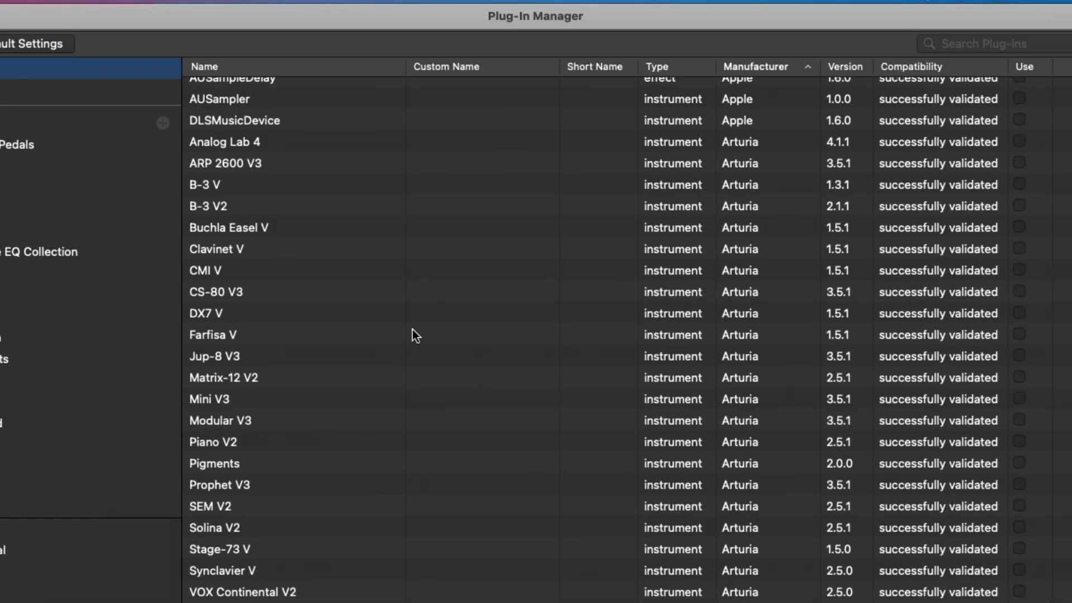
mouse_move(422, 326)
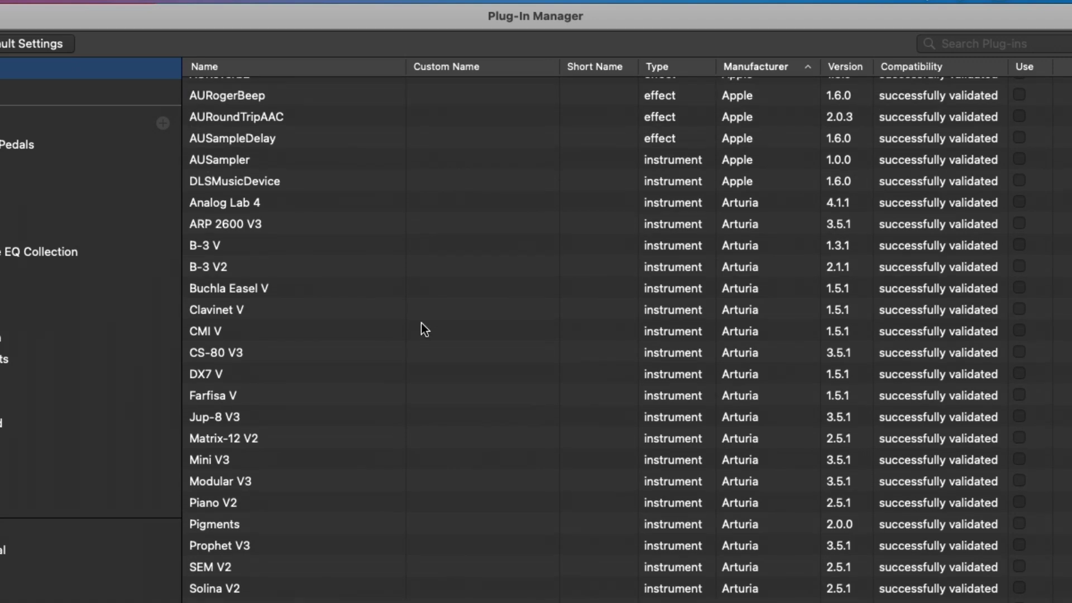
scroll(down, 3)
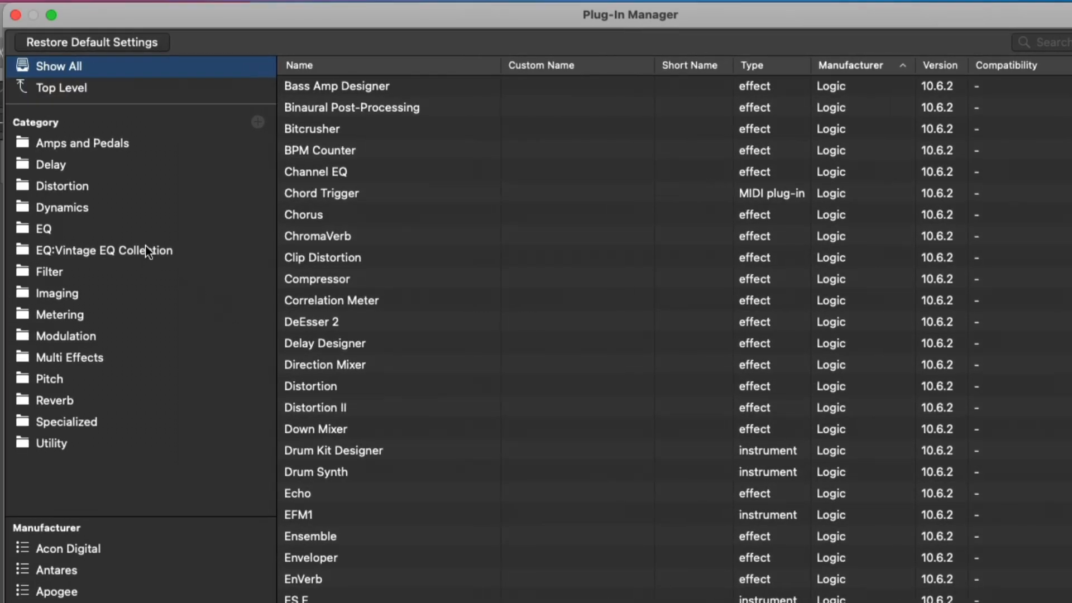
Filter the Plug-In Manager to the EQ category, then to Acon Digital plug-ins.
click(43, 228)
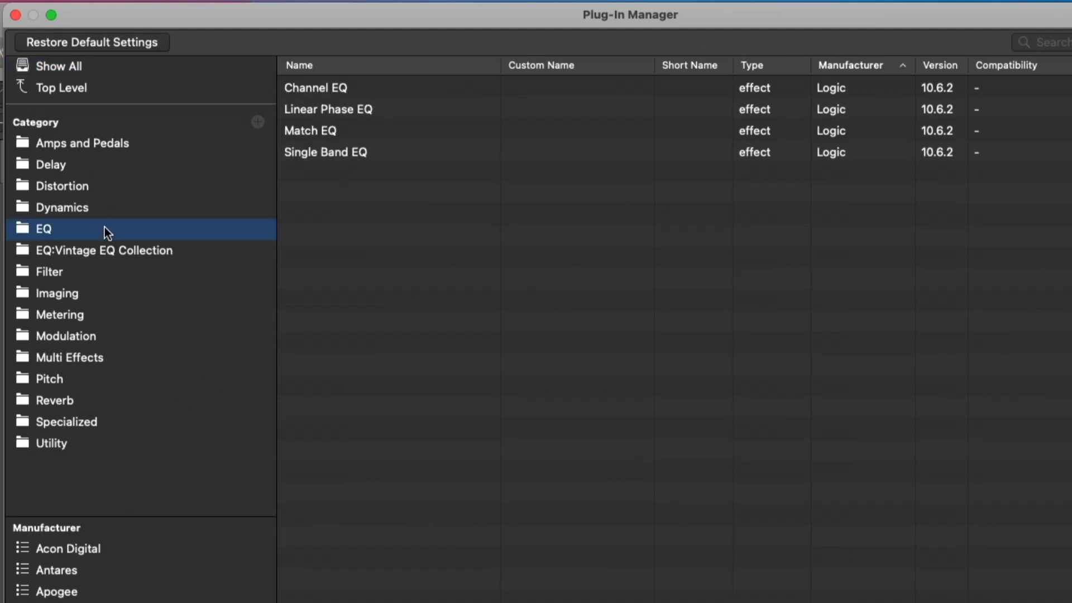
mouse_move(67, 418)
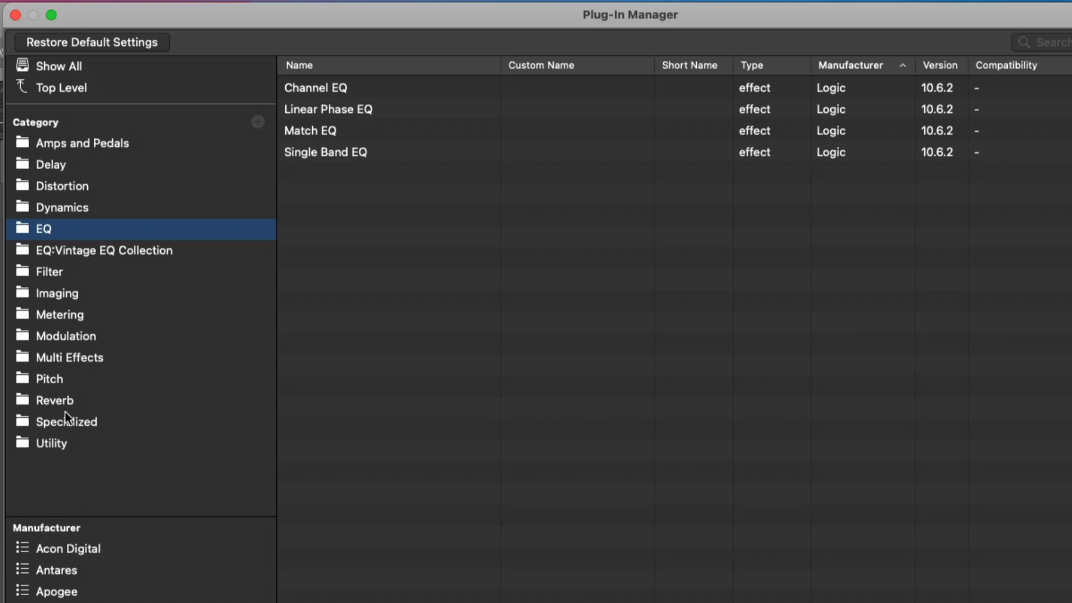
click(68, 548)
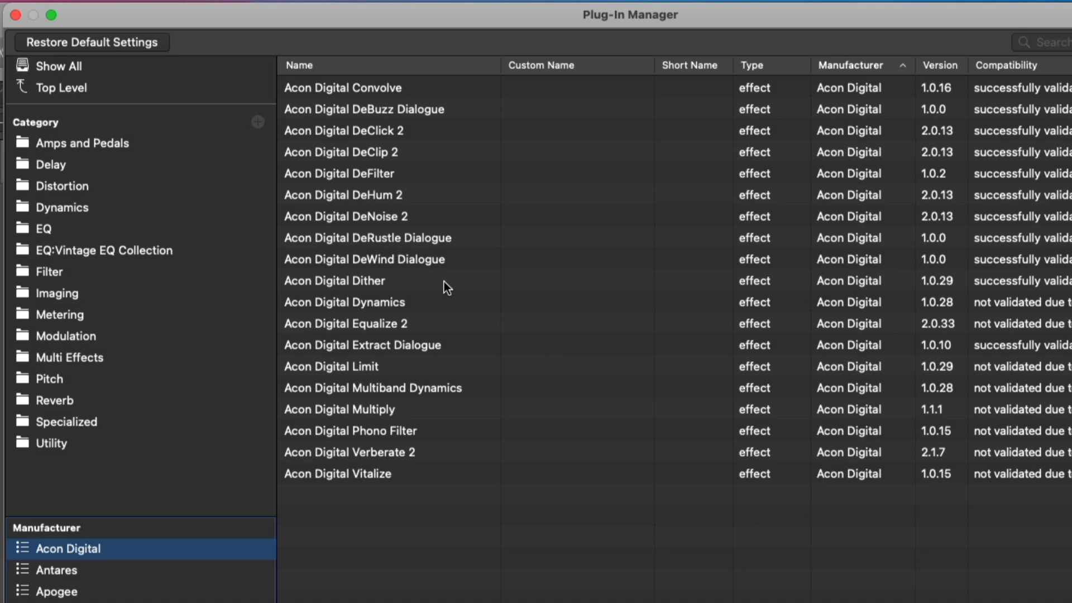
mouse_move(94, 171)
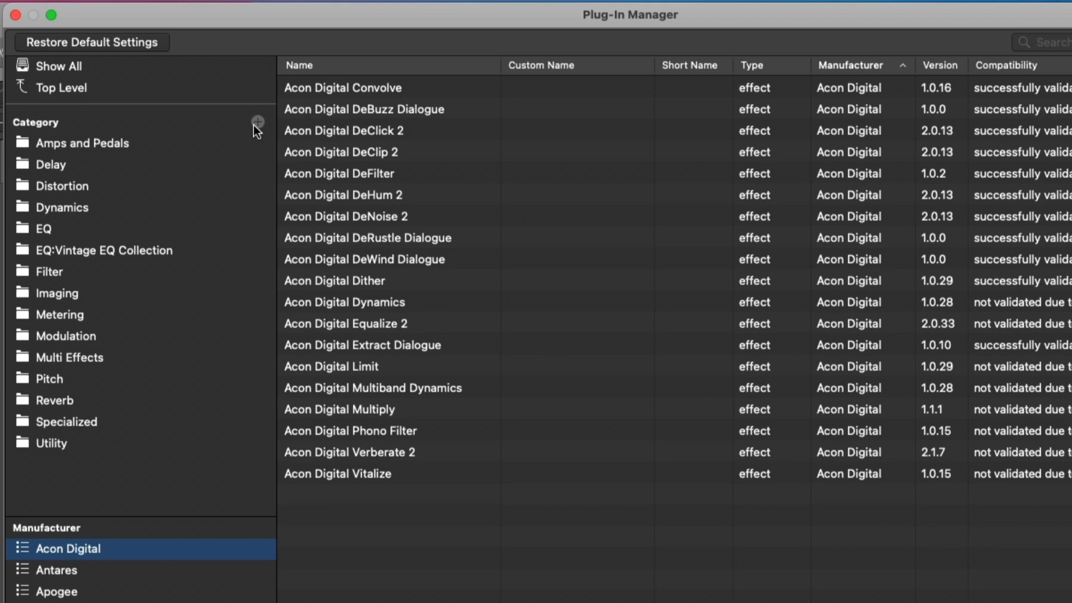
Create a Saturation category and drag it below Utility to the end of the list.
click(258, 123)
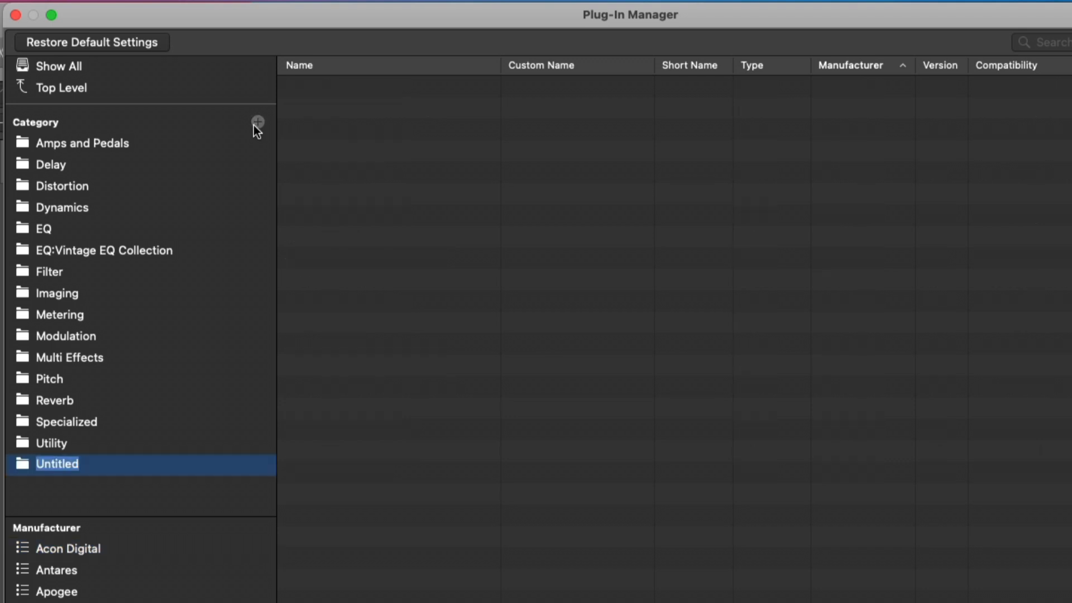
text(Saturation)
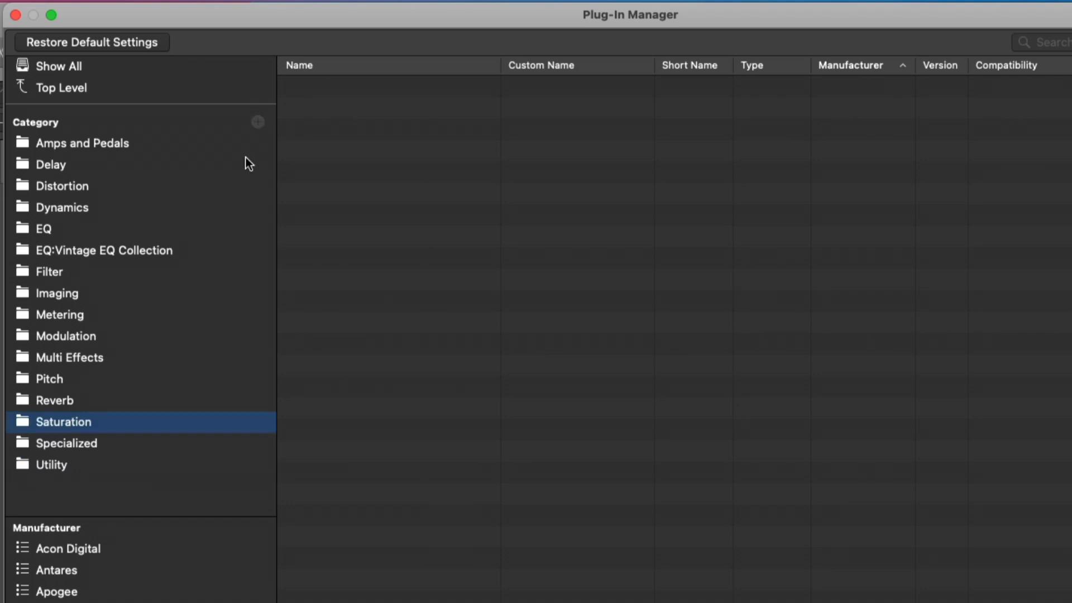
mouse_move(154, 436)
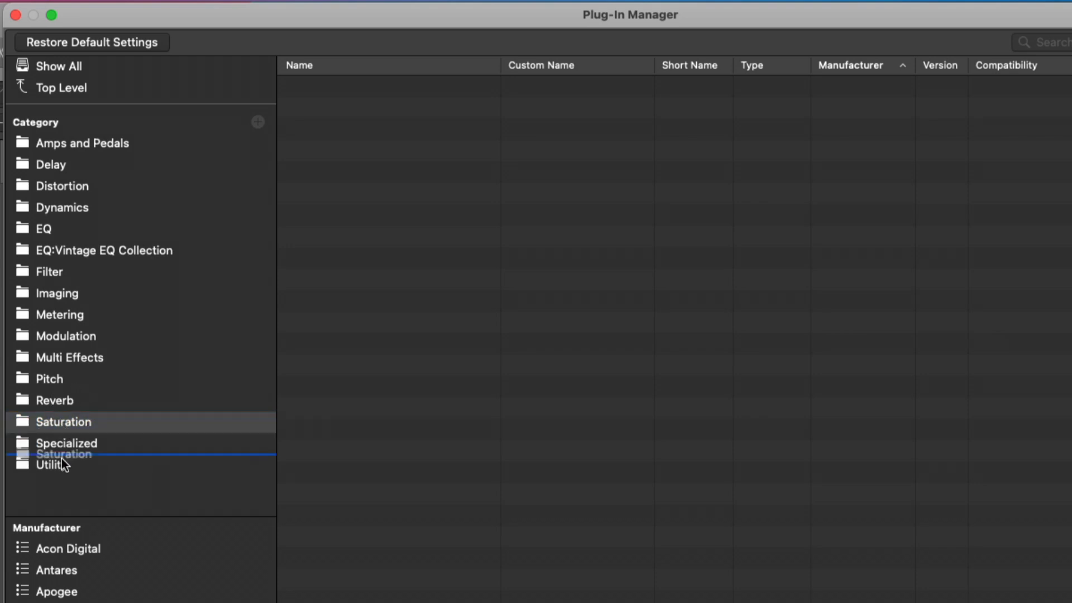
drag(64, 422, 64, 465)
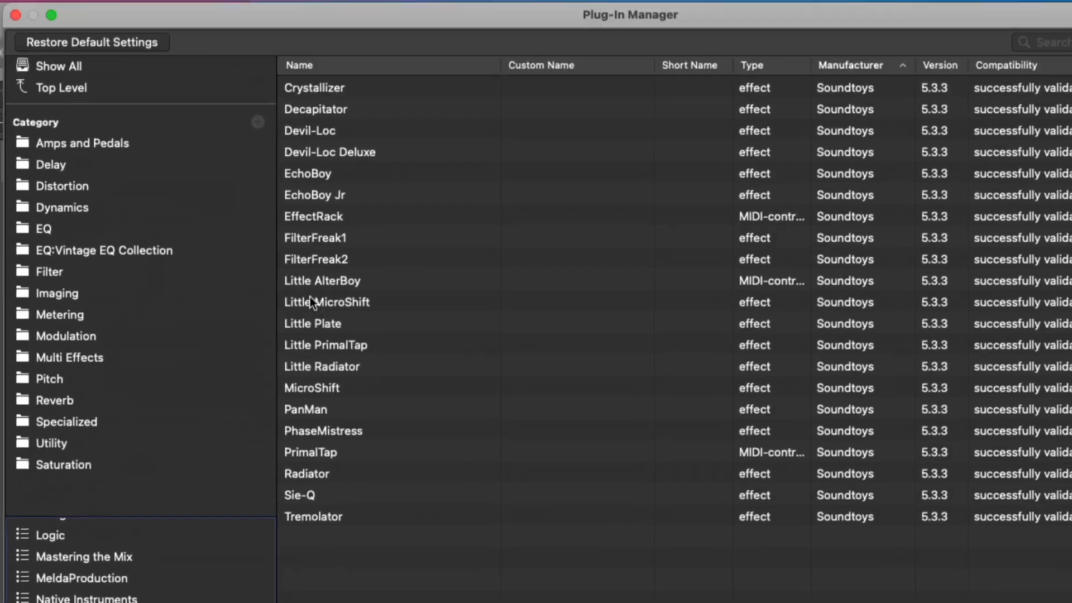
File Soundtoys Decapitator under Saturation and Distortion, then tick its Use checkbox.
click(60, 314)
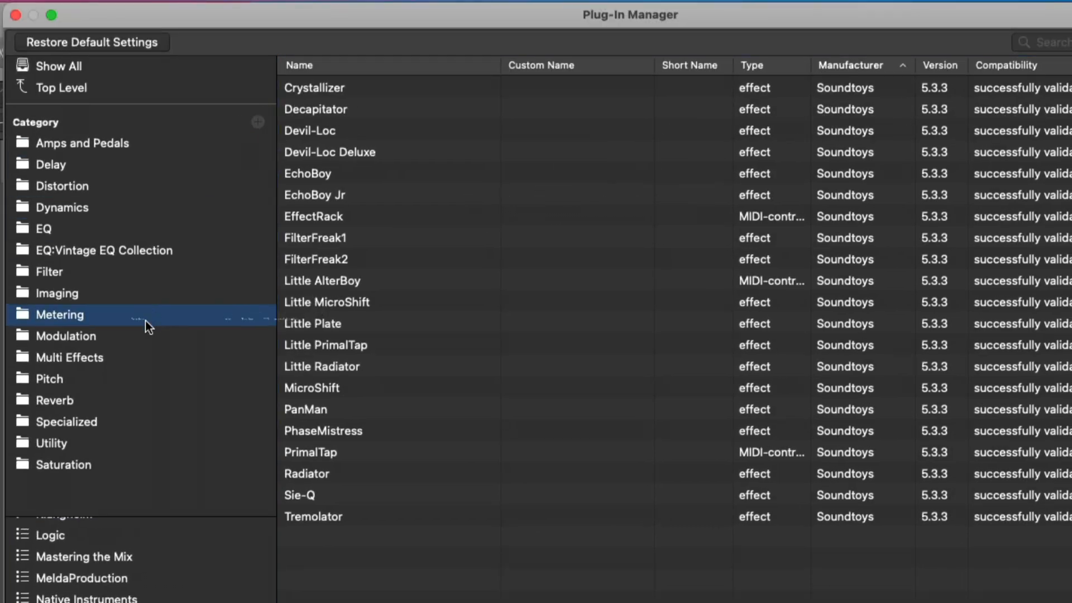
click(64, 465)
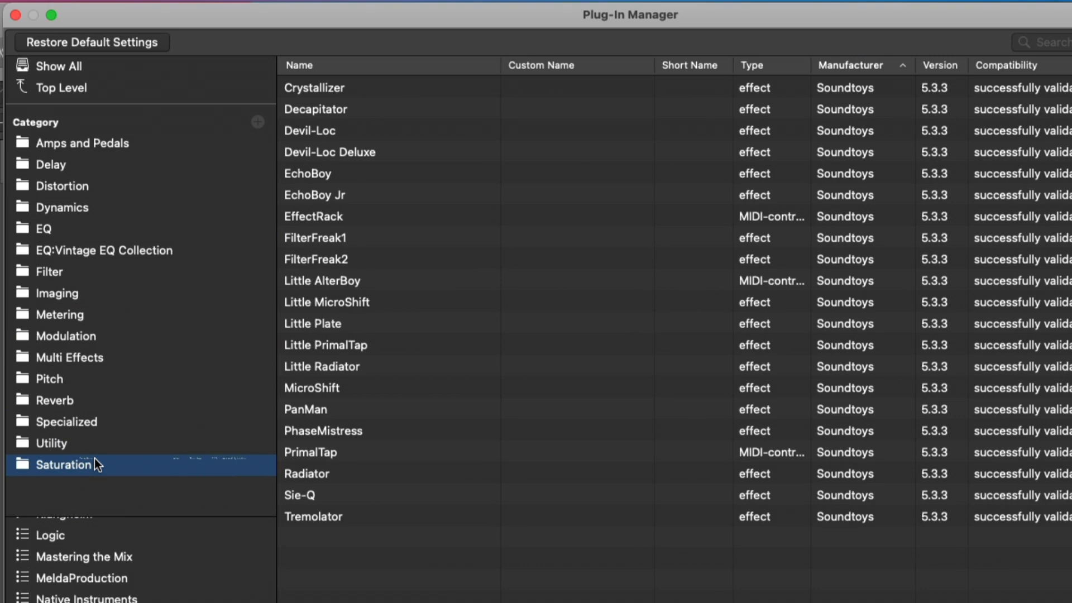
click(64, 464)
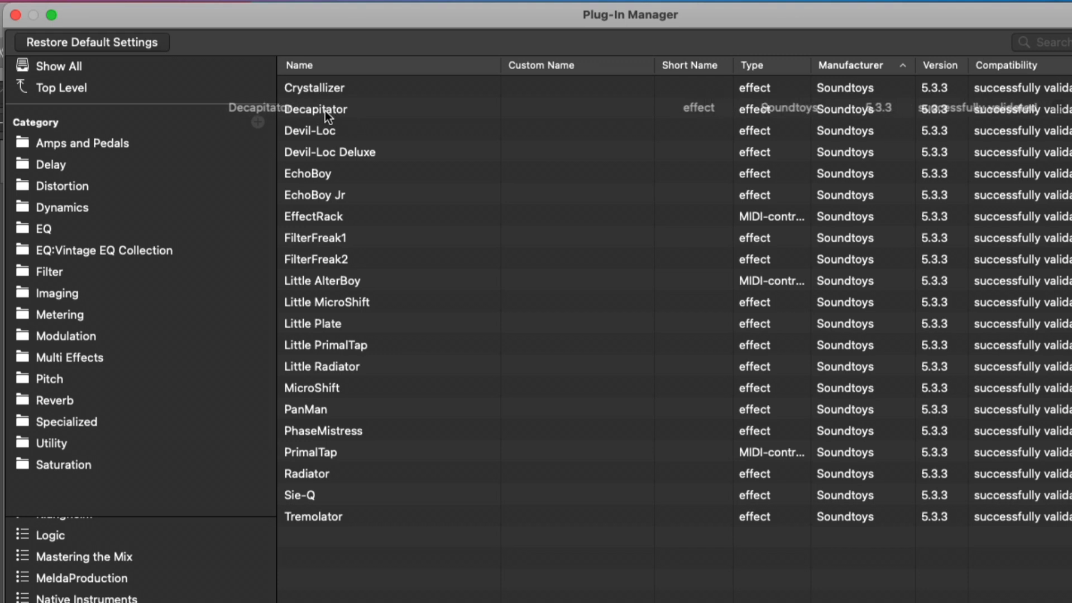
click(61, 186)
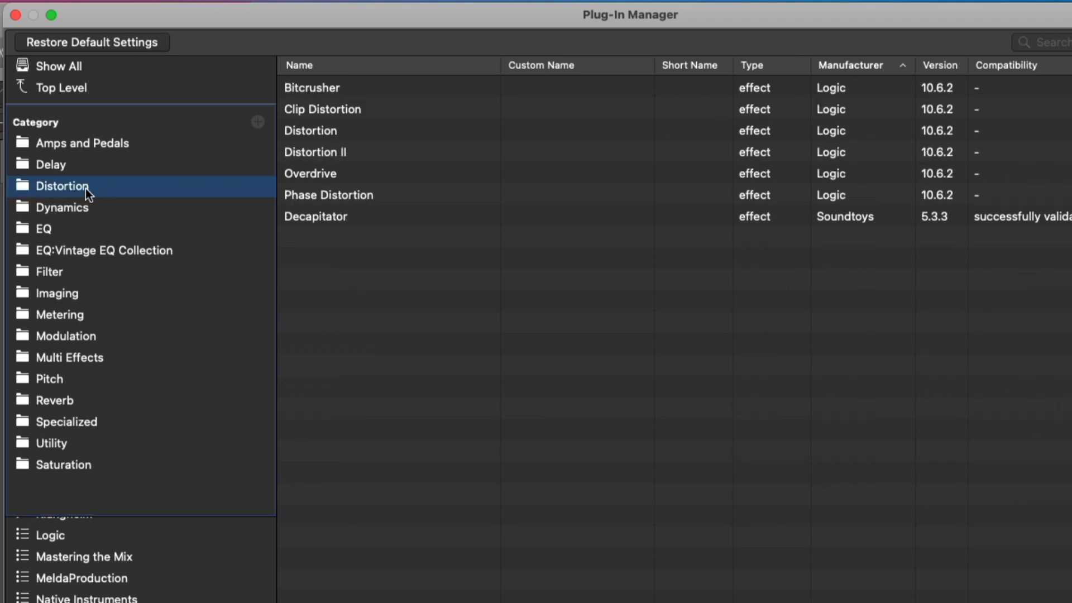
mouse_move(302, 148)
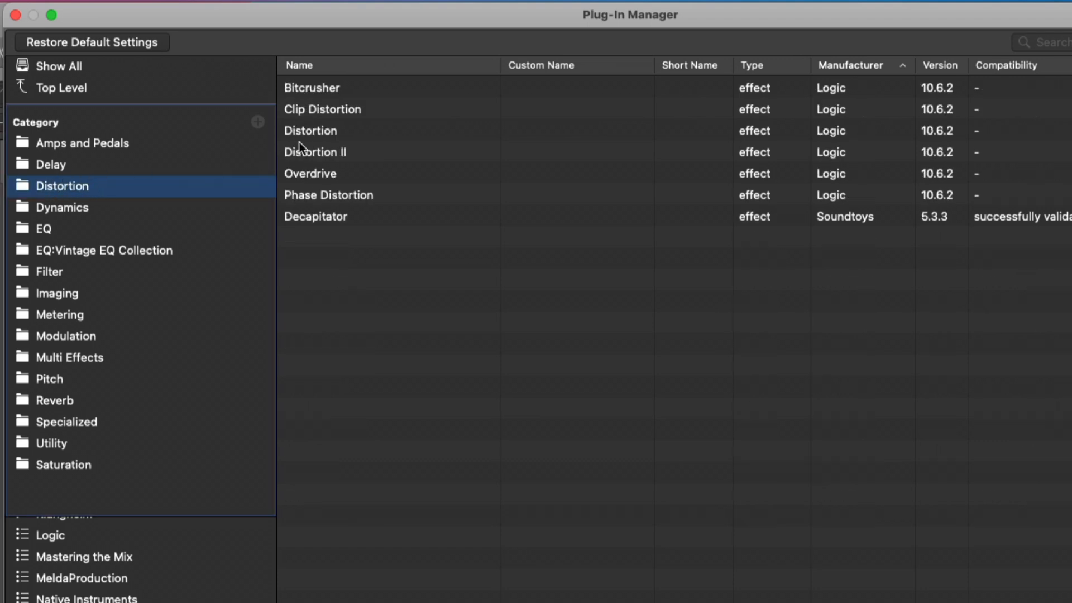
mouse_move(322, 225)
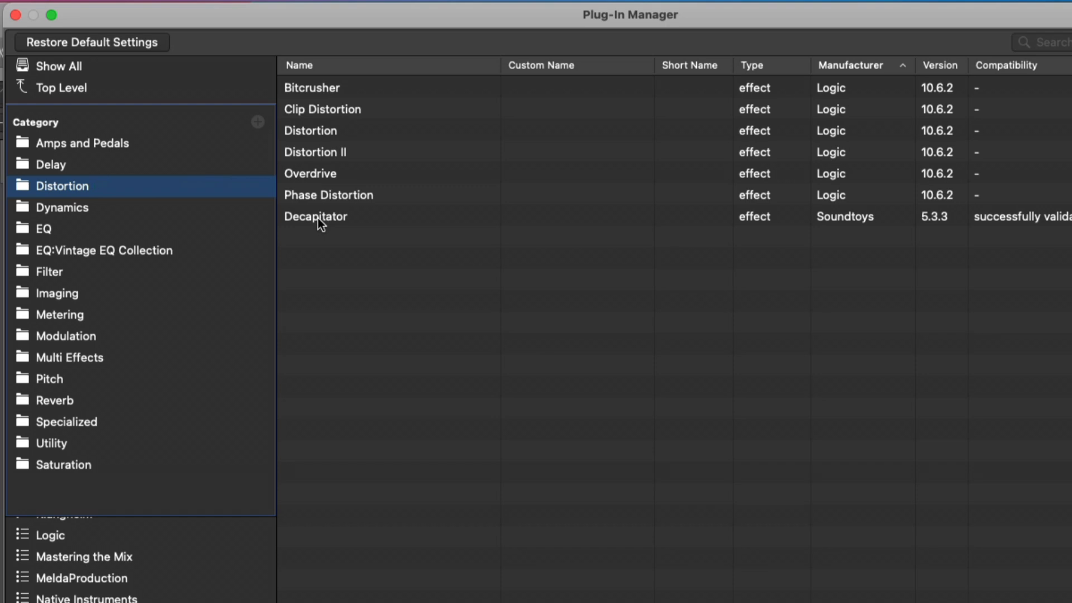
mouse_move(102, 471)
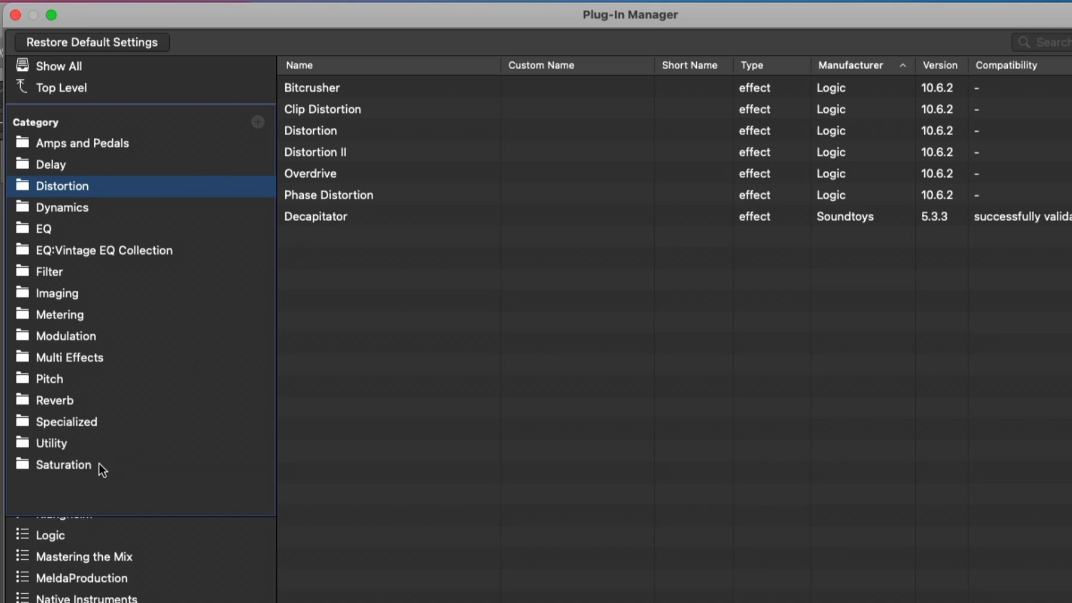
click(63, 464)
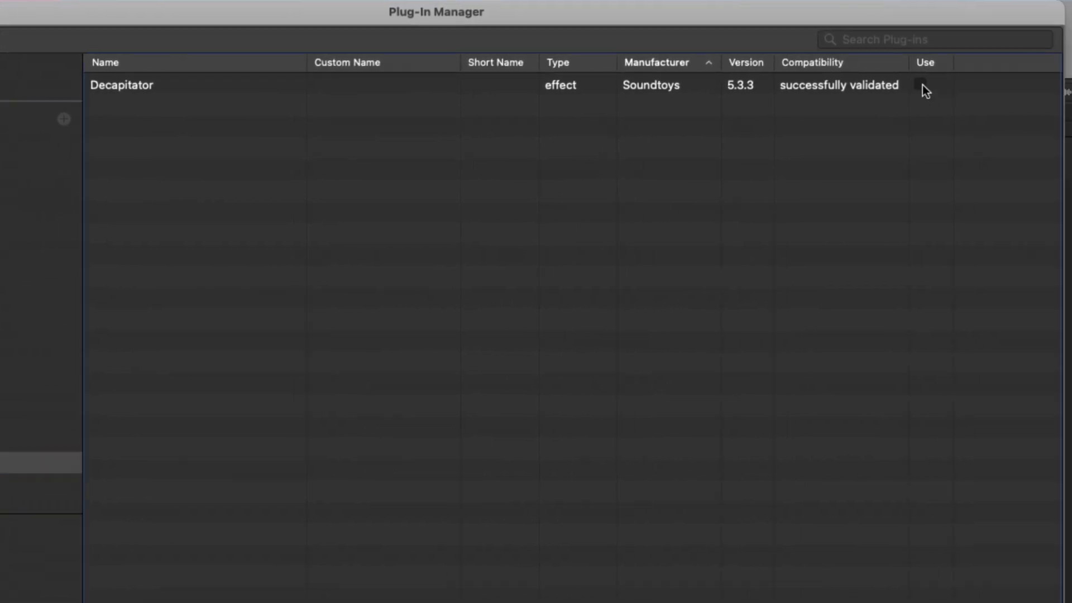
click(920, 85)
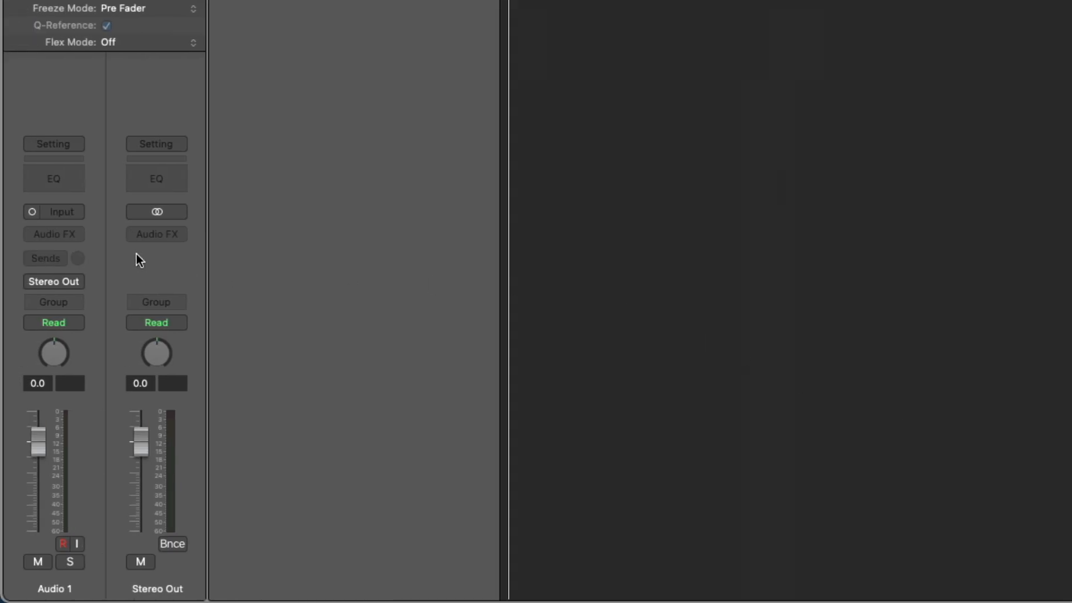
Insert Decapitator on Audio 1 and confirm it under Audio Units > Soundtoys.
click(53, 234)
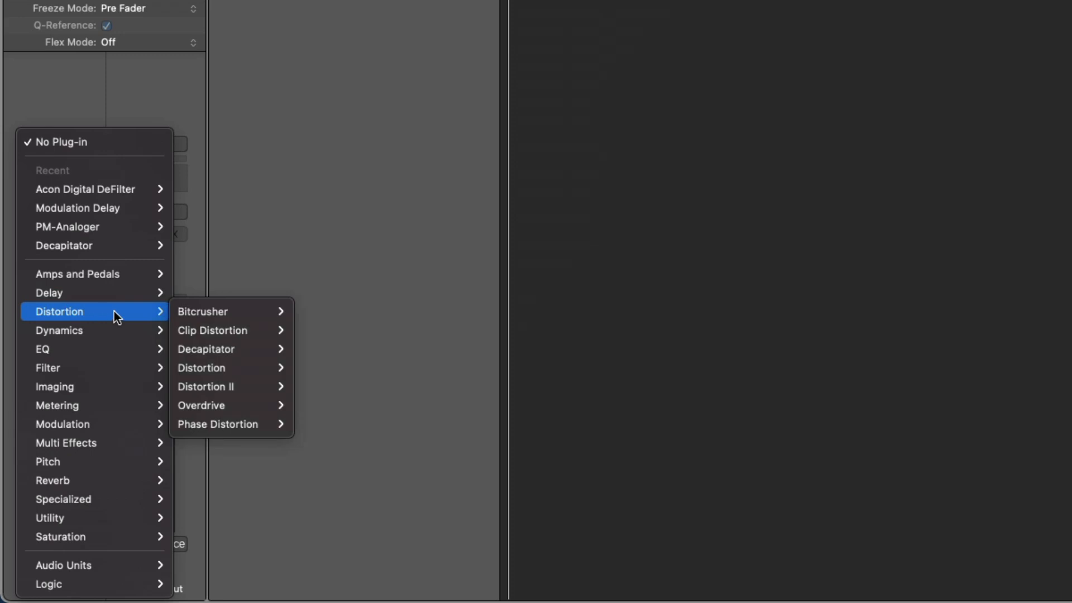
mouse_move(204, 348)
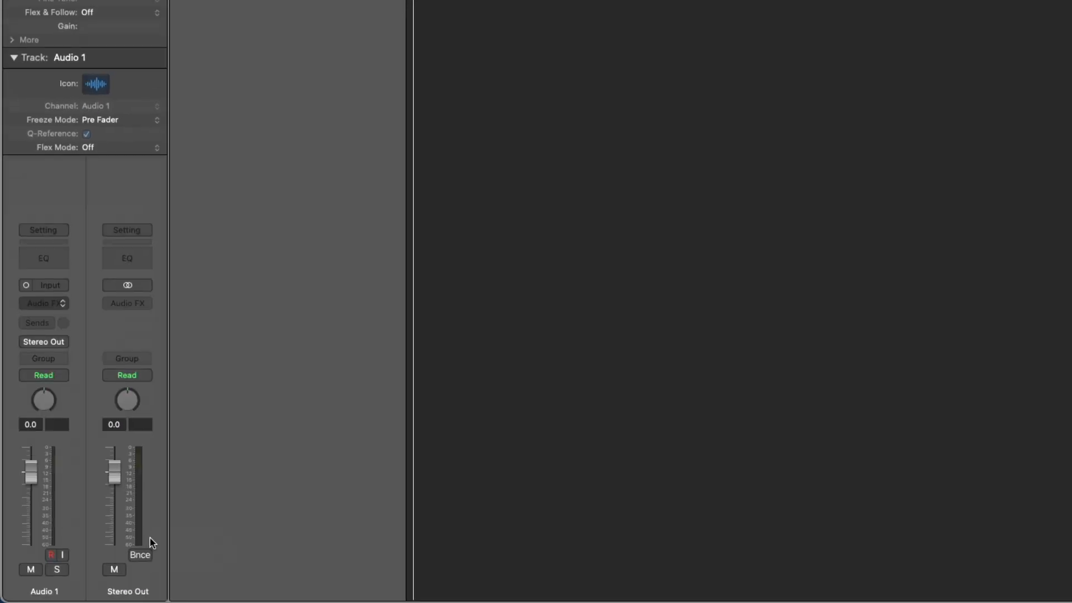
click(43, 303)
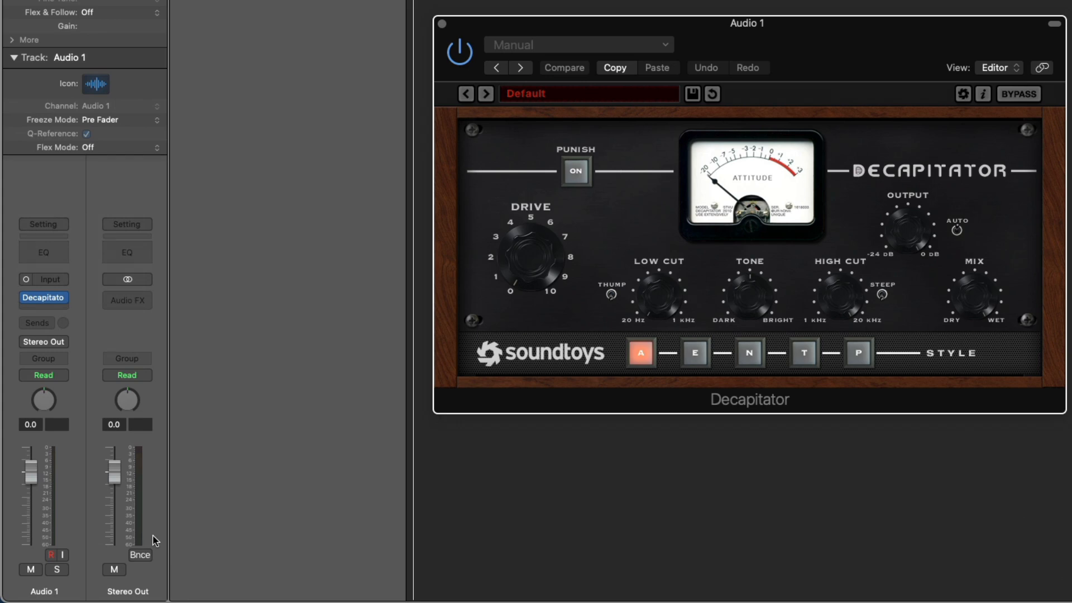
click(43, 298)
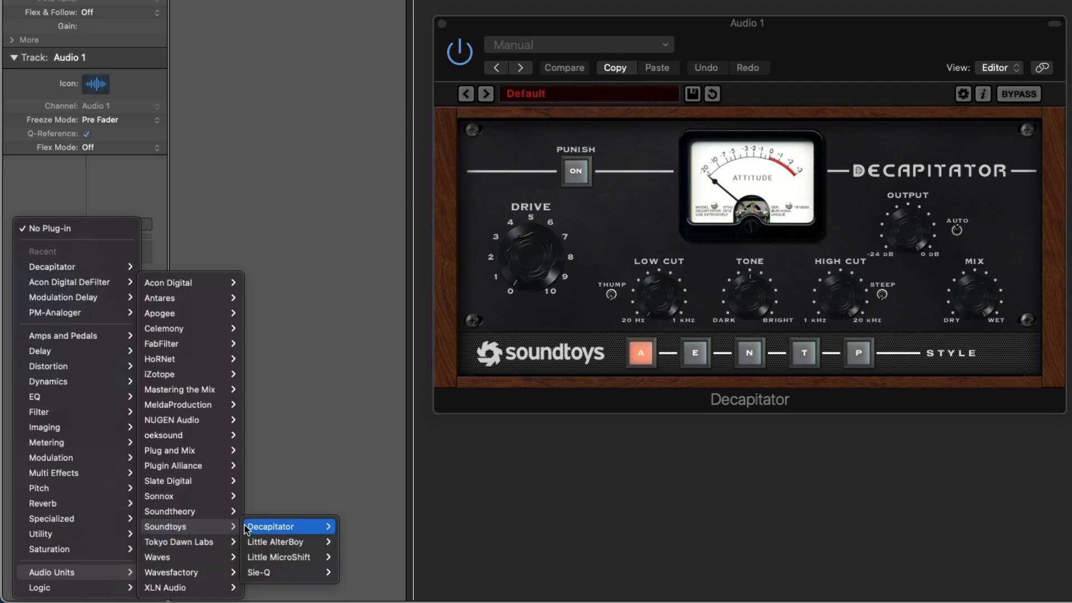
click(271, 526)
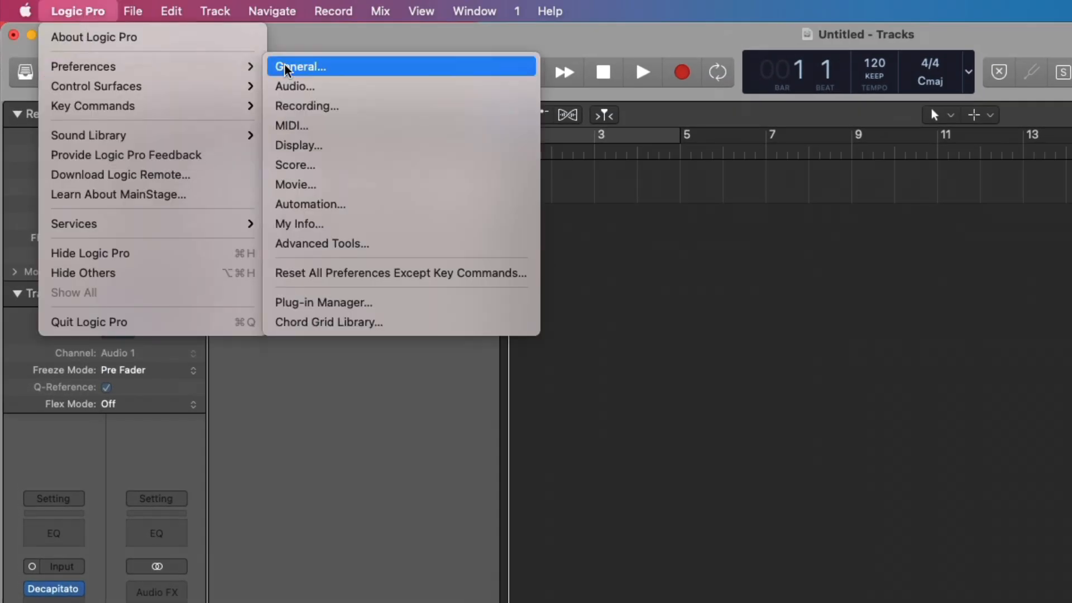
File Klanghelm's SDRR2 under the Saturation category moved to the top, then close the manager.
click(323, 303)
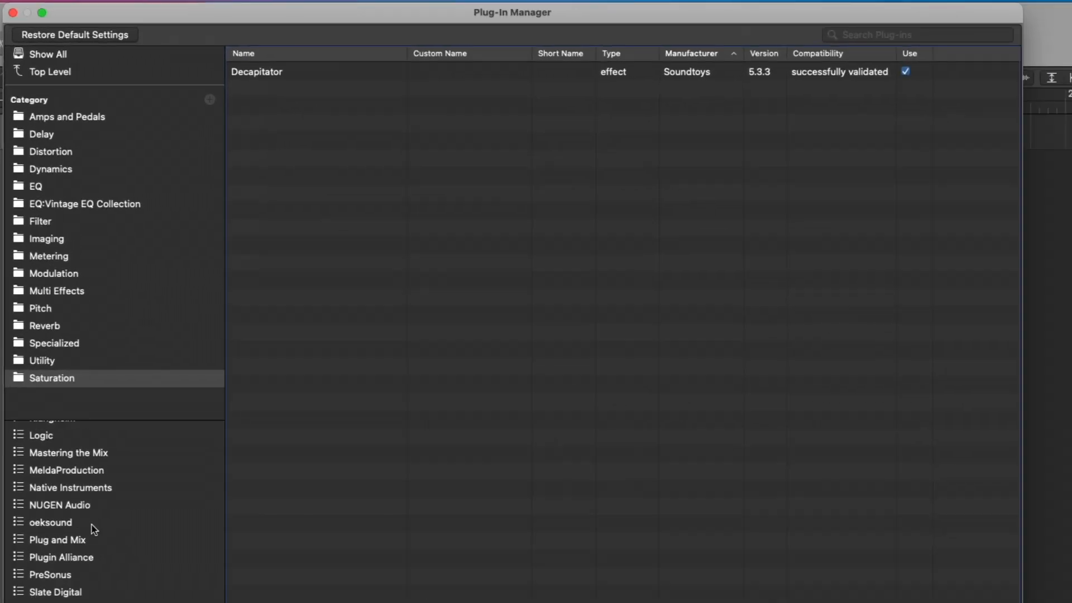
click(53, 551)
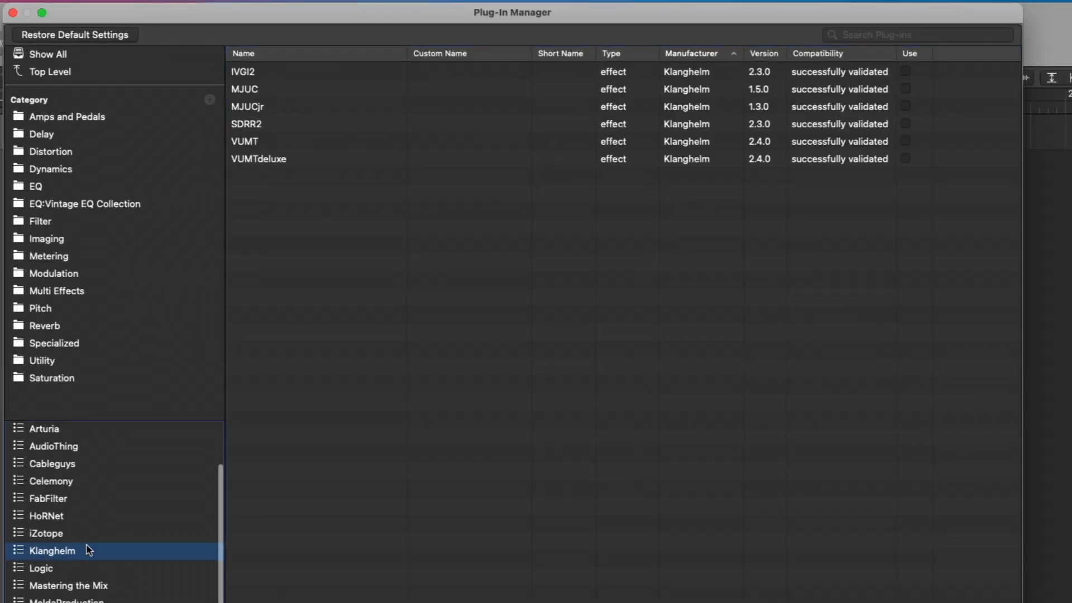
click(45, 325)
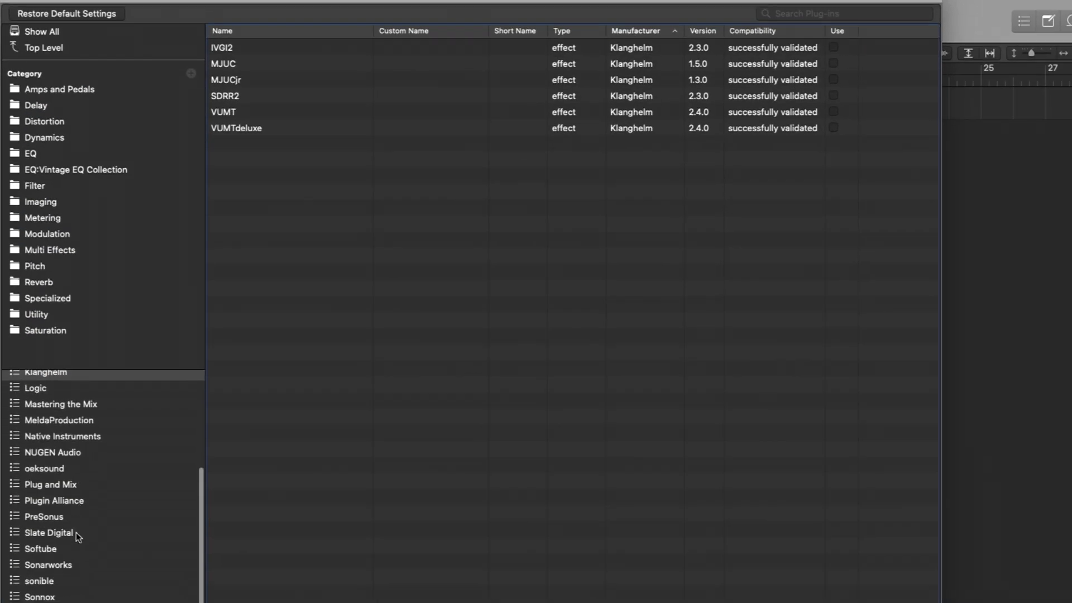
click(38, 596)
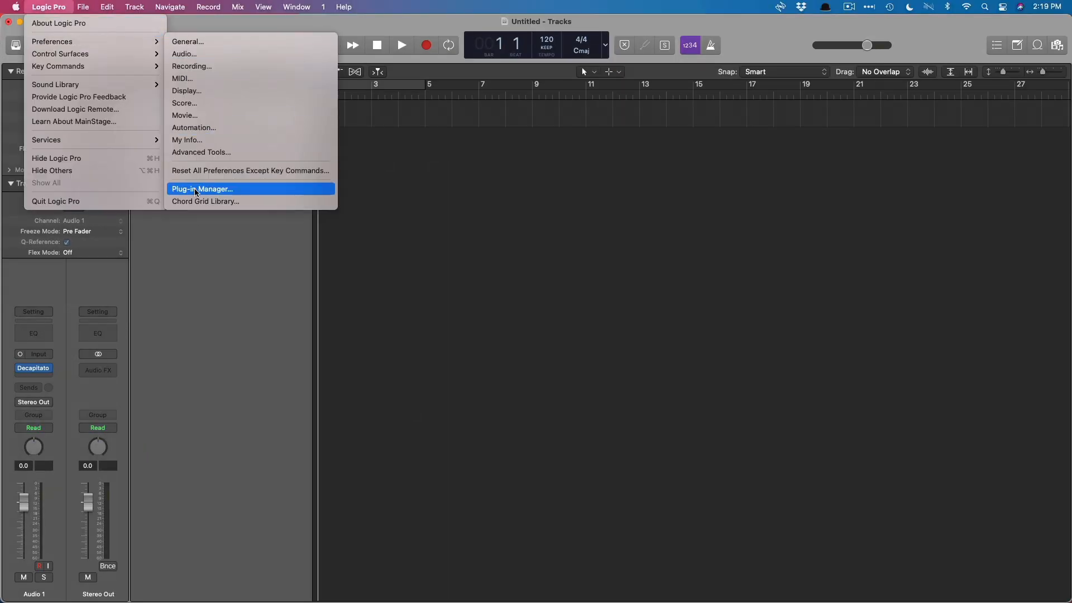
Enable SDRR2 for use within the Saturation category of the Plug-In Manager.
click(202, 189)
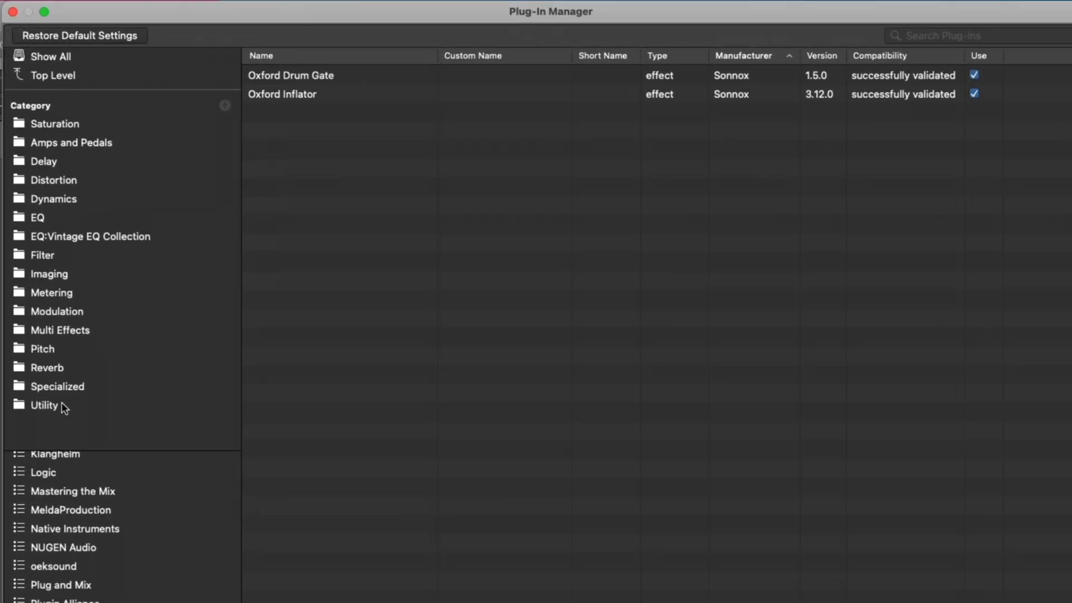
click(54, 124)
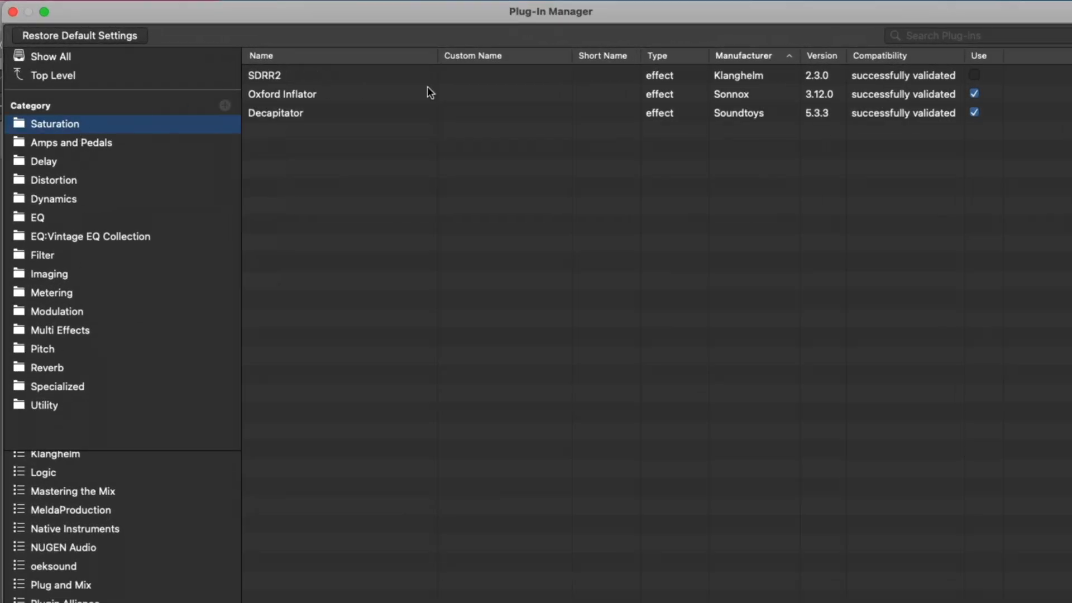
click(974, 75)
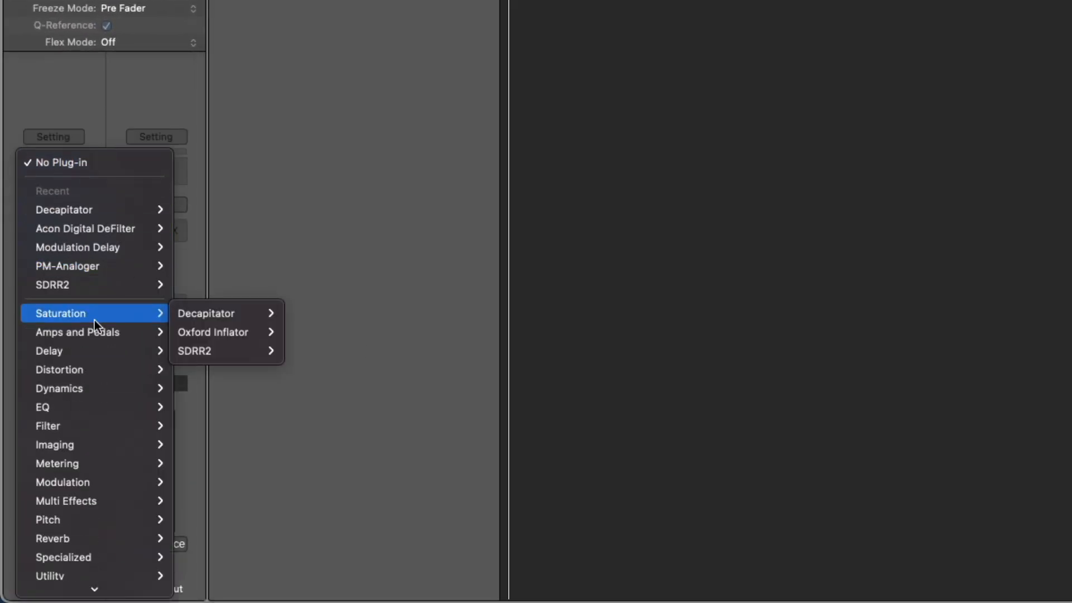
Insert SDRR2 from Saturation on Audio 1 below Decapitator and browse the EQ submenu.
click(205, 314)
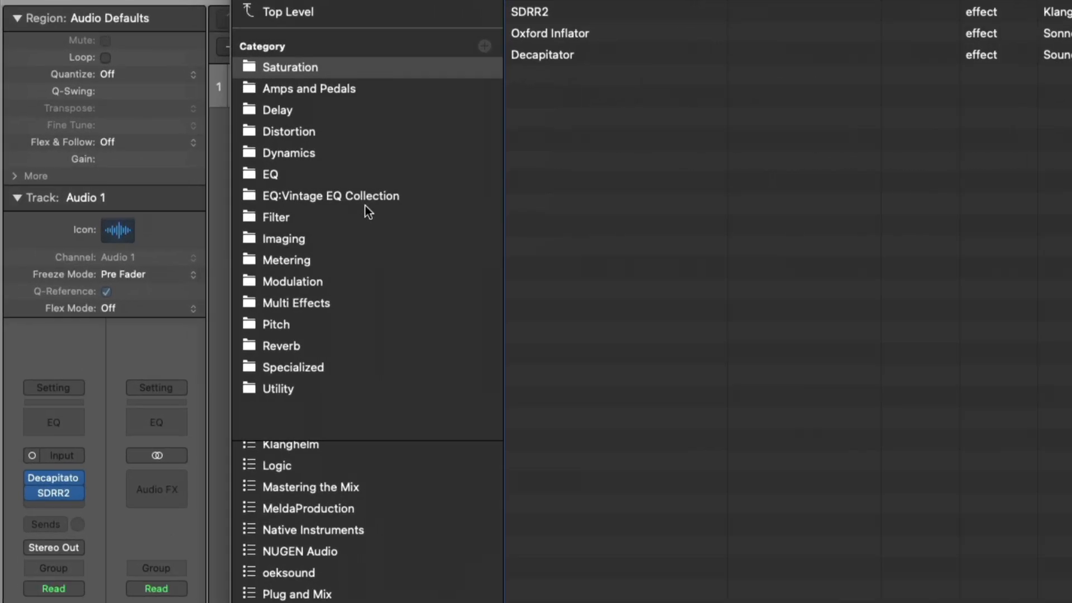
click(271, 175)
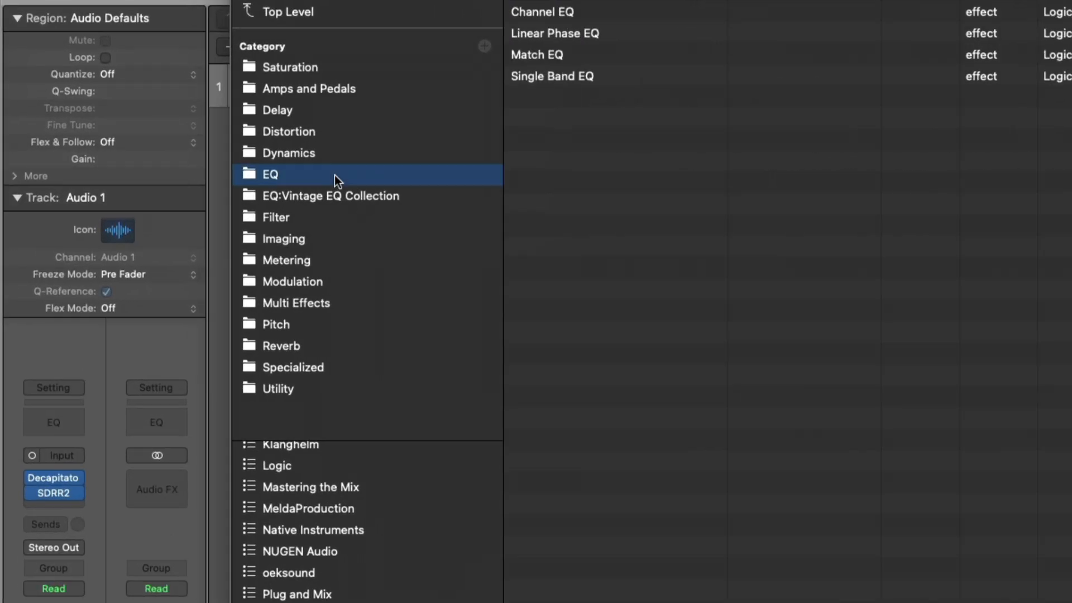
click(331, 196)
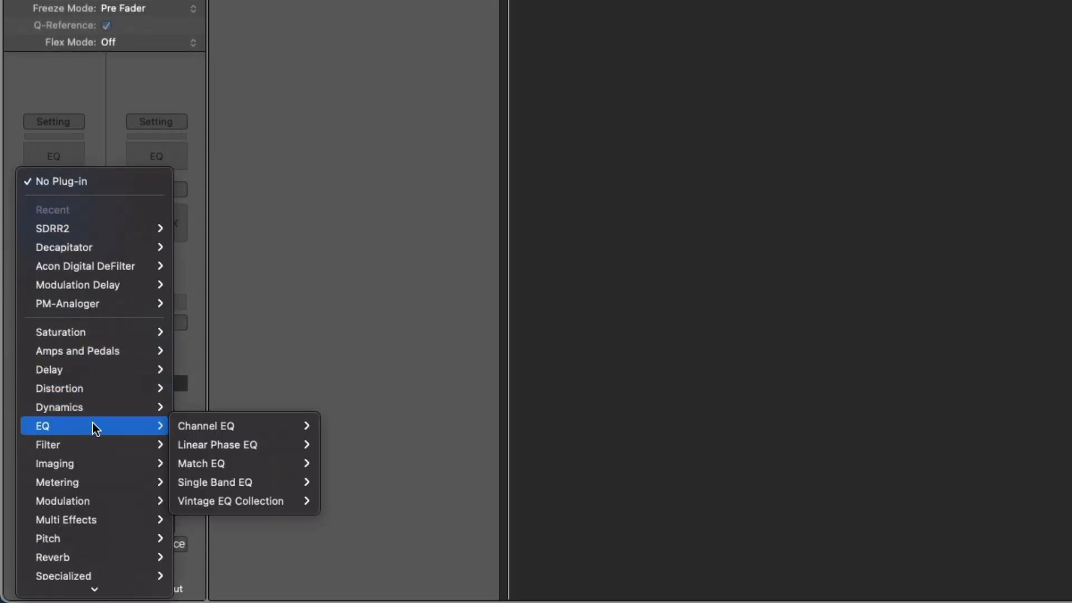
mouse_move(230, 500)
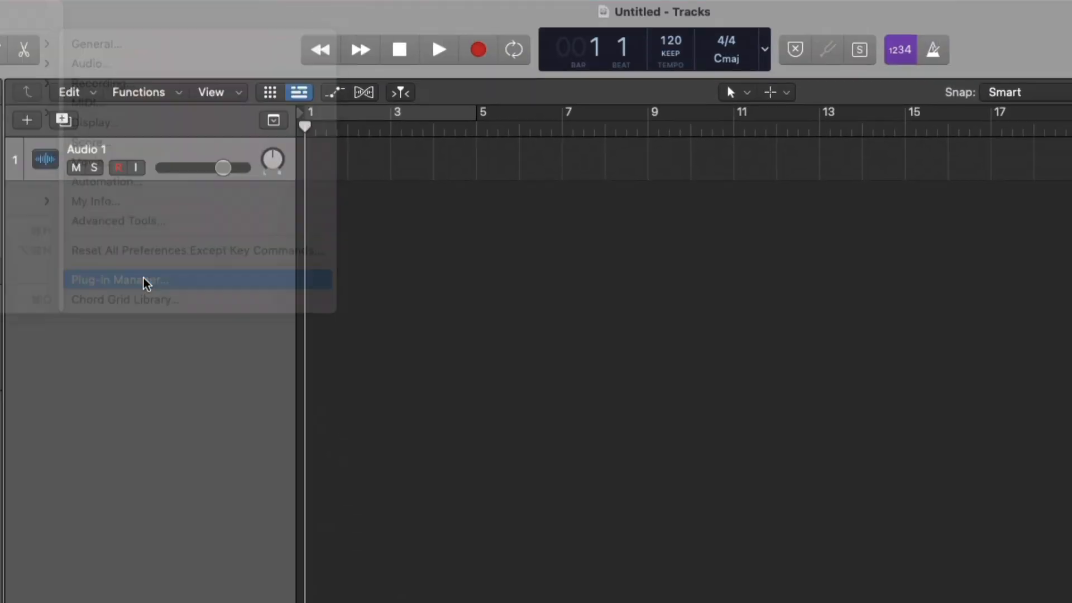
Add a new plug-in category named 'Saturation:2nd Category' in the Plug-In Manager.
click(119, 280)
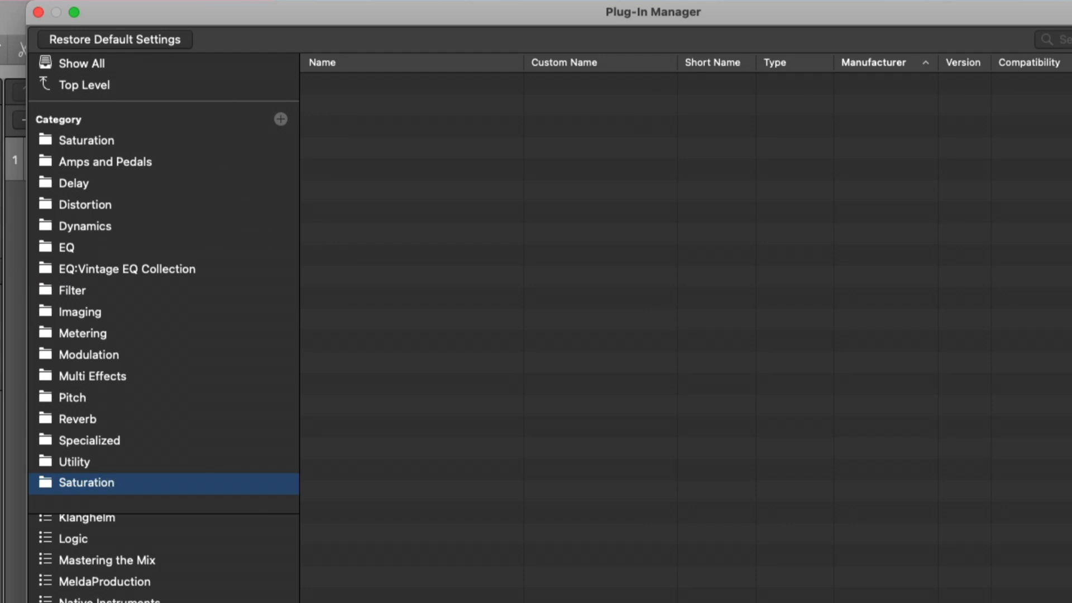
text(:)
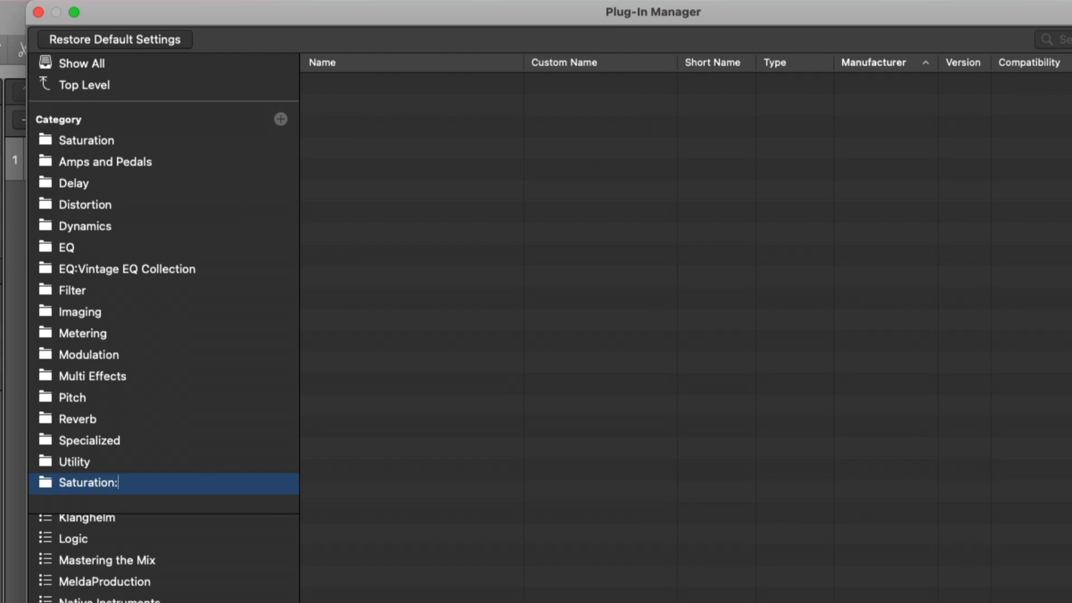
text(2nd)
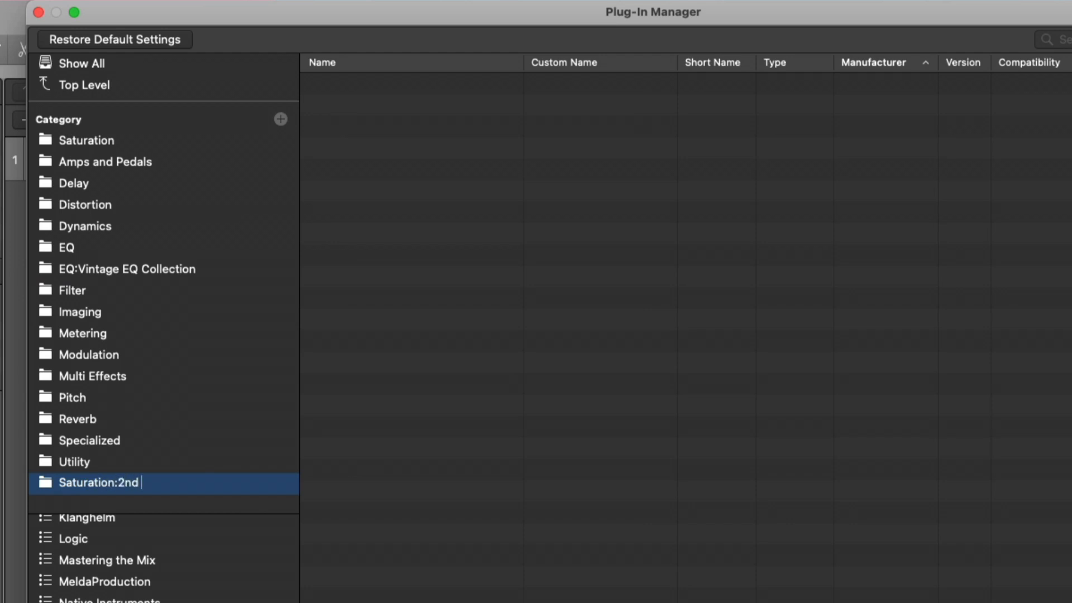
text(Category)
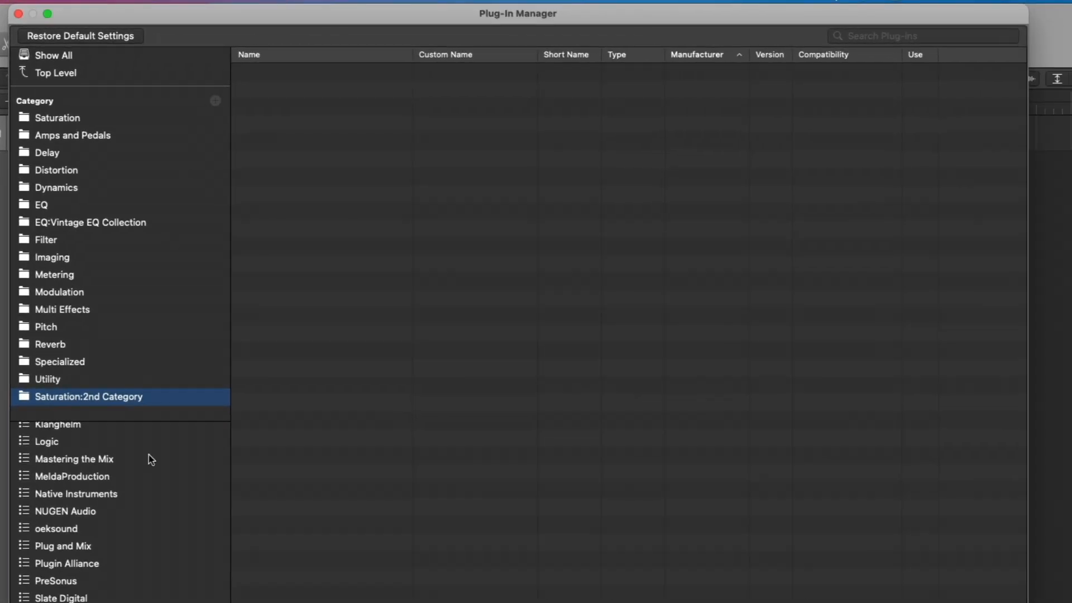
mouse_move(91, 557)
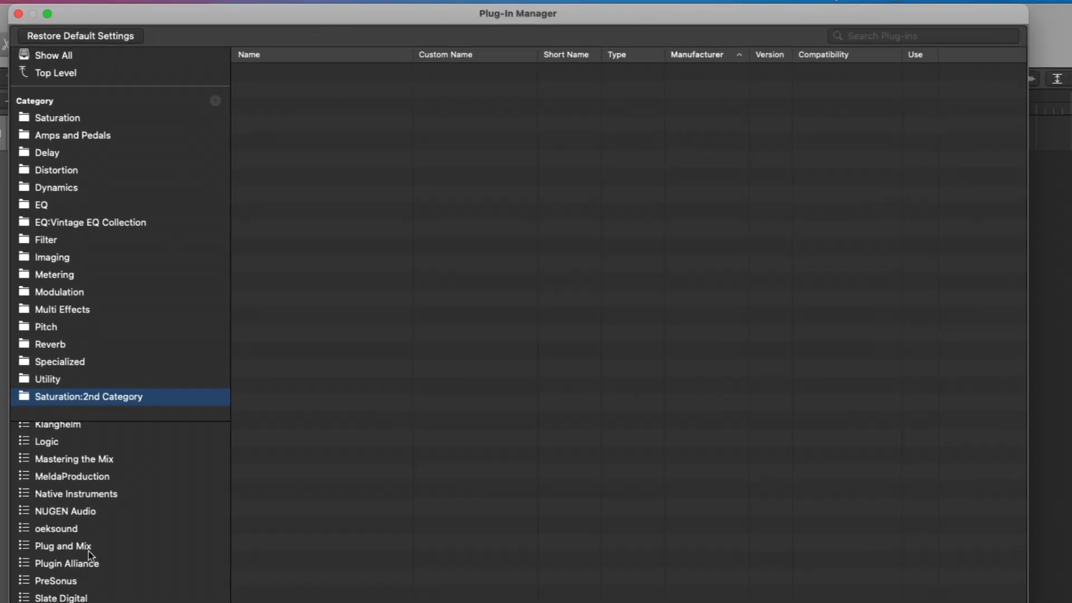
Show Plug and Mix's plug-ins and select PM-Analoger.
click(62, 546)
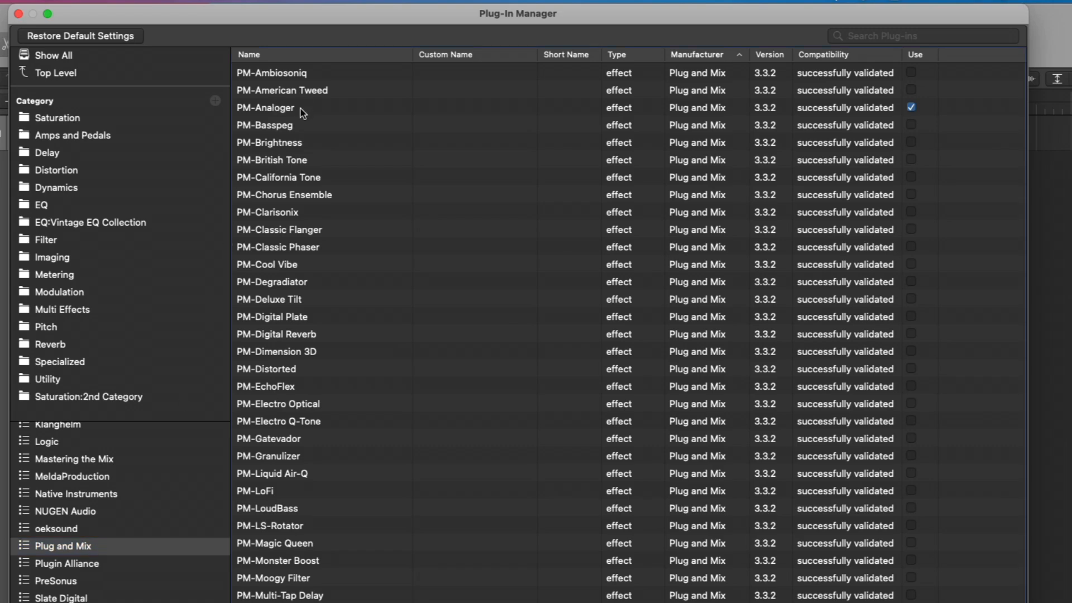
click(88, 396)
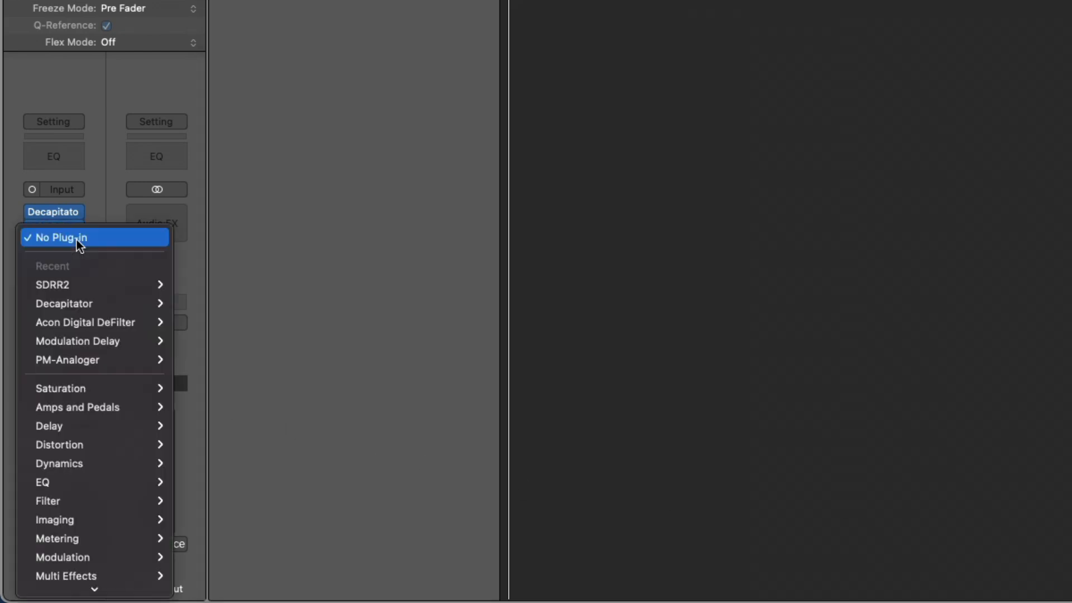
mouse_move(61, 388)
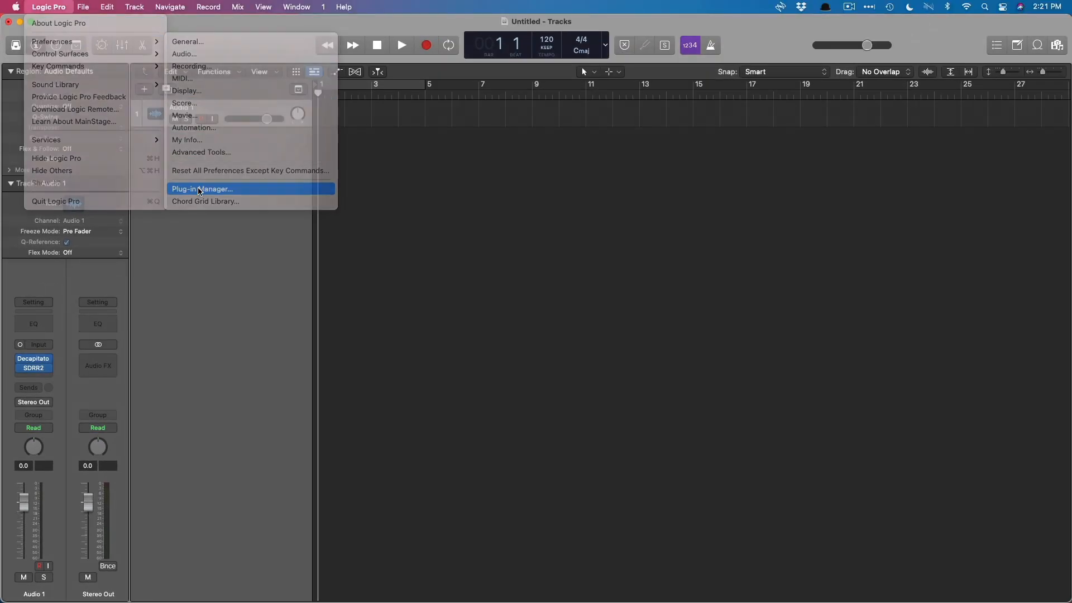
Review the plug-ins in Saturation:2nd Category and Saturation, then close the manager.
click(201, 189)
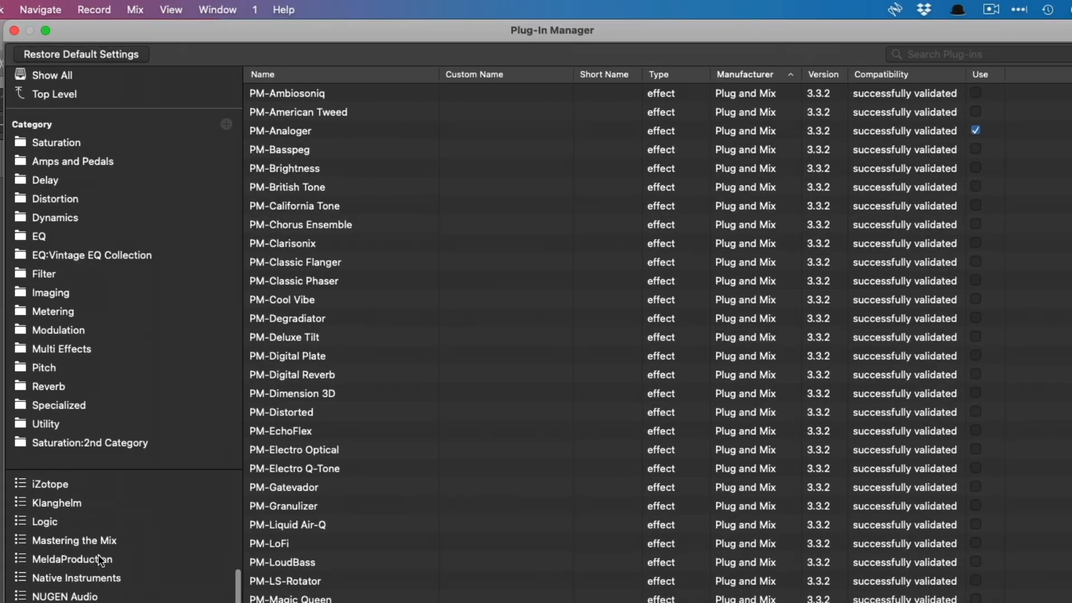
click(89, 442)
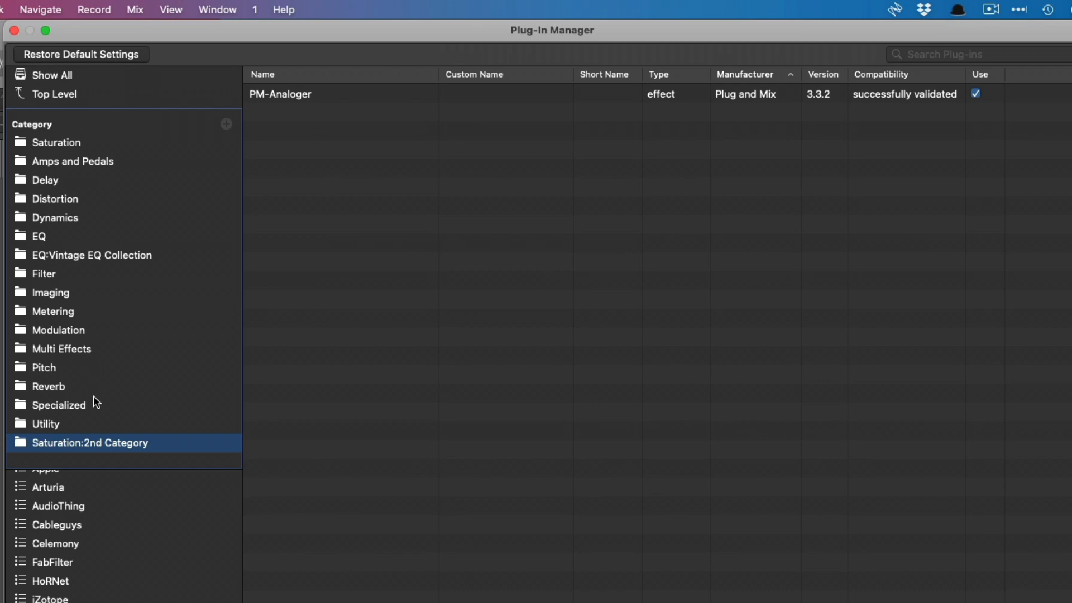
mouse_move(86, 142)
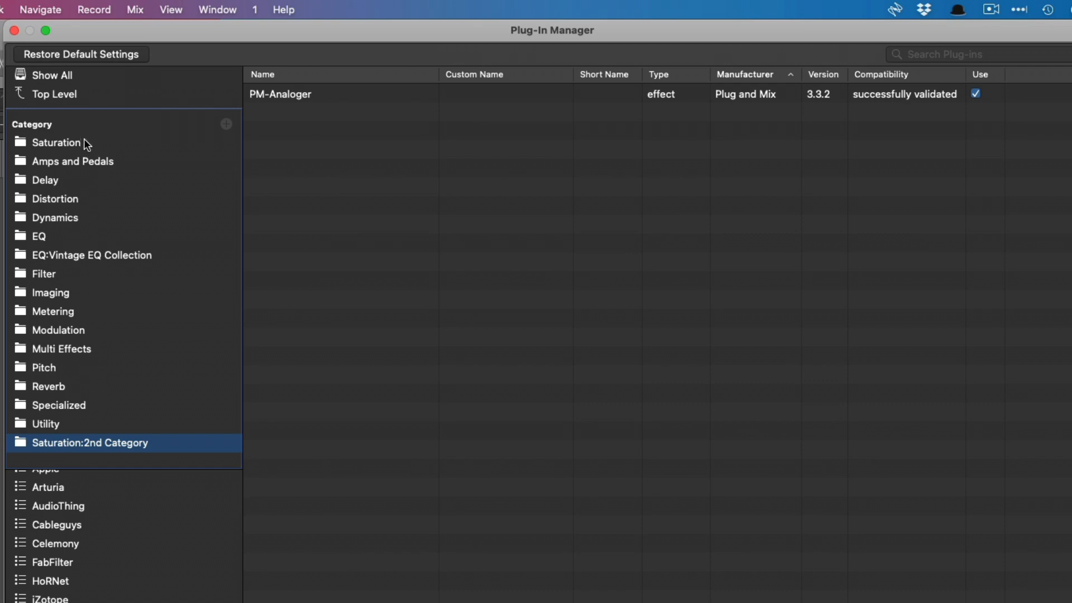
click(57, 143)
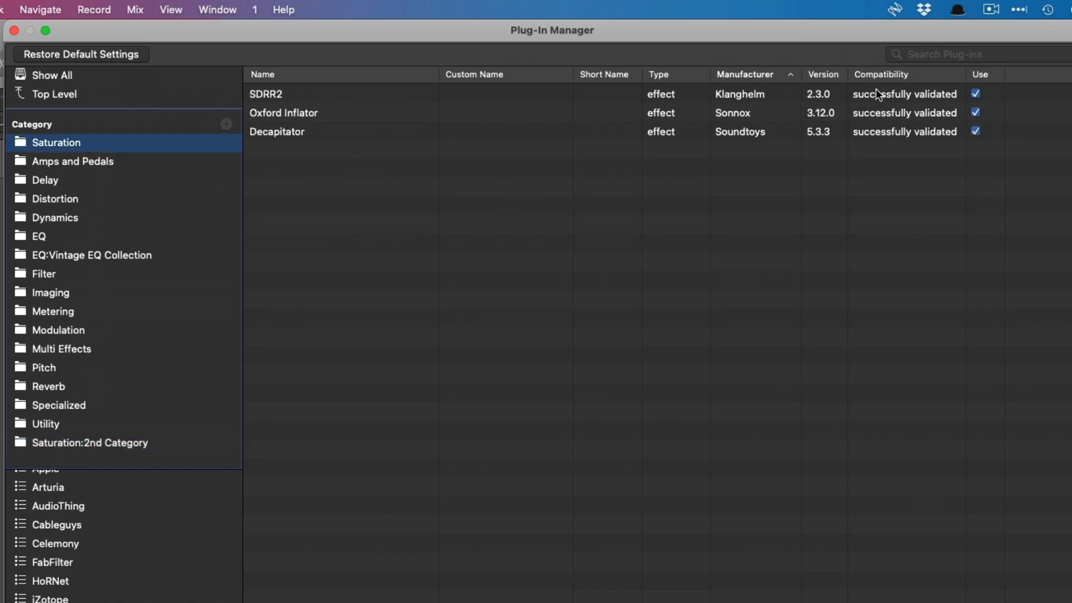
mouse_move(999, 97)
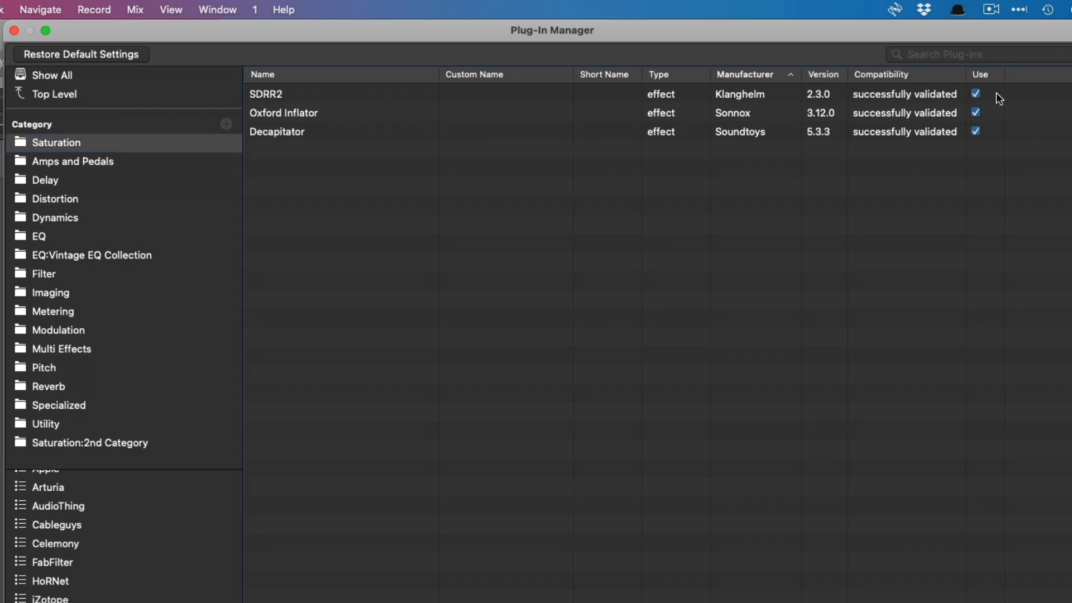
click(975, 93)
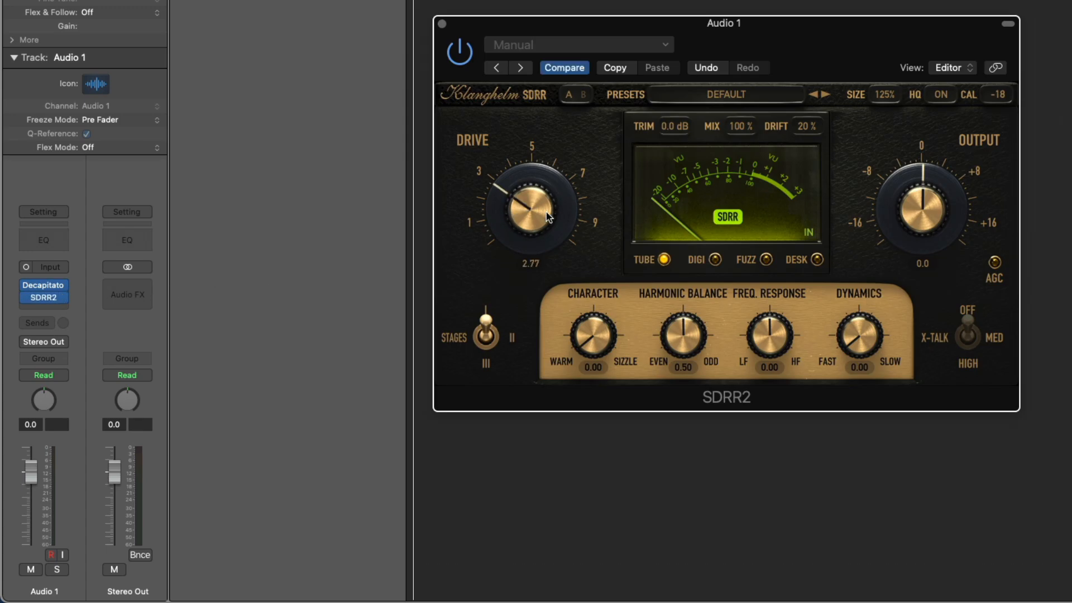
Browse the Saturation grouping in an empty effect slot's plug-in list without adding anything.
click(43, 290)
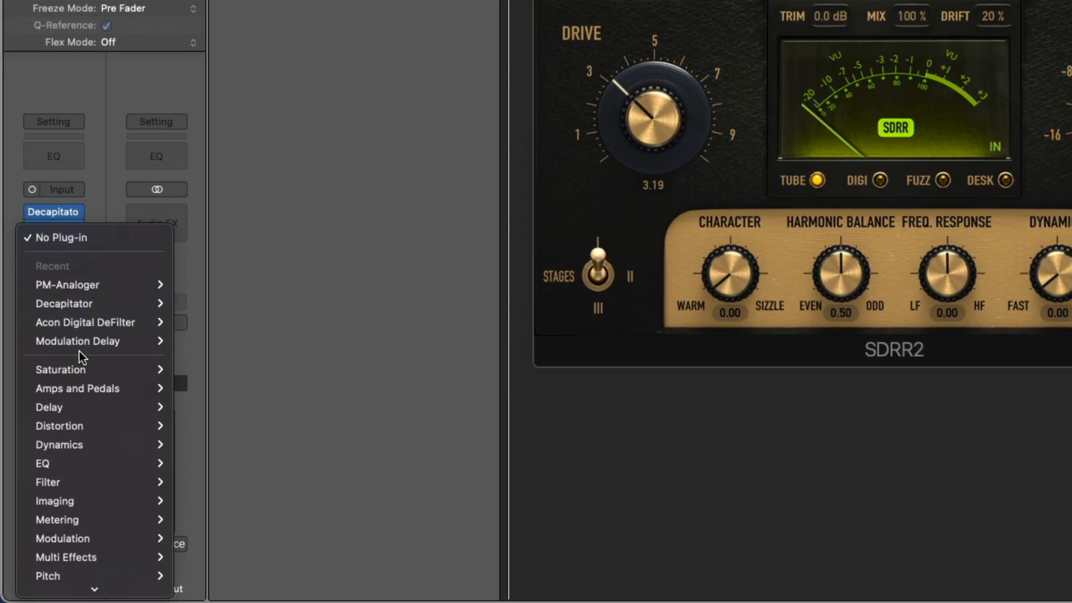
mouse_move(60, 369)
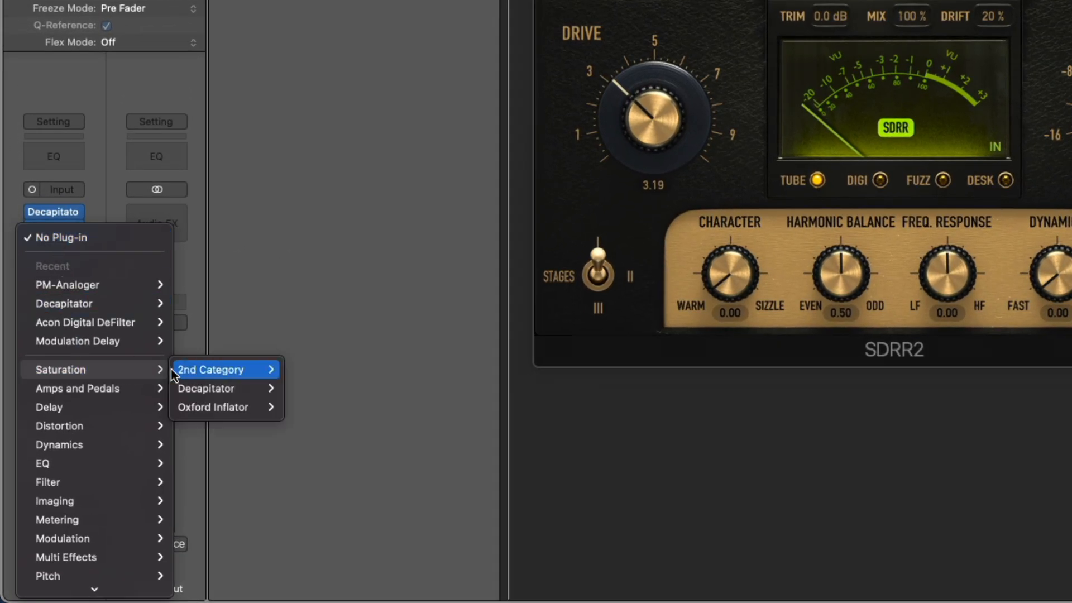
mouse_move(211, 369)
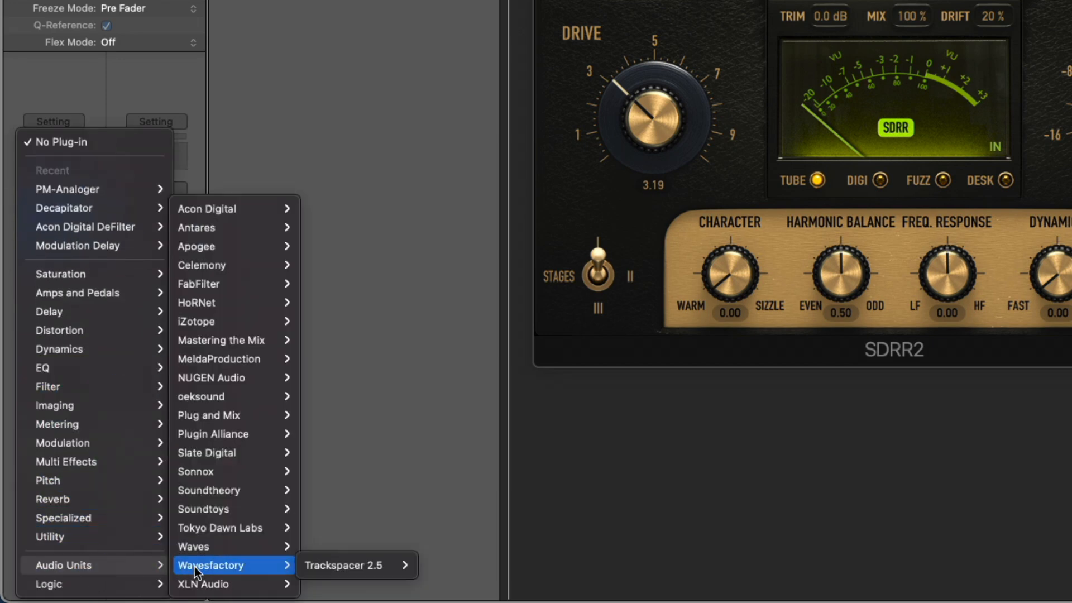
mouse_move(229, 284)
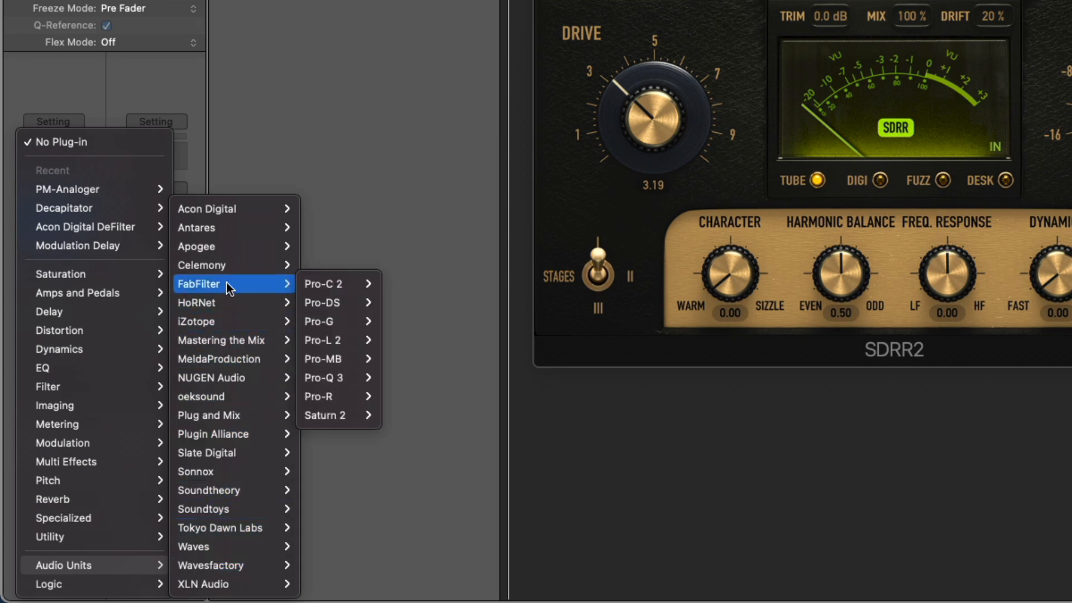
mouse_move(226, 322)
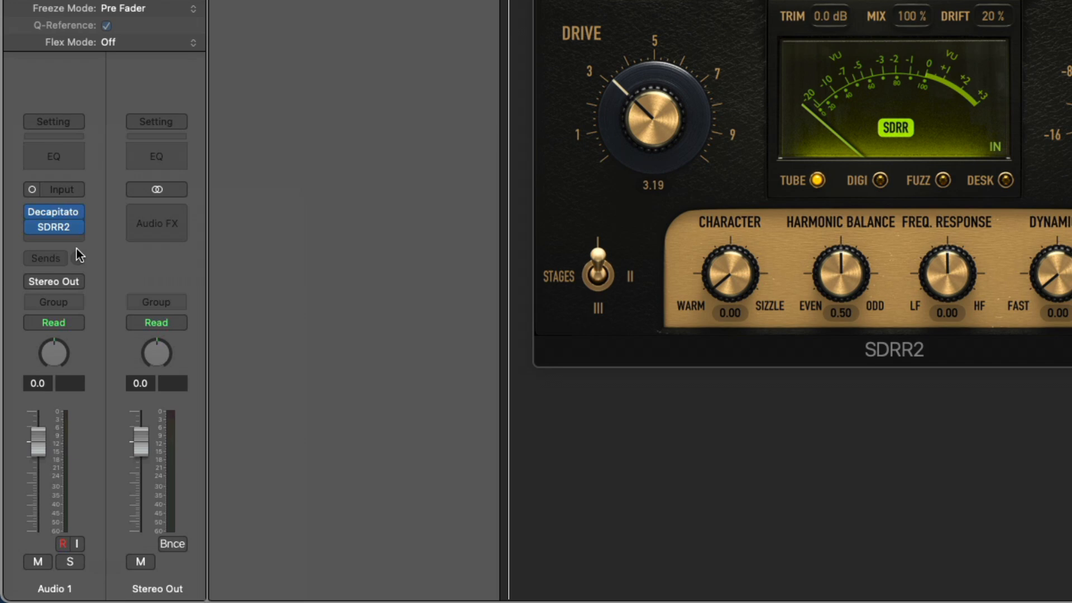
click(62, 9)
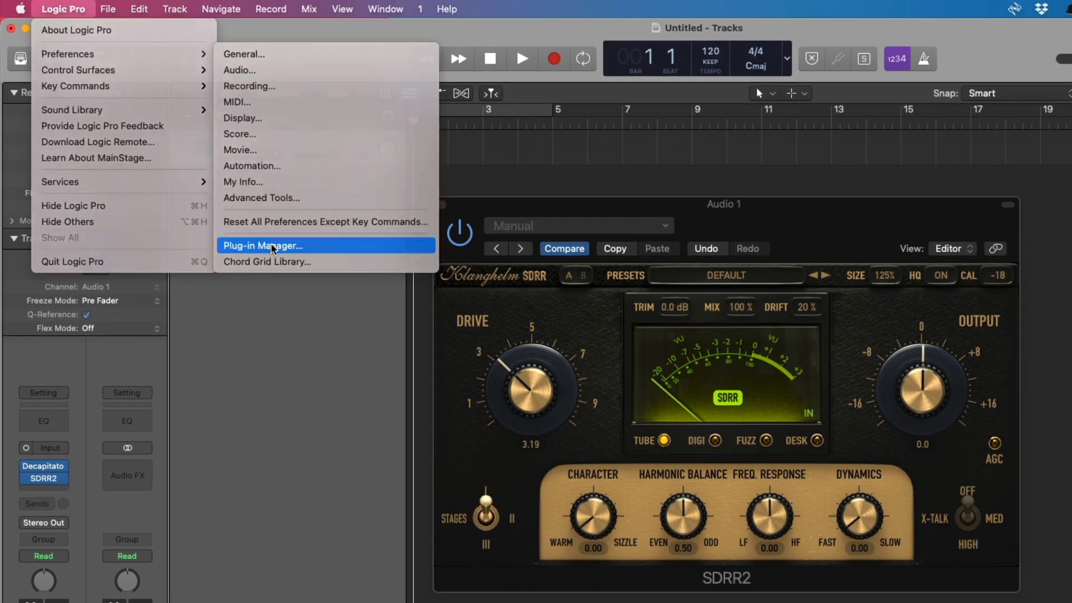
Reopen the Plug-In Manager and list every installed plug-in via Show All.
click(262, 245)
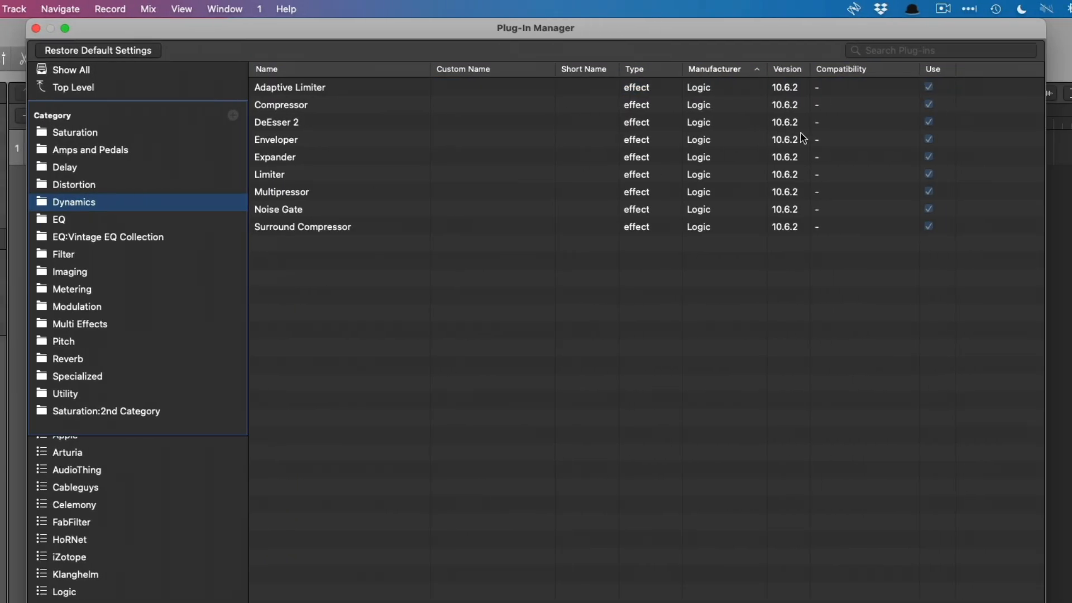
mouse_move(798, 222)
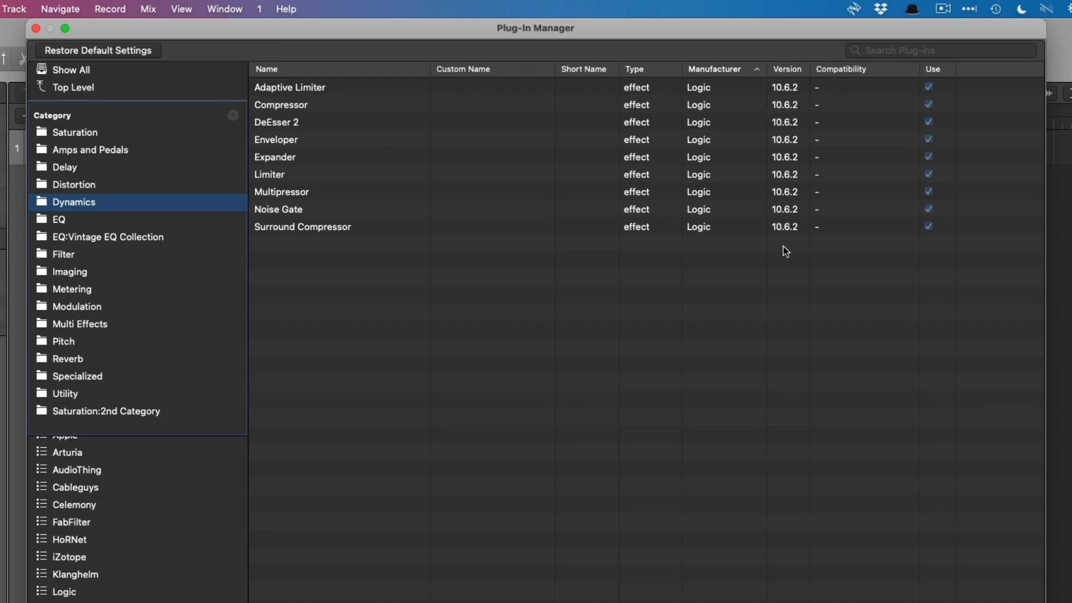
mouse_move(350, 237)
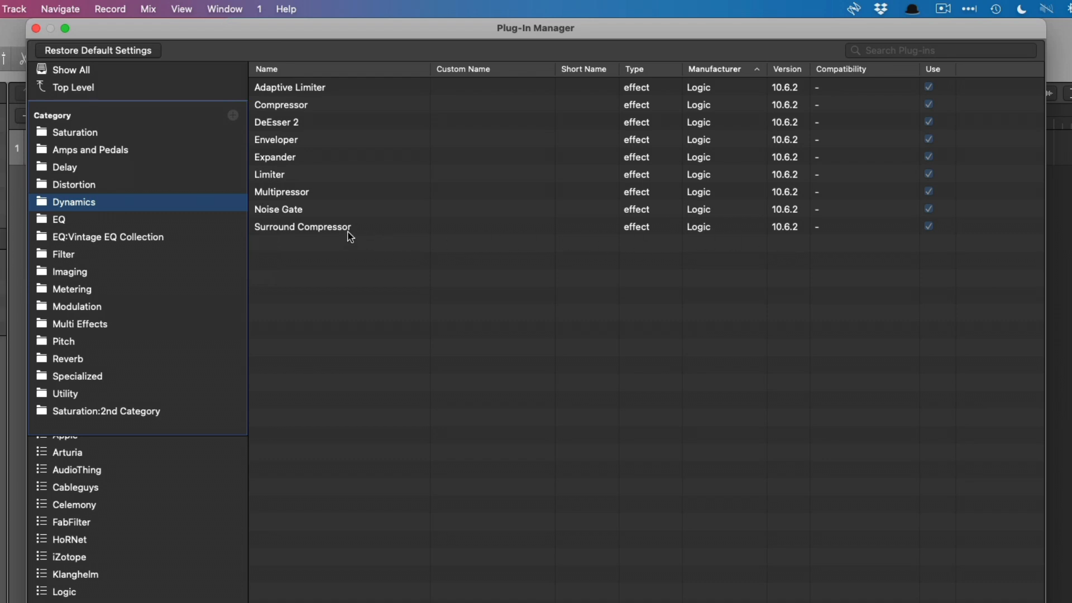
right_click(302, 227)
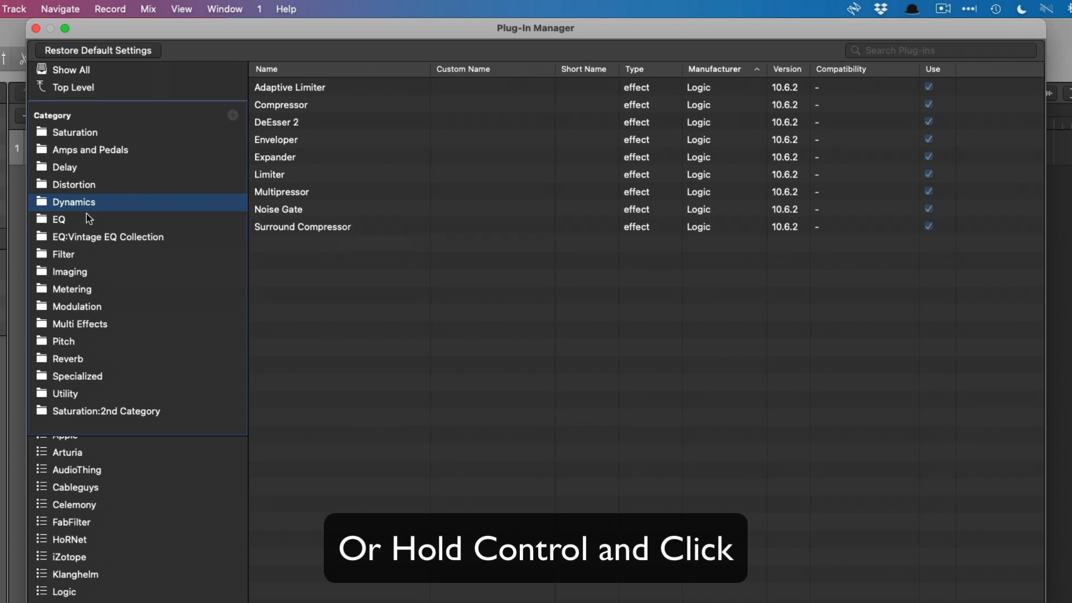
click(60, 219)
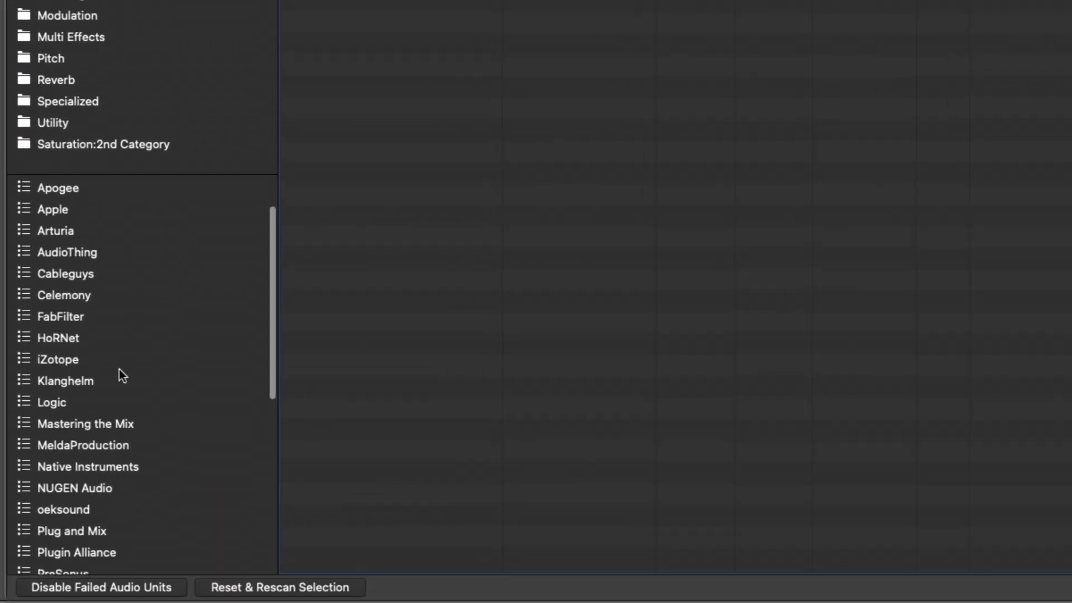
Search the plug-in list for 'singl' and filter to the EQ category.
click(51, 402)
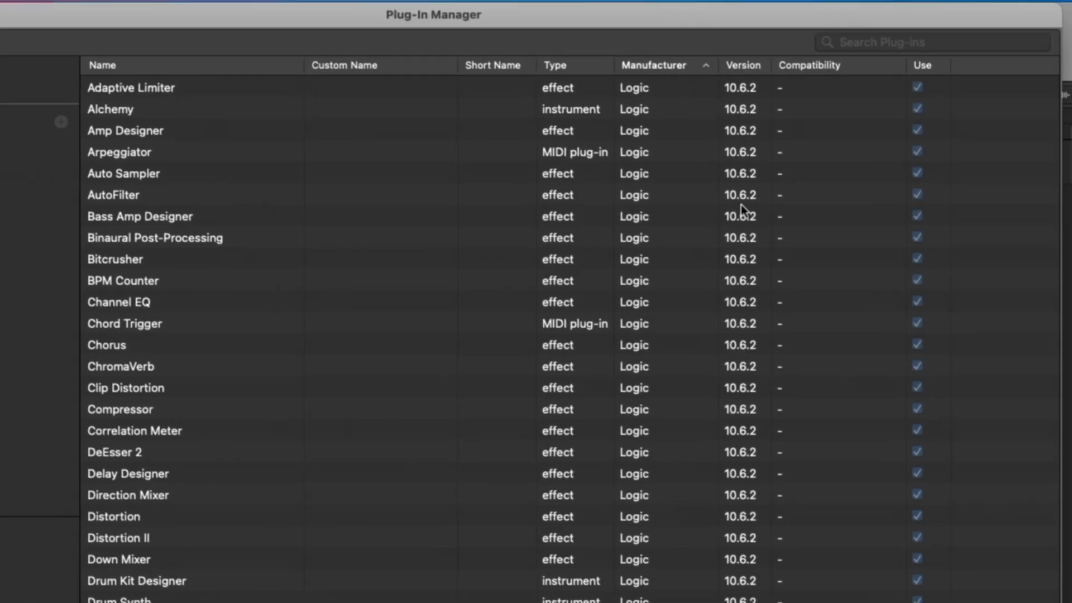
text(single)
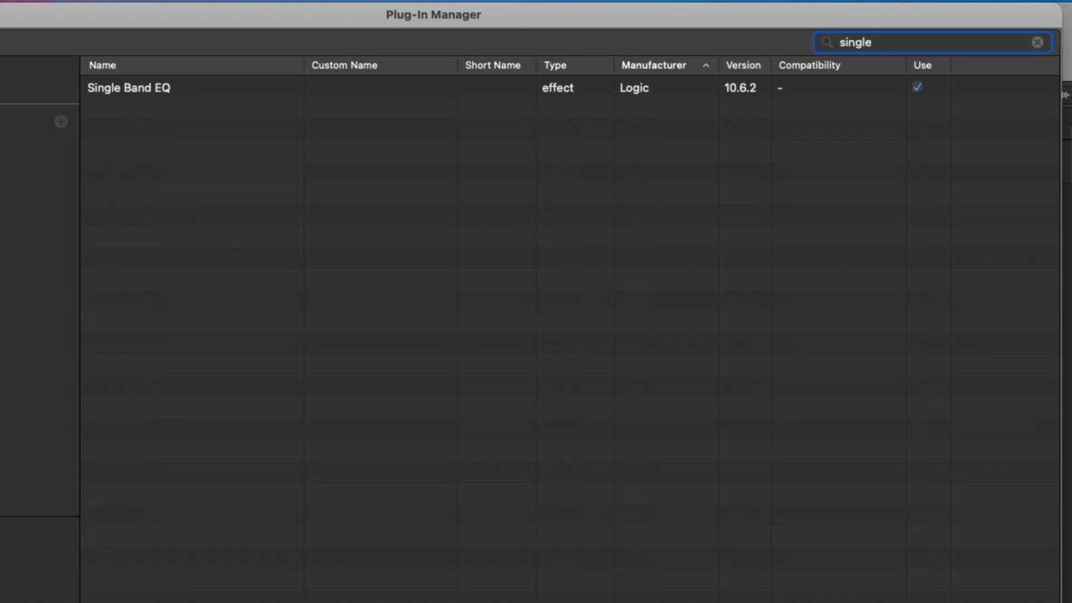
click(41, 250)
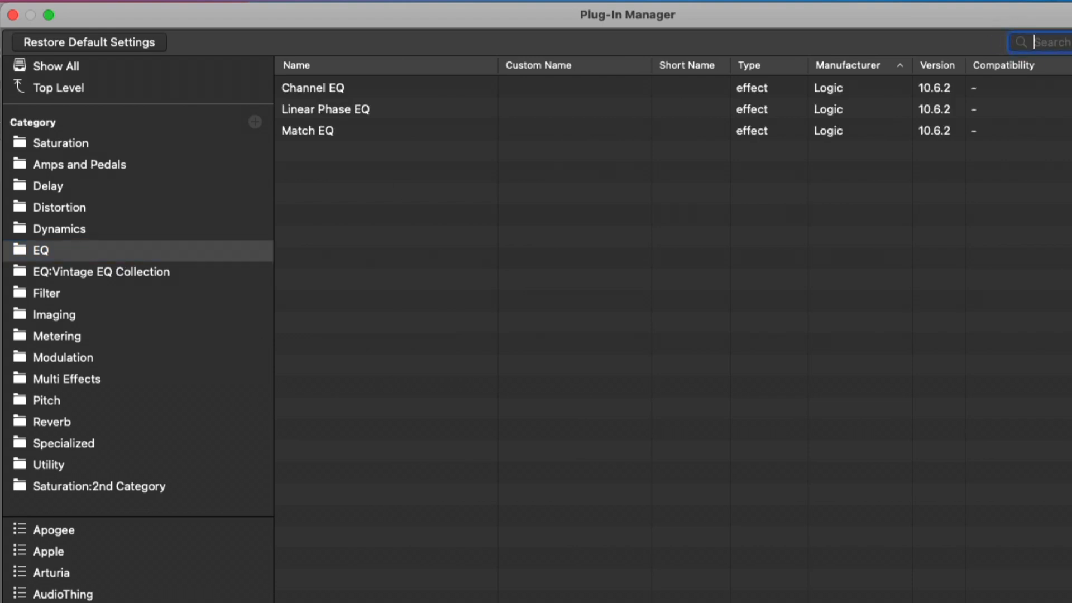
mouse_move(113, 496)
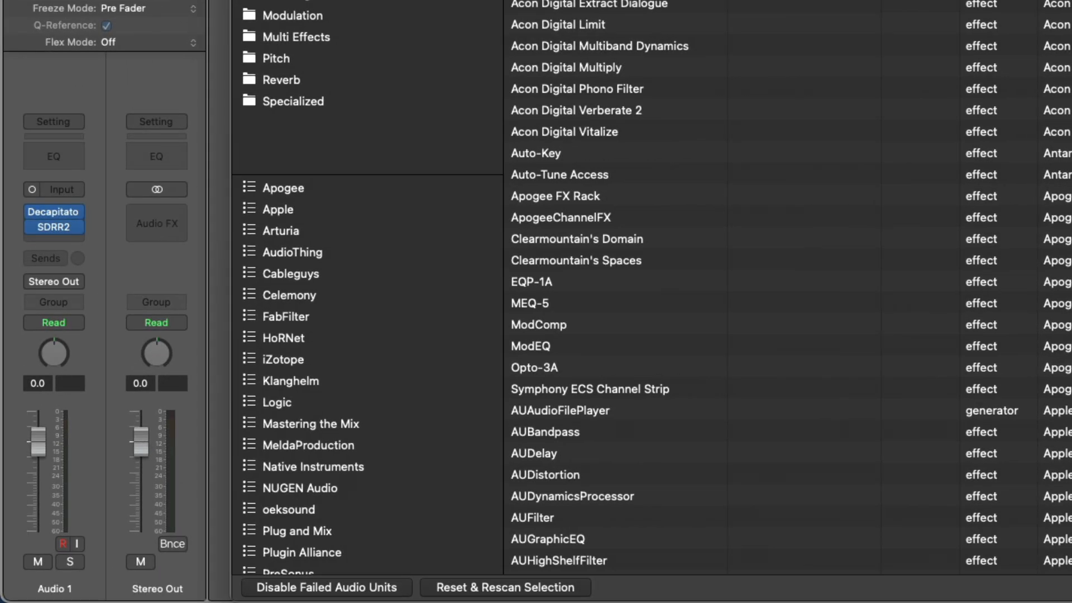
Close the Plug-In Manager to check the EQ group in the effect list.
click(54, 219)
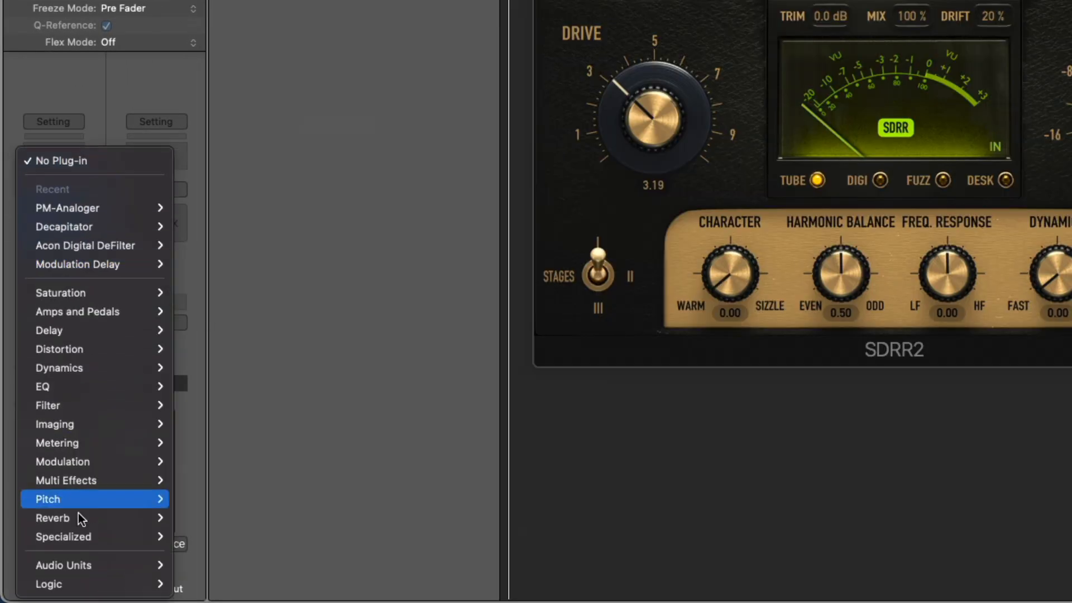
mouse_move(69, 462)
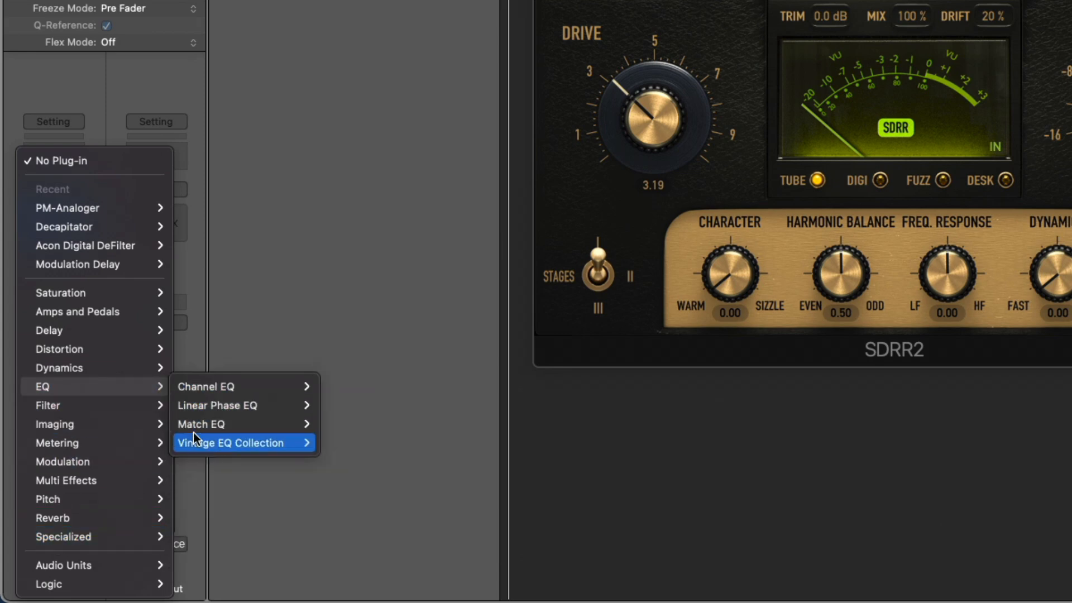
mouse_move(223, 357)
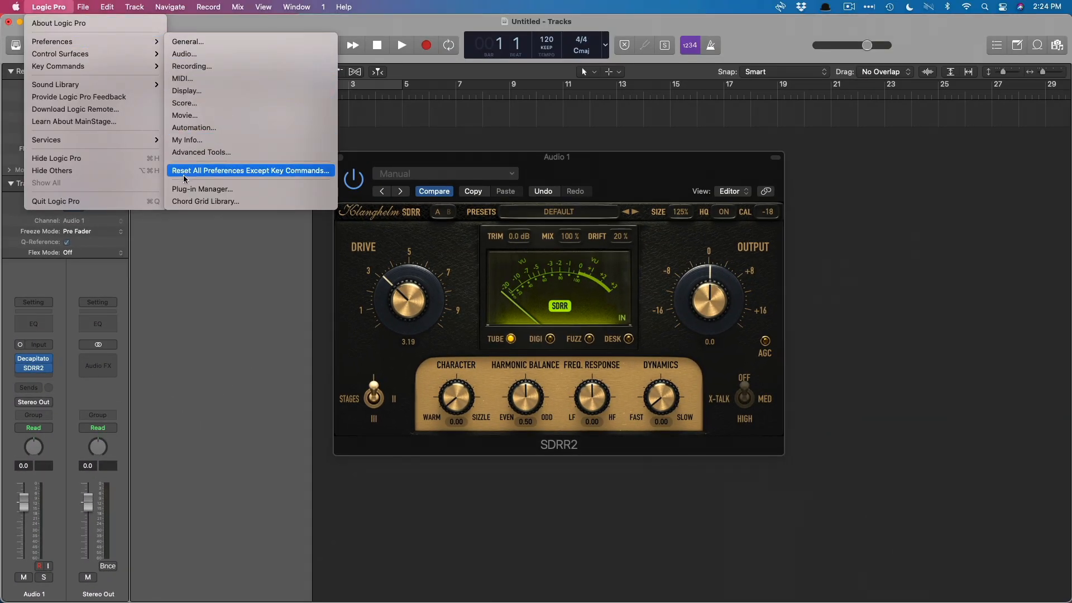
Restore the Plug-In Manager's default settings and show the EQ category's plug-ins.
click(201, 188)
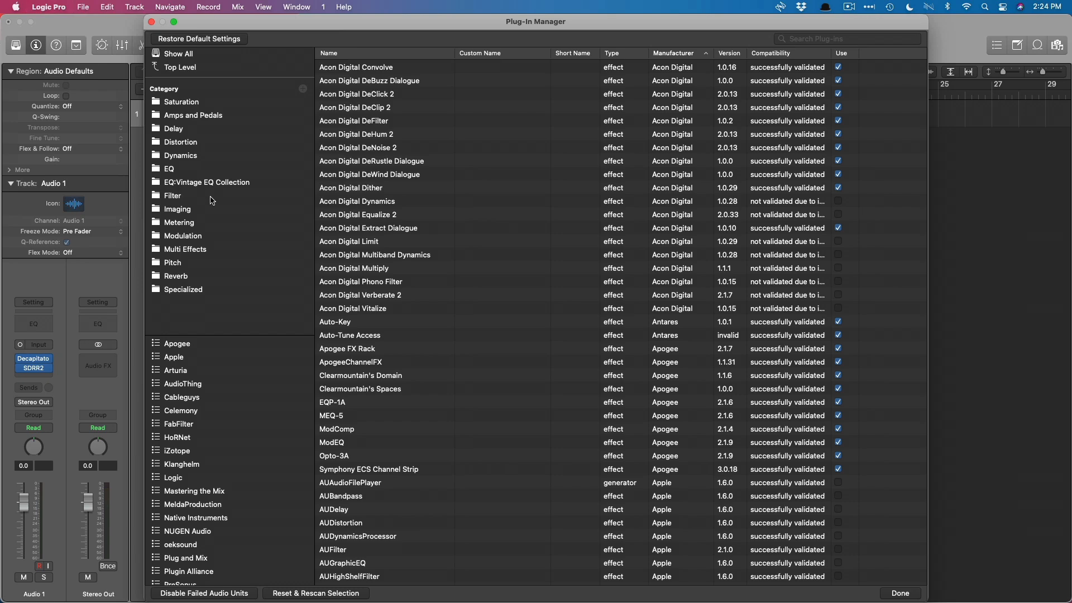
click(200, 39)
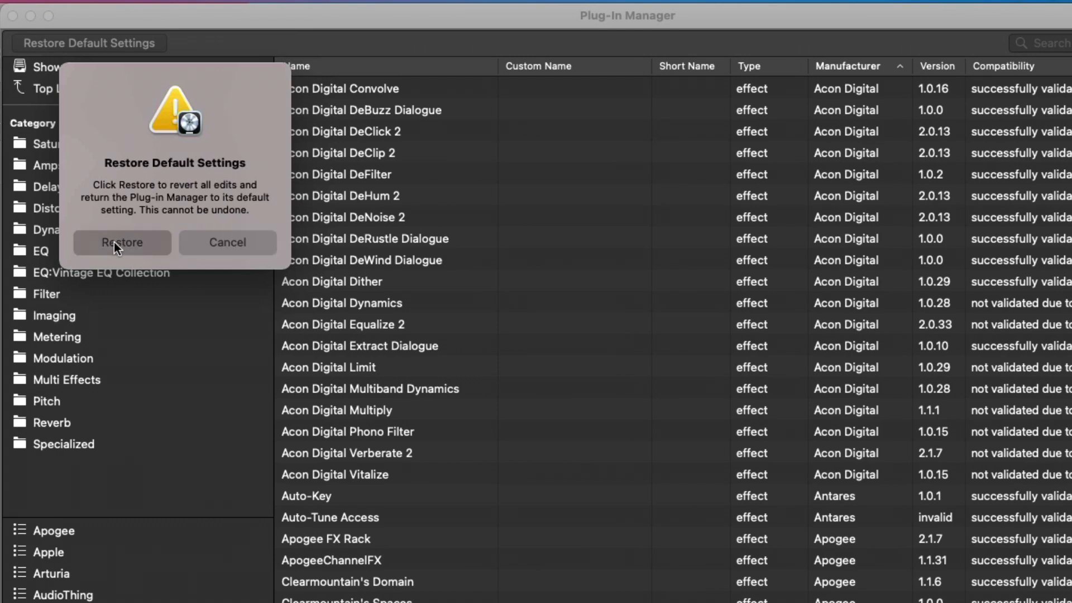
click(122, 243)
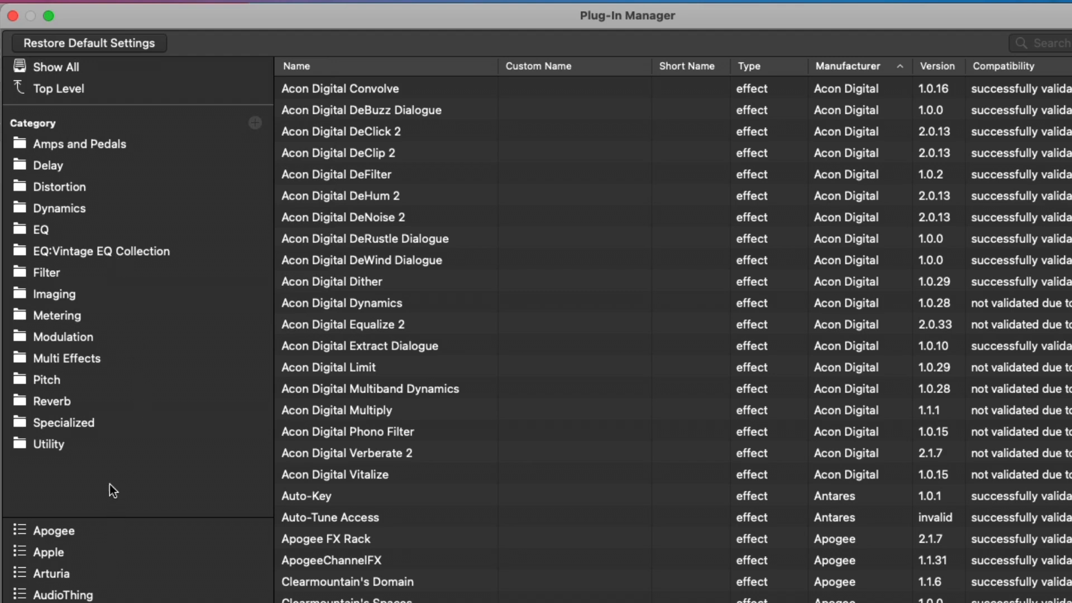
click(41, 229)
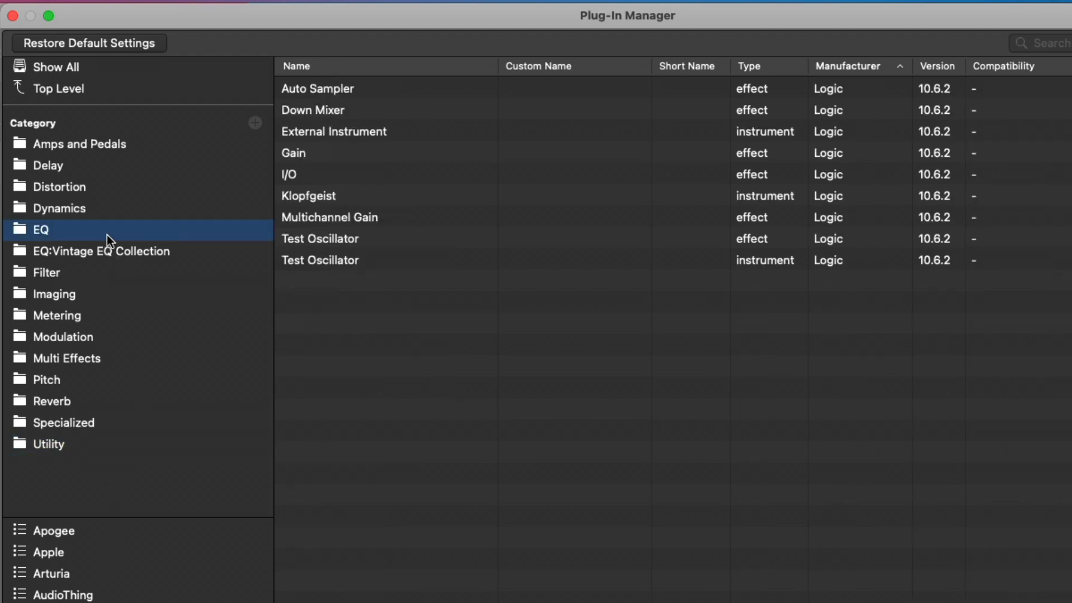
click(40, 229)
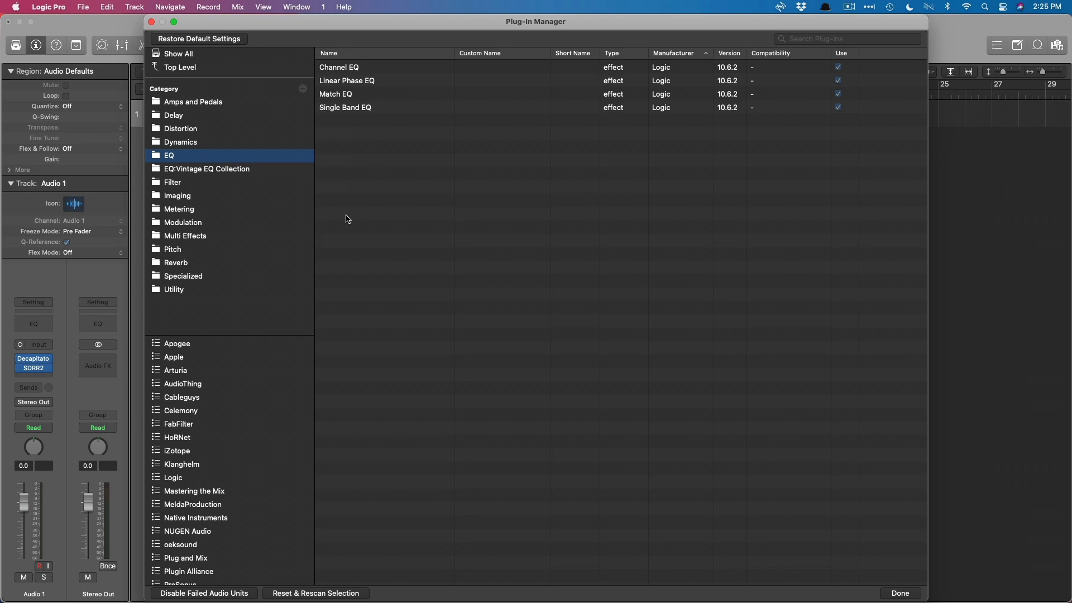
mouse_move(423, 323)
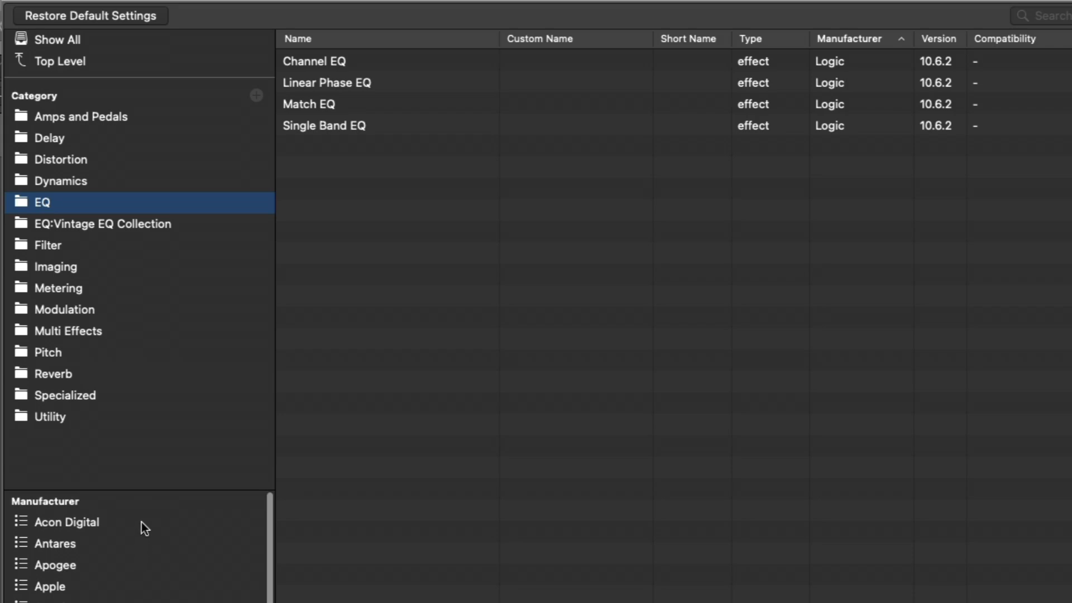
List Acon Digital's plug-ins and switch on the unvalidated Acon Digital Dynamics.
click(67, 522)
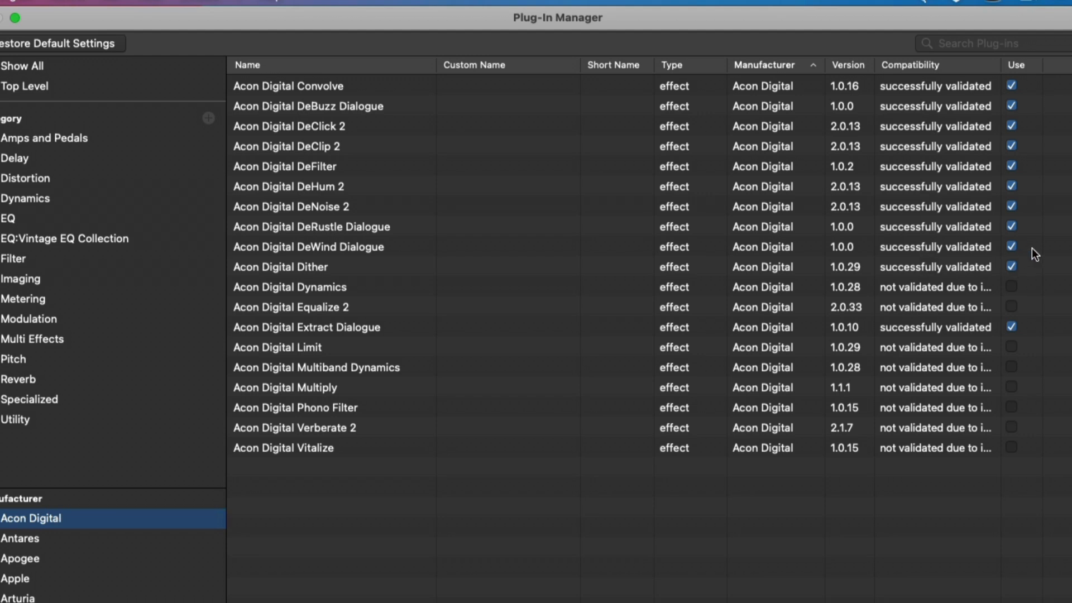
mouse_move(937, 268)
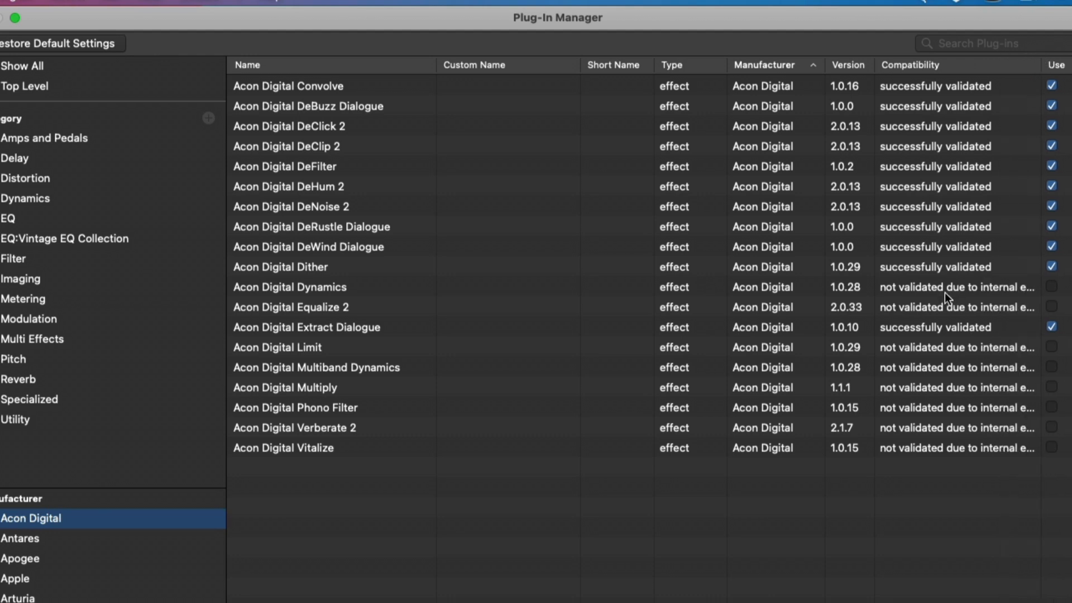
click(1051, 287)
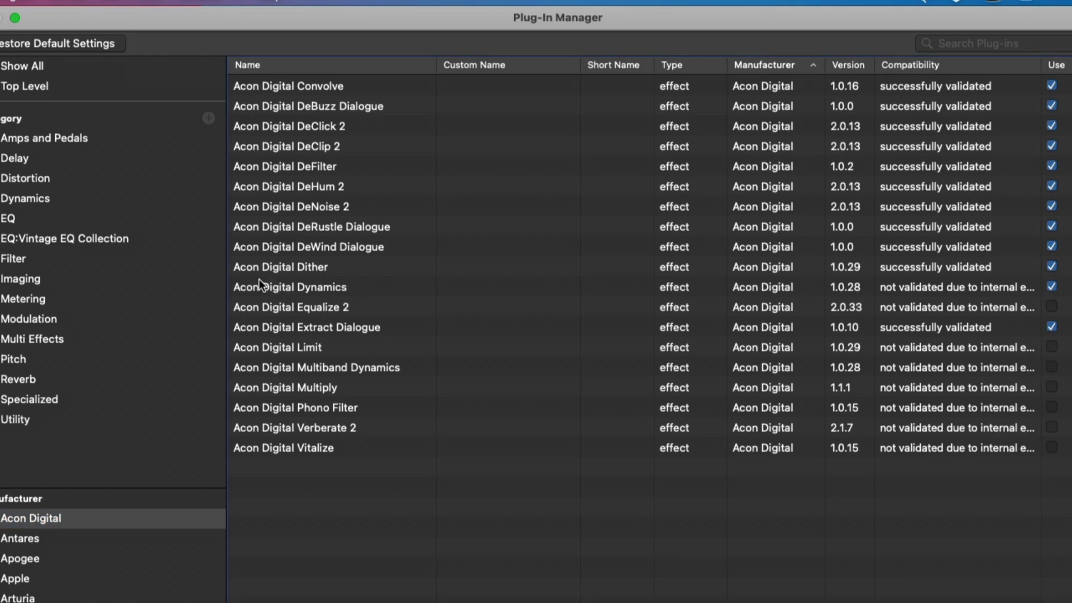
mouse_move(262, 285)
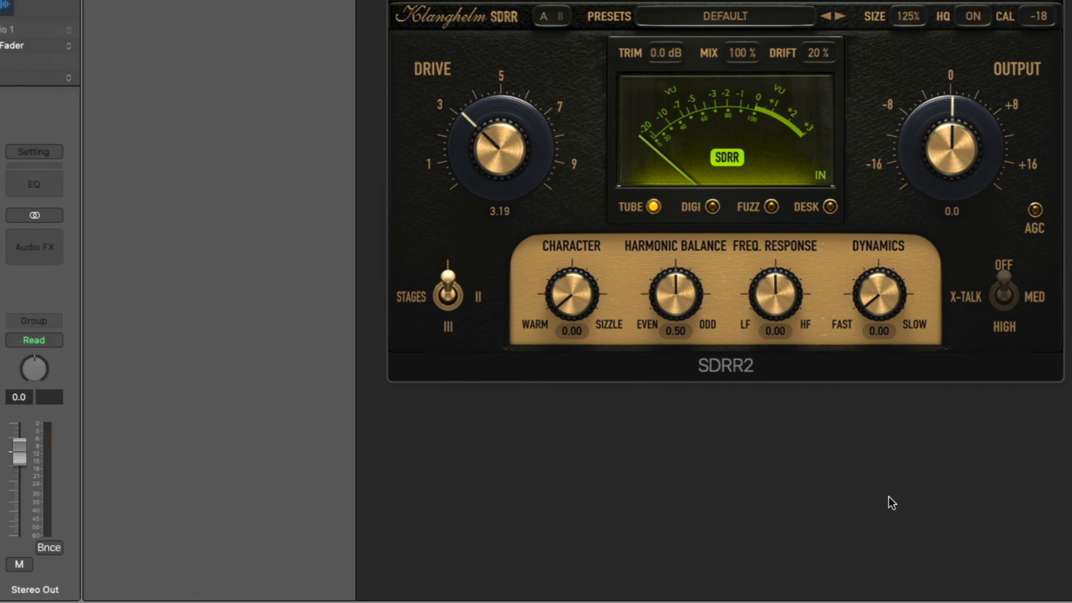
Browse the track's Acon Digital audio units, then reopen the Plug-In Manager.
click(34, 247)
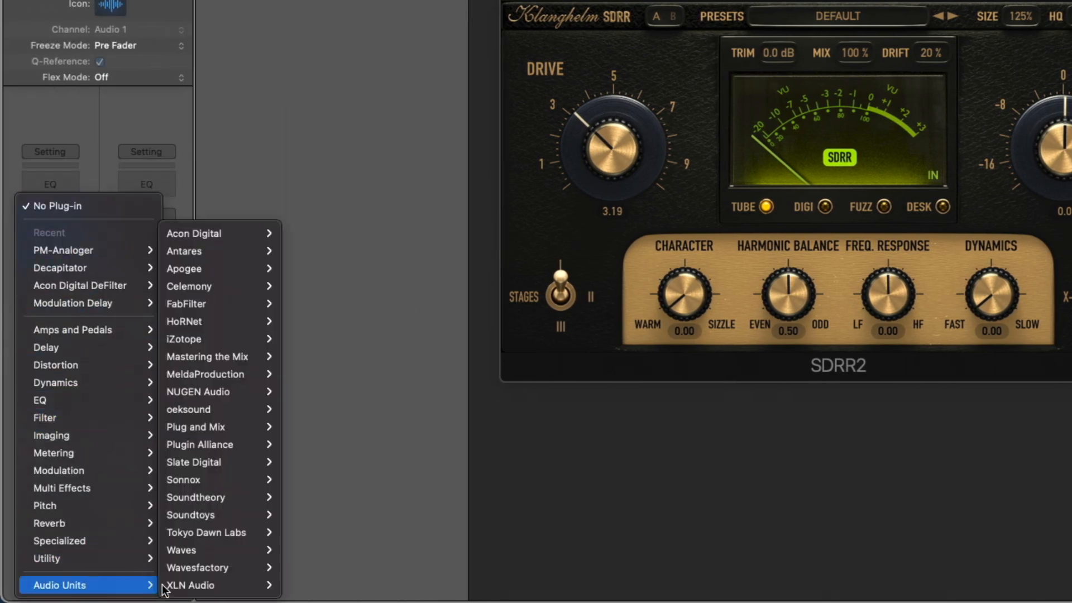
mouse_move(195, 233)
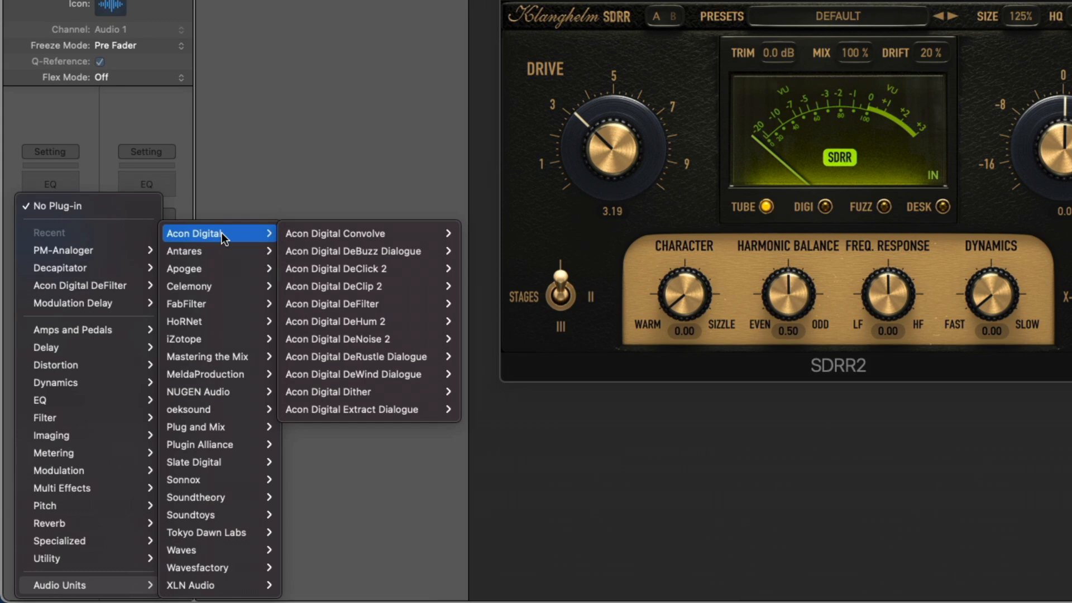
mouse_move(229, 213)
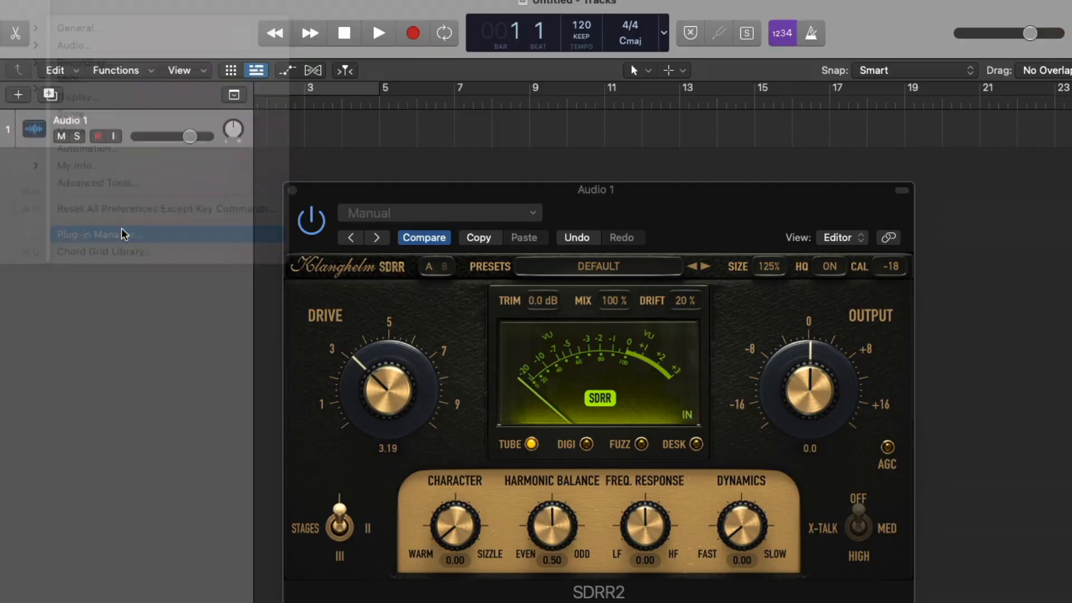
click(96, 234)
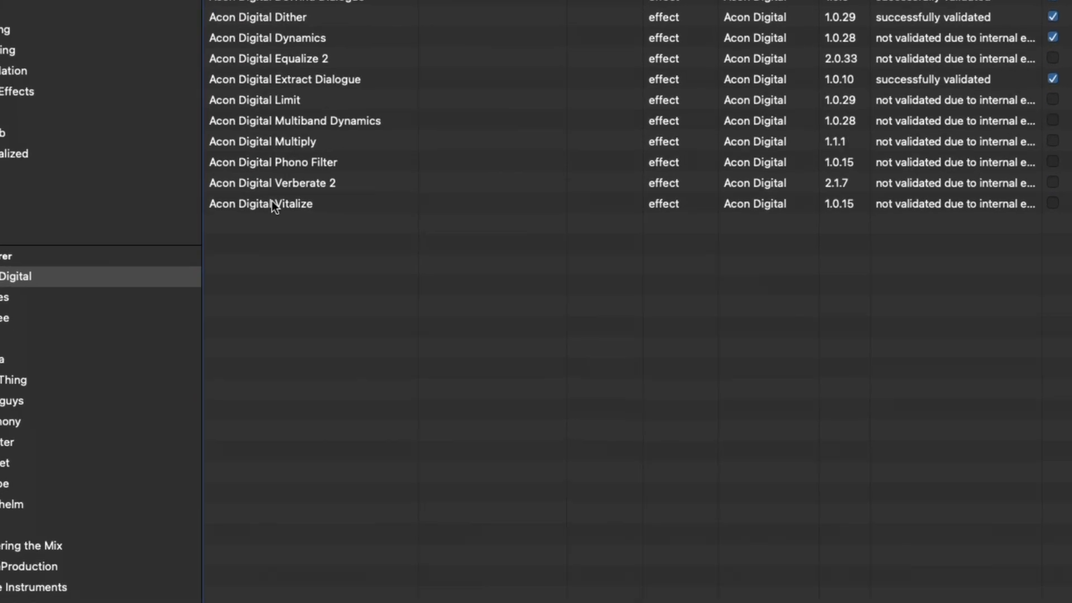
Reset and rescan Acon Digital Vitalize so it passes Audio Unit validation and is enabled.
click(274, 203)
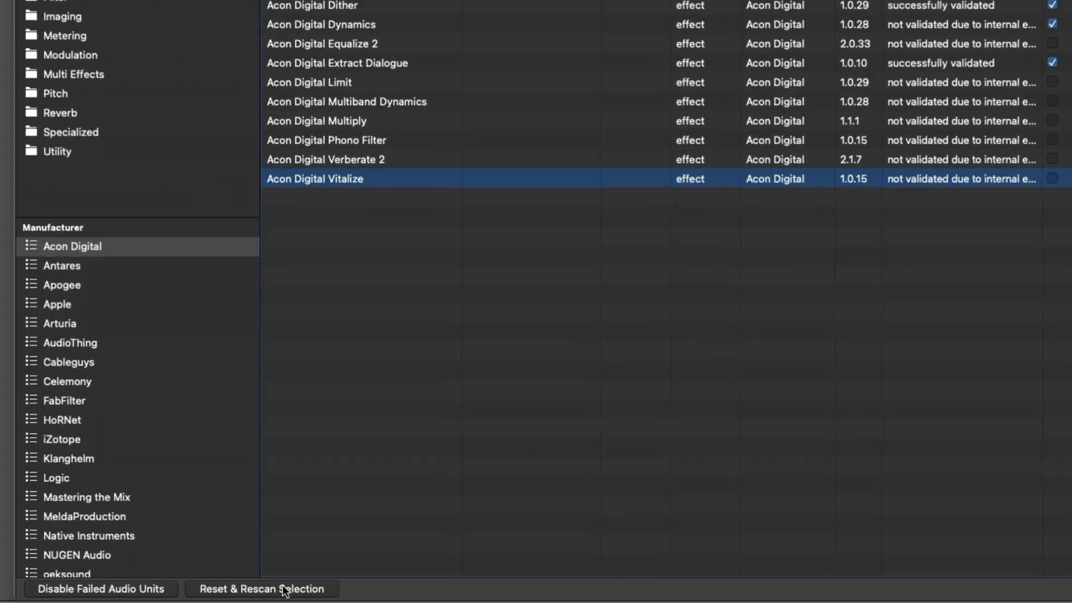
click(262, 589)
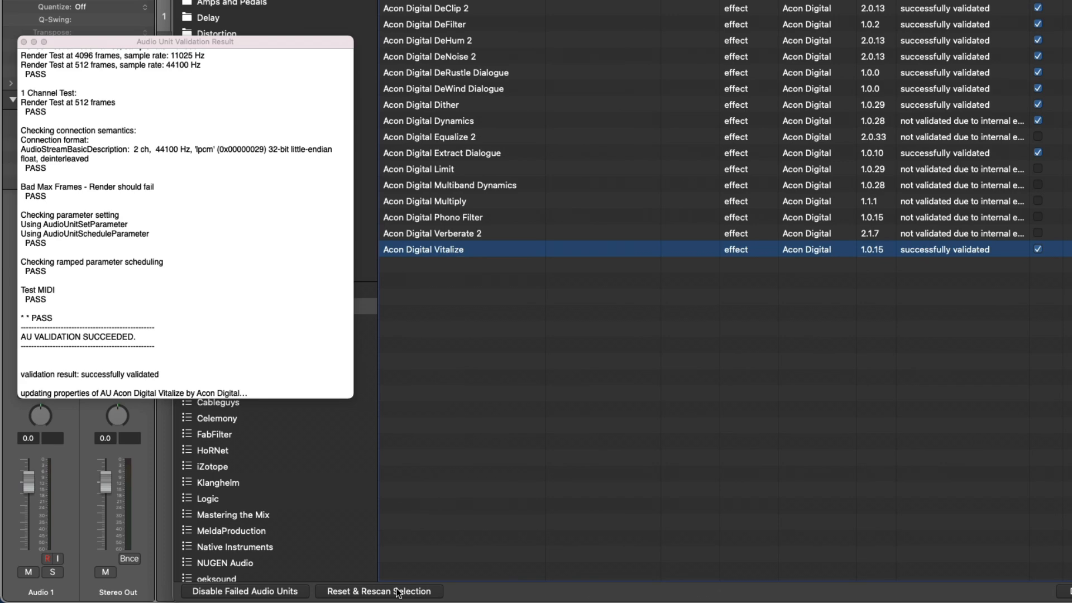
click(378, 591)
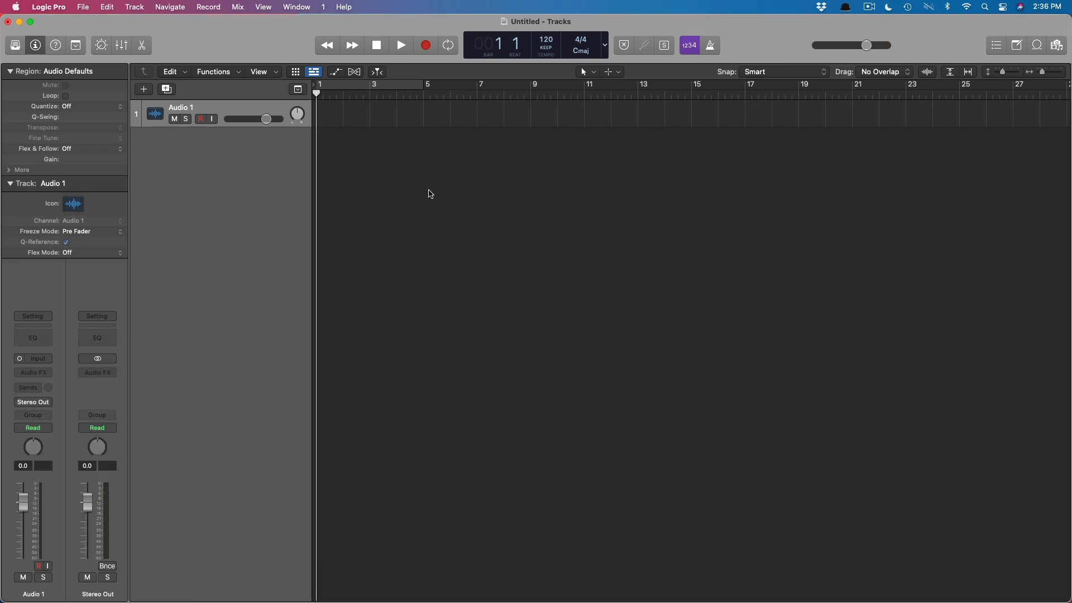
Show the Audio 1 plug-in menu listing Acon Digital Dynamics and Acon Digital Vitalize under Audio Units.
click(33, 372)
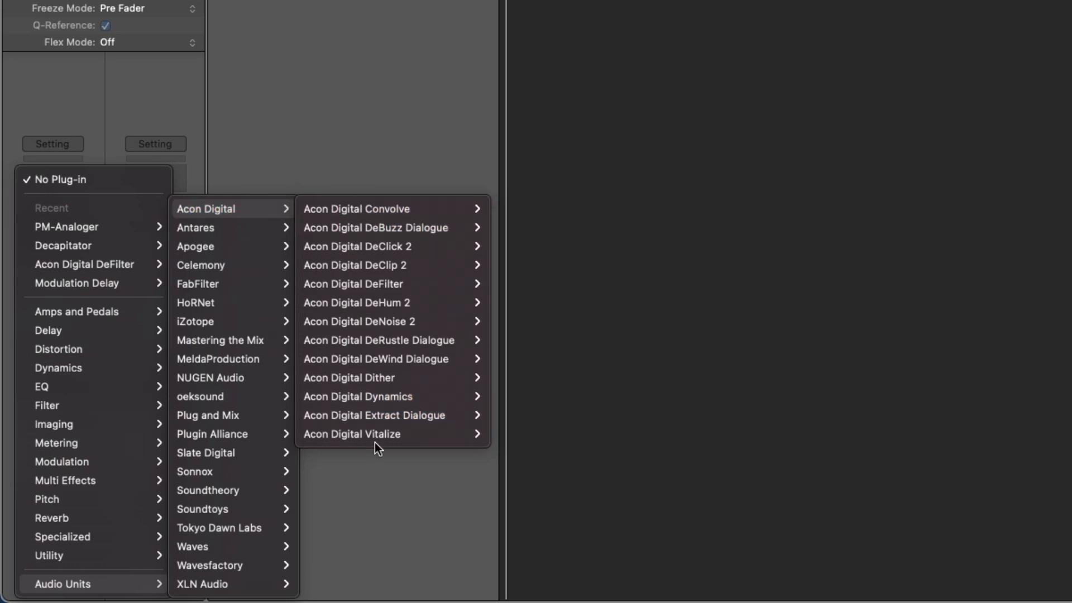
mouse_move(351, 434)
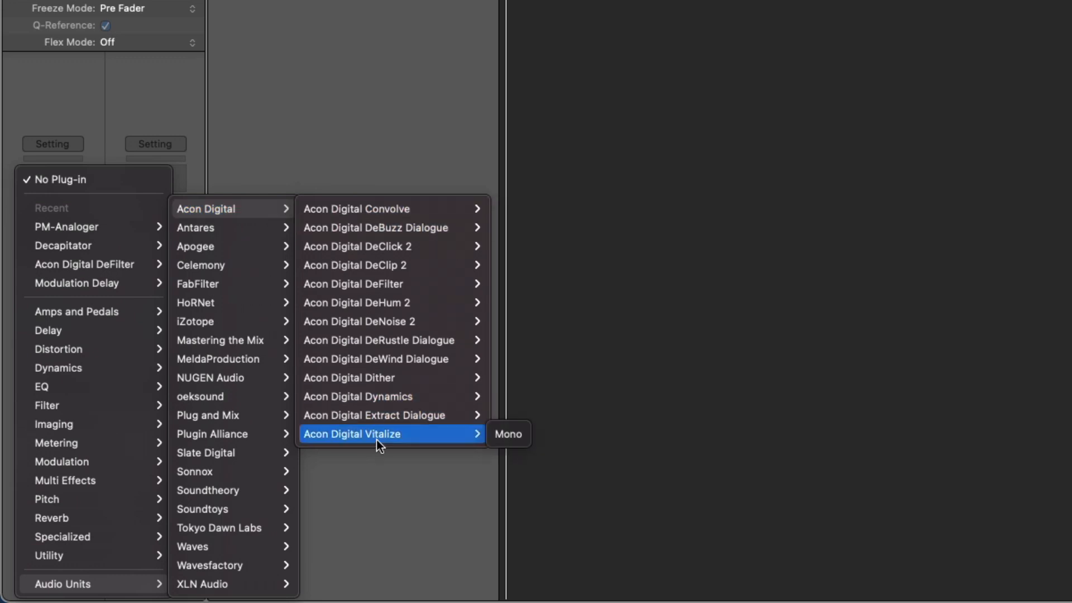
mouse_move(393, 402)
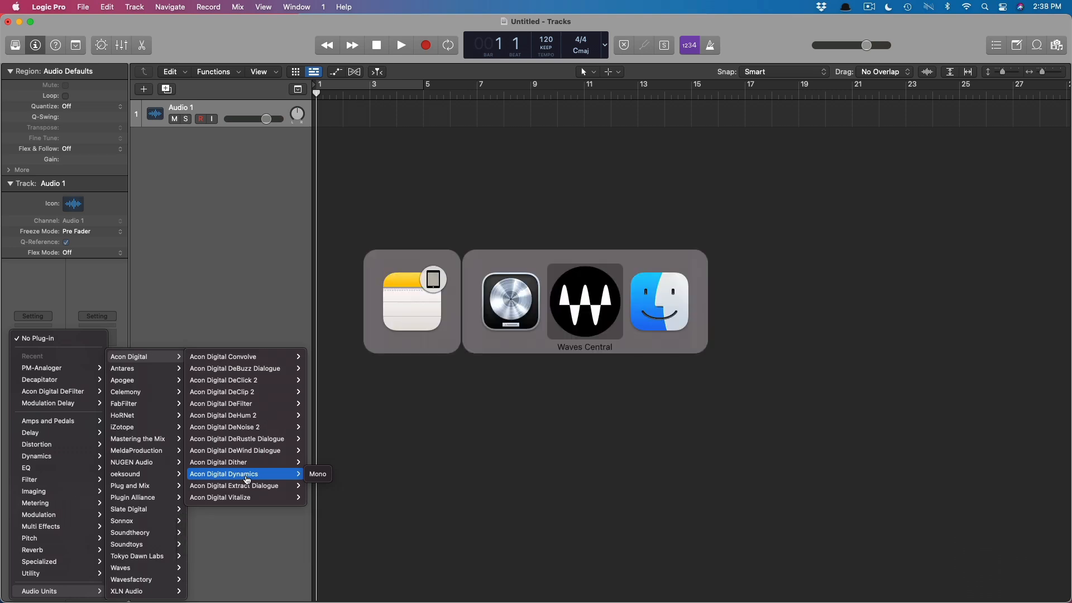
Switch to Waves Central's Settings page and dismiss the Repair Installation prompt without repairing.
click(585, 302)
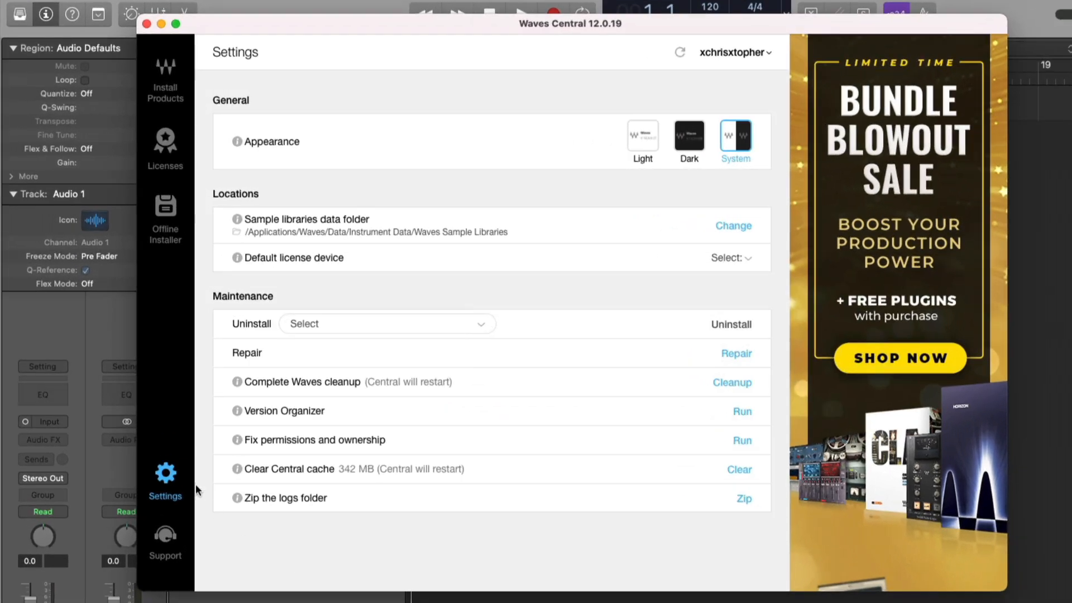
mouse_move(650, 415)
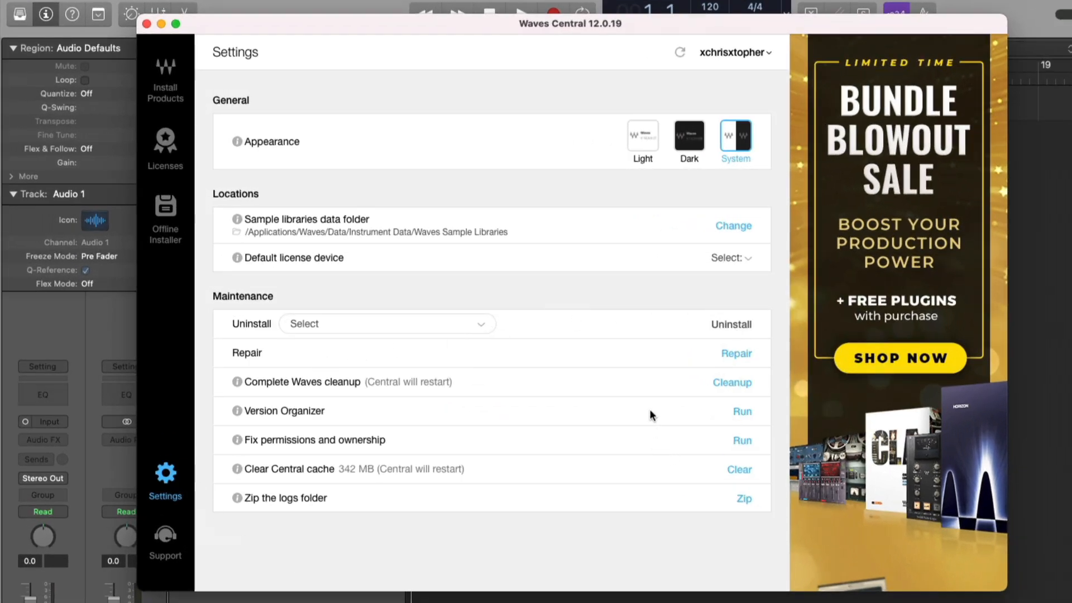
mouse_move(654, 382)
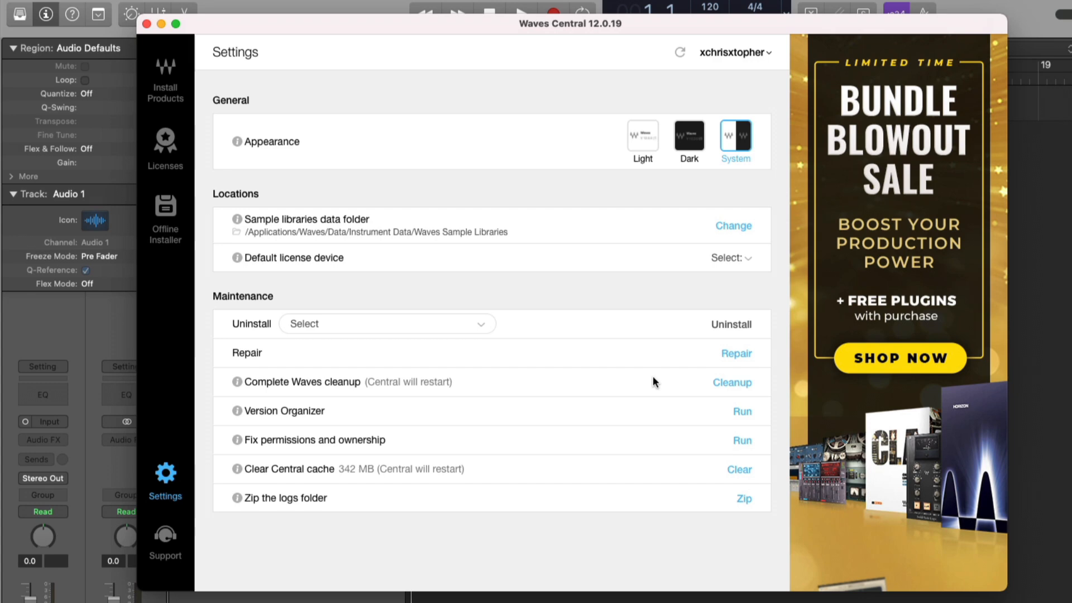
mouse_move(356, 359)
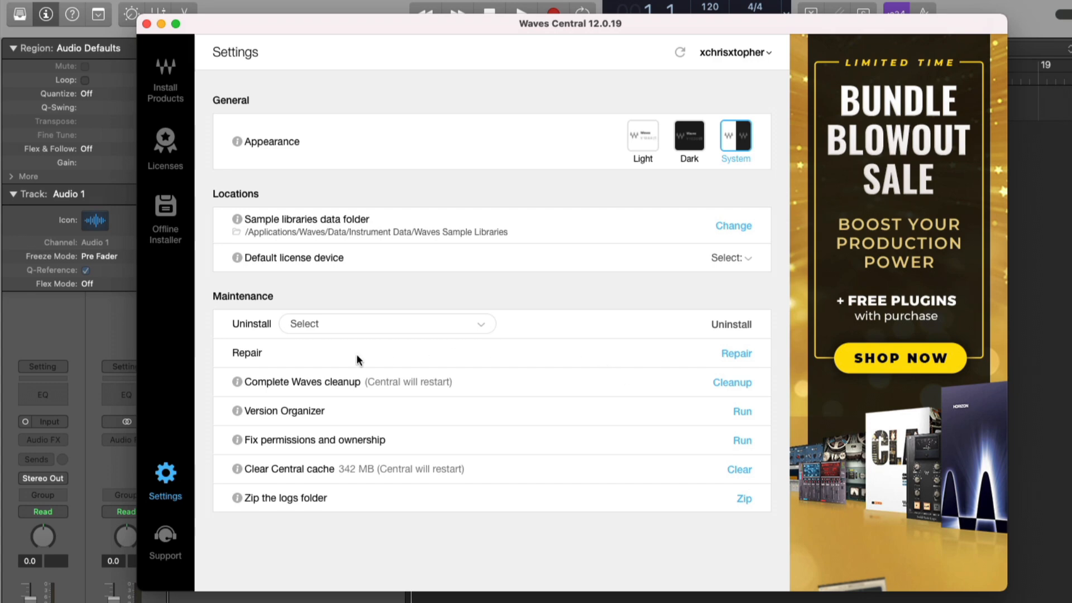
click(737, 353)
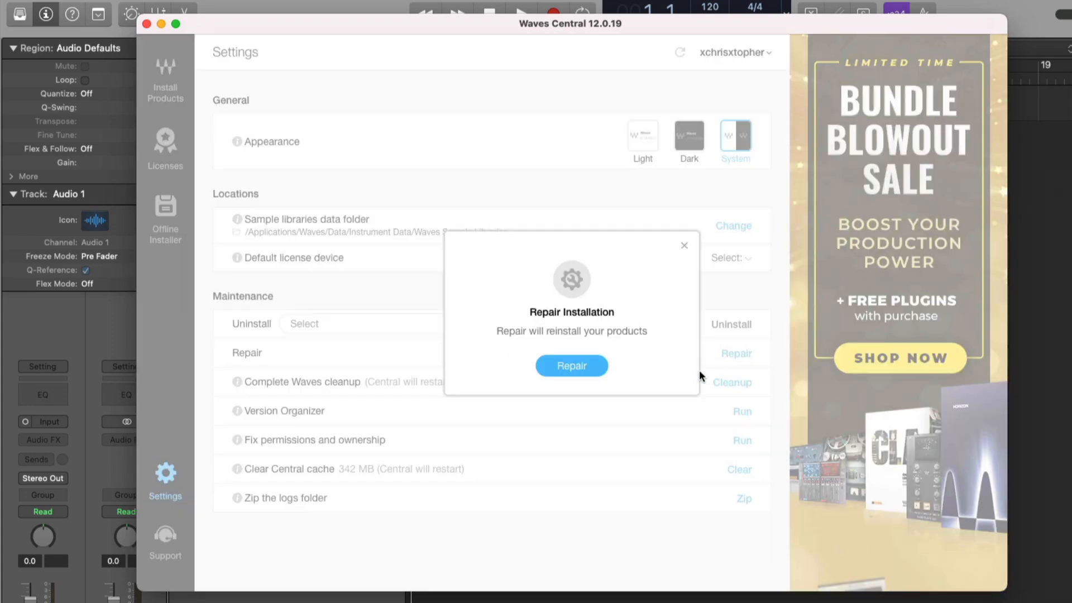
mouse_move(686, 248)
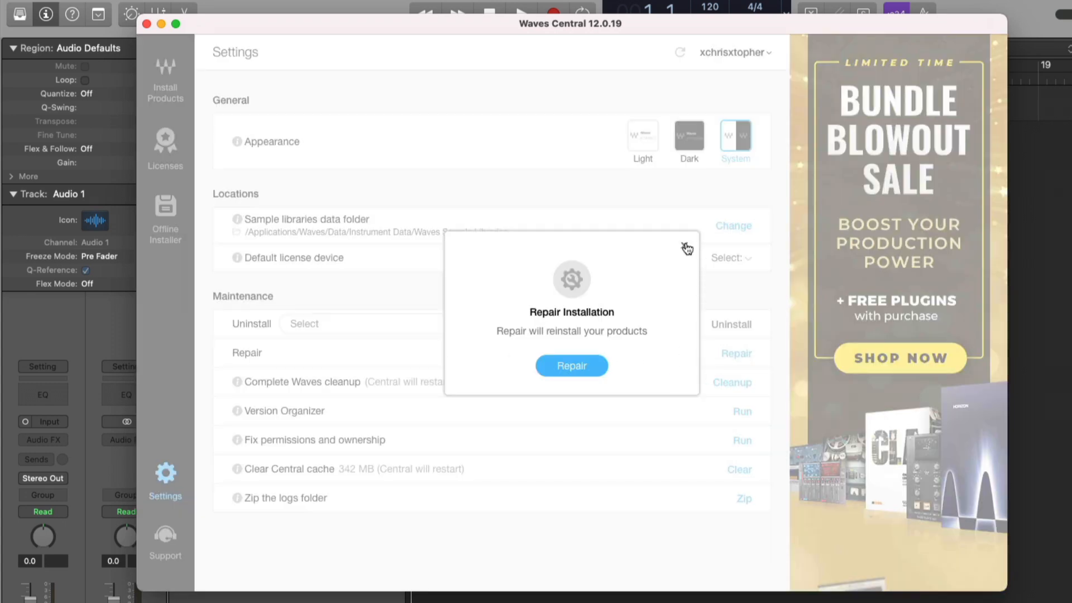
click(688, 248)
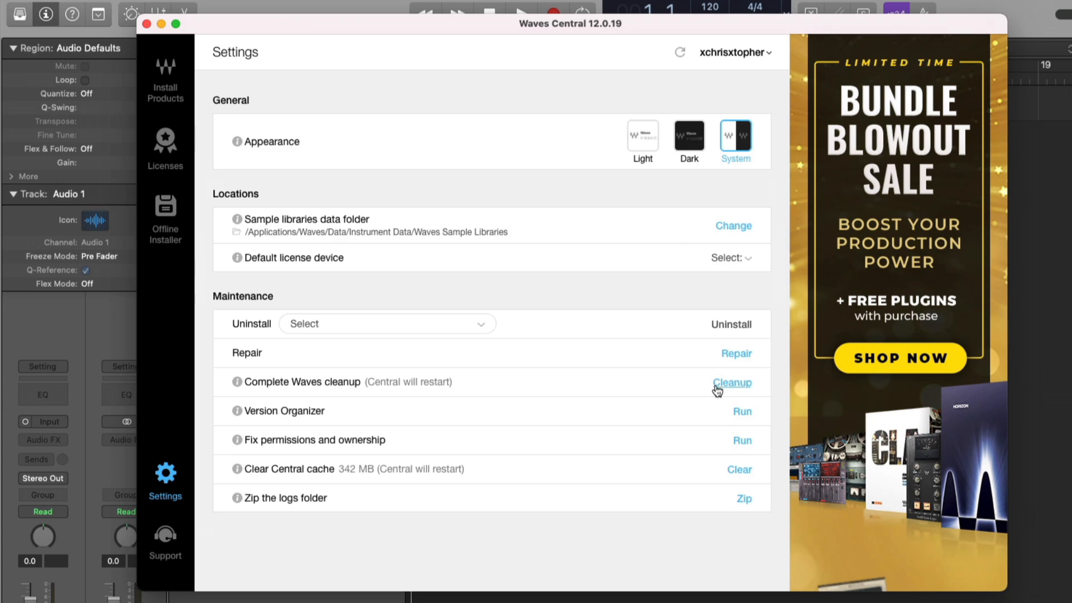